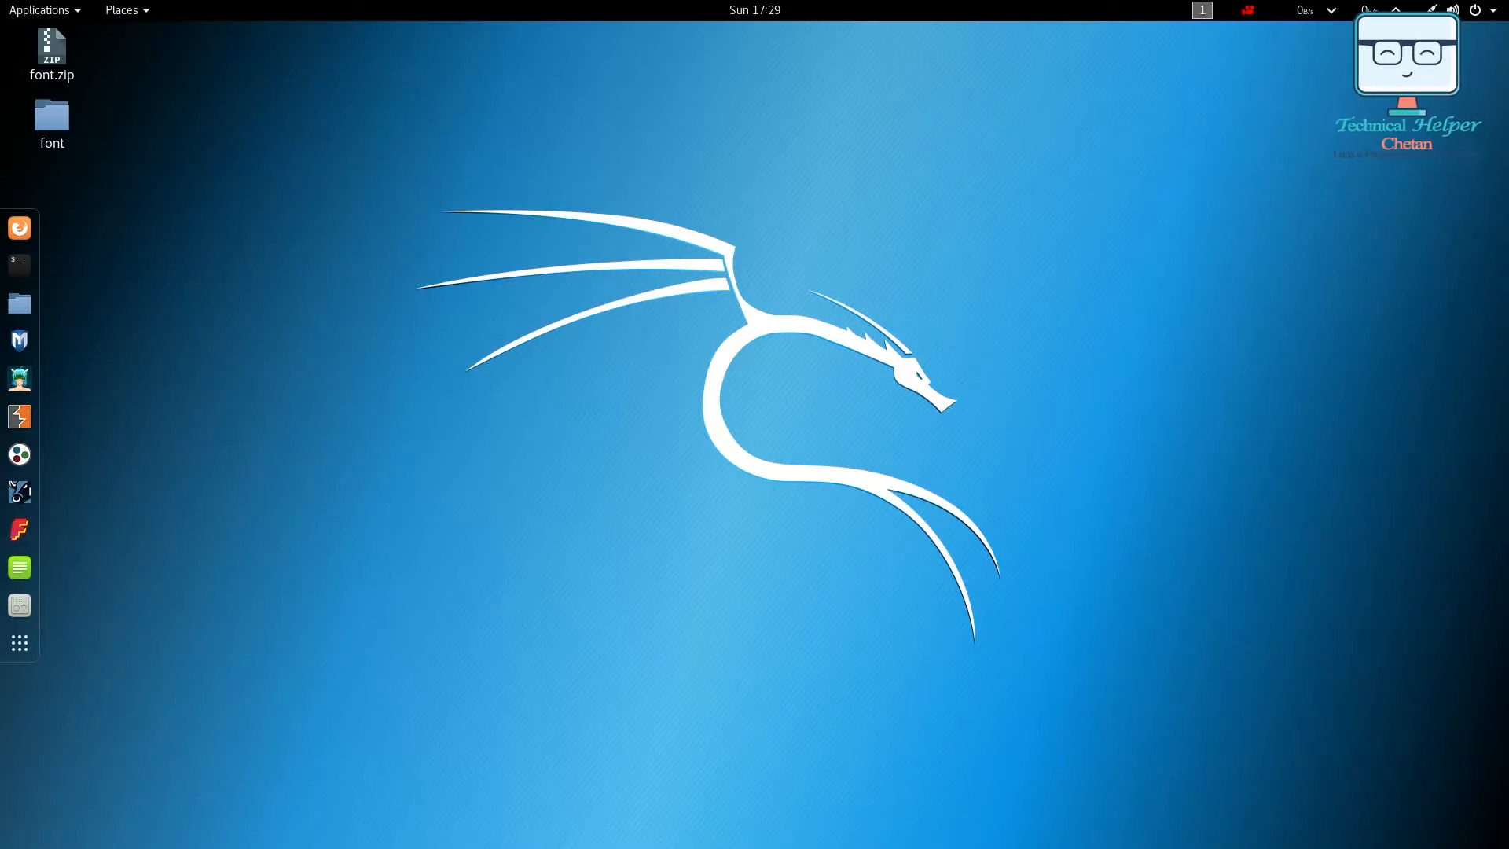
pyautogui.moveTo(18, 228)
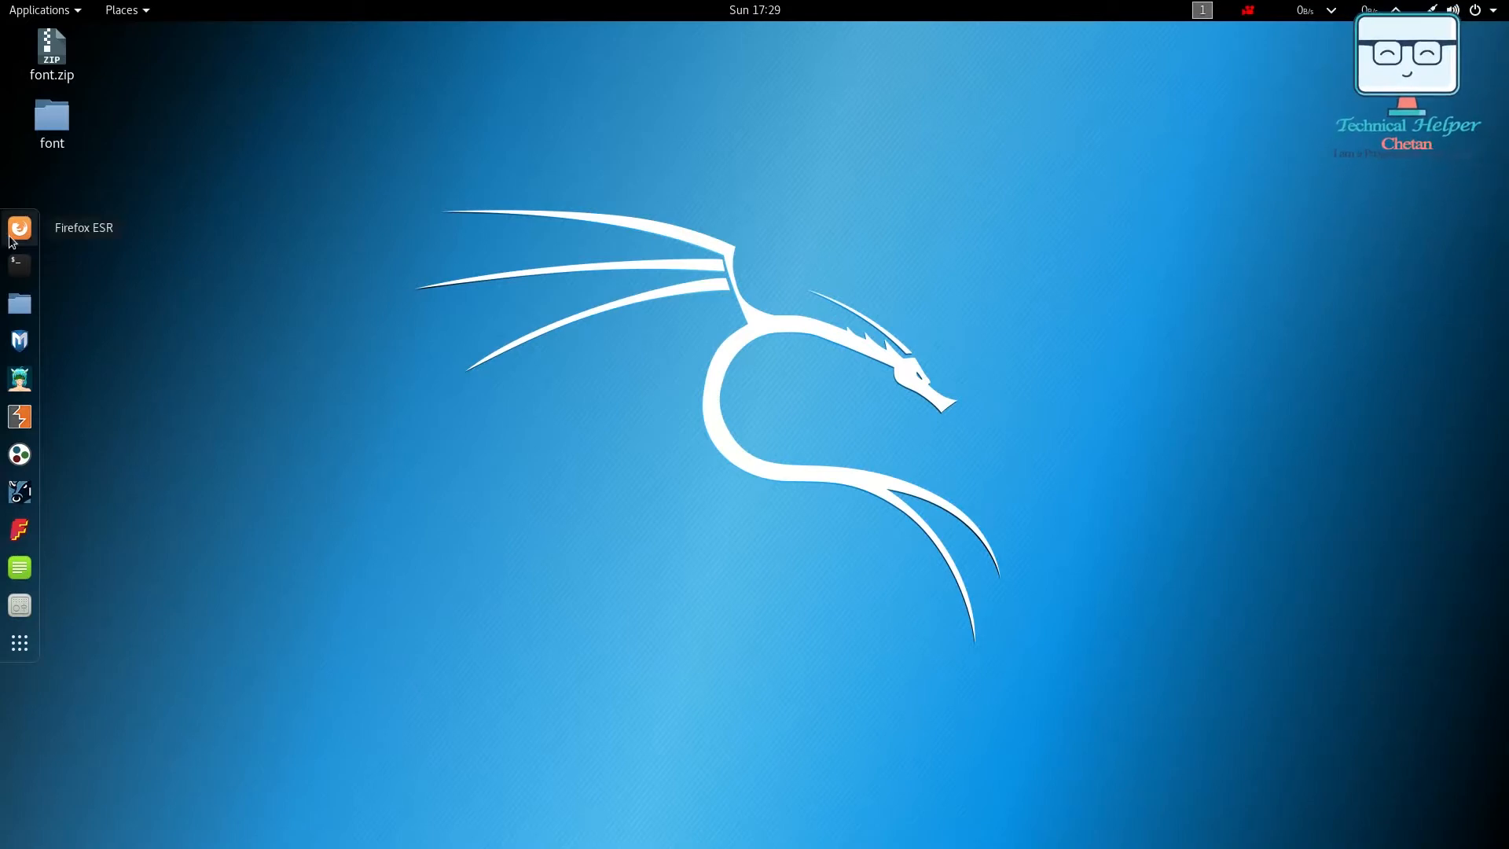
pyautogui.moveTo(104, 237)
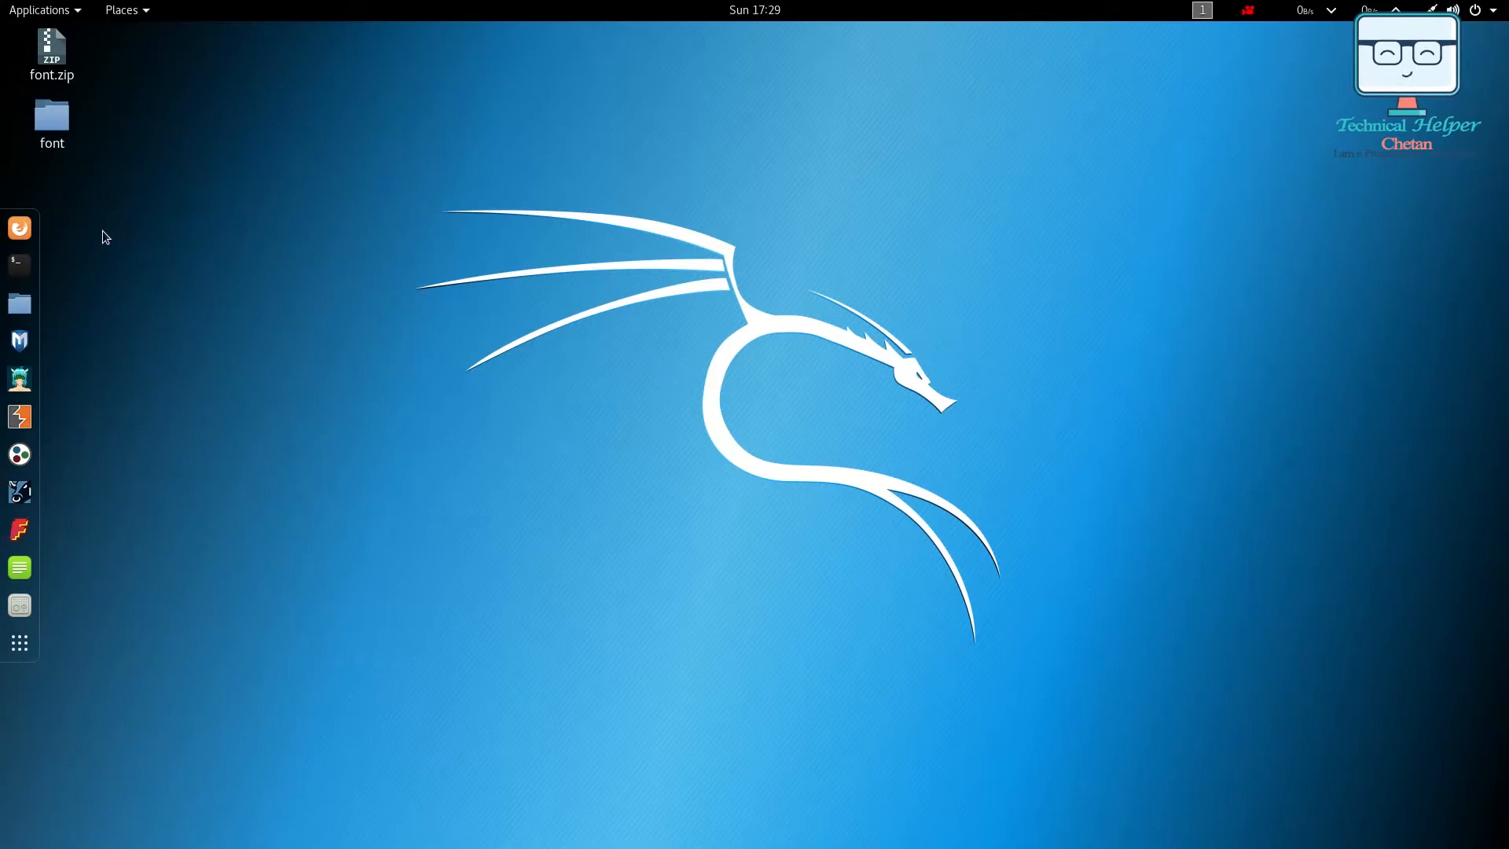
pyautogui.moveTo(19, 228)
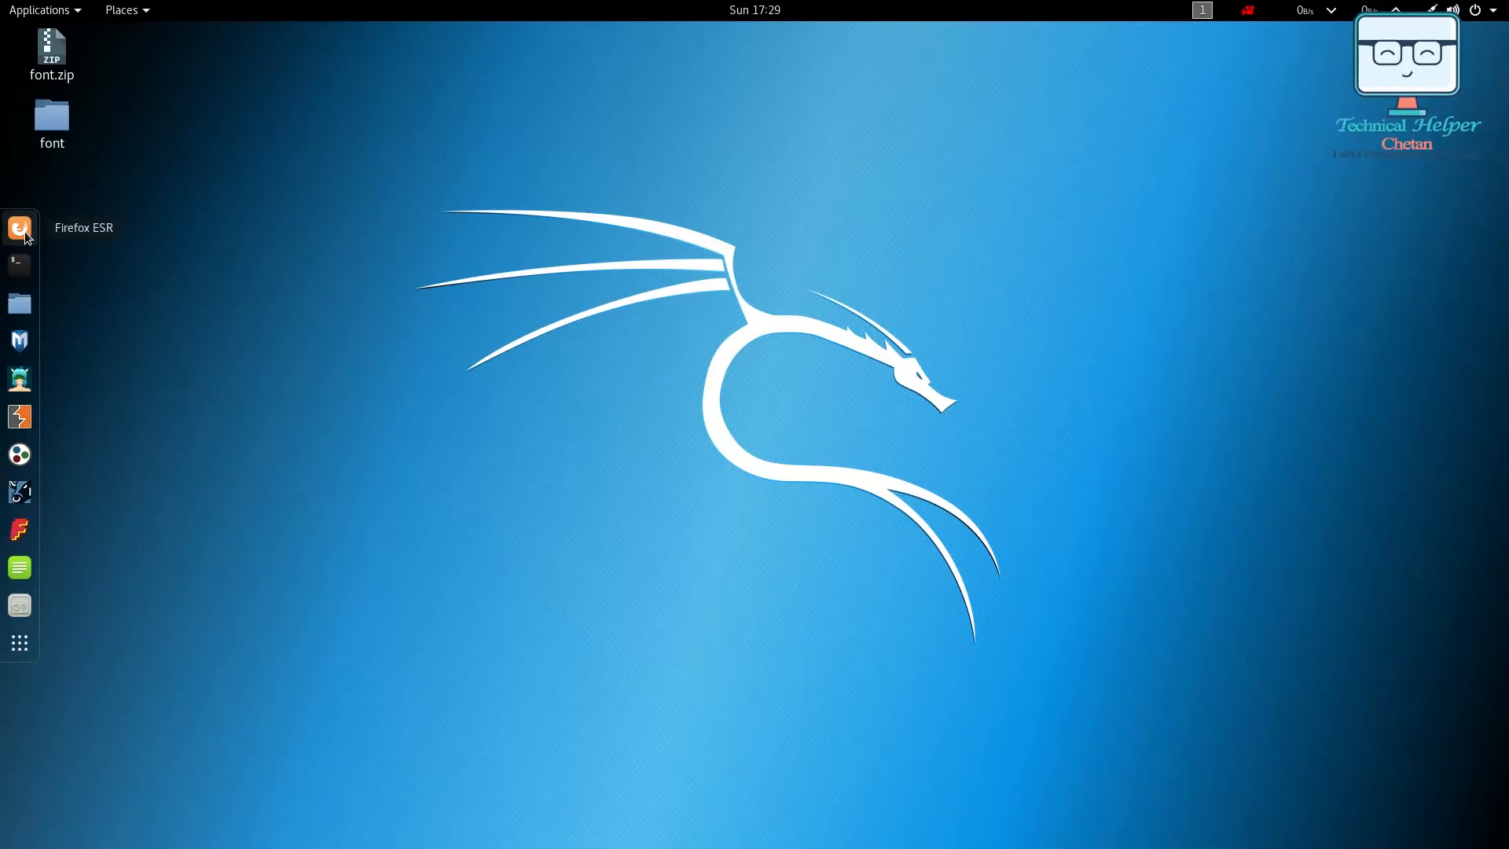
# Launch Firefox from the dock and load google.com from the address bar
pyautogui.click(19, 228)
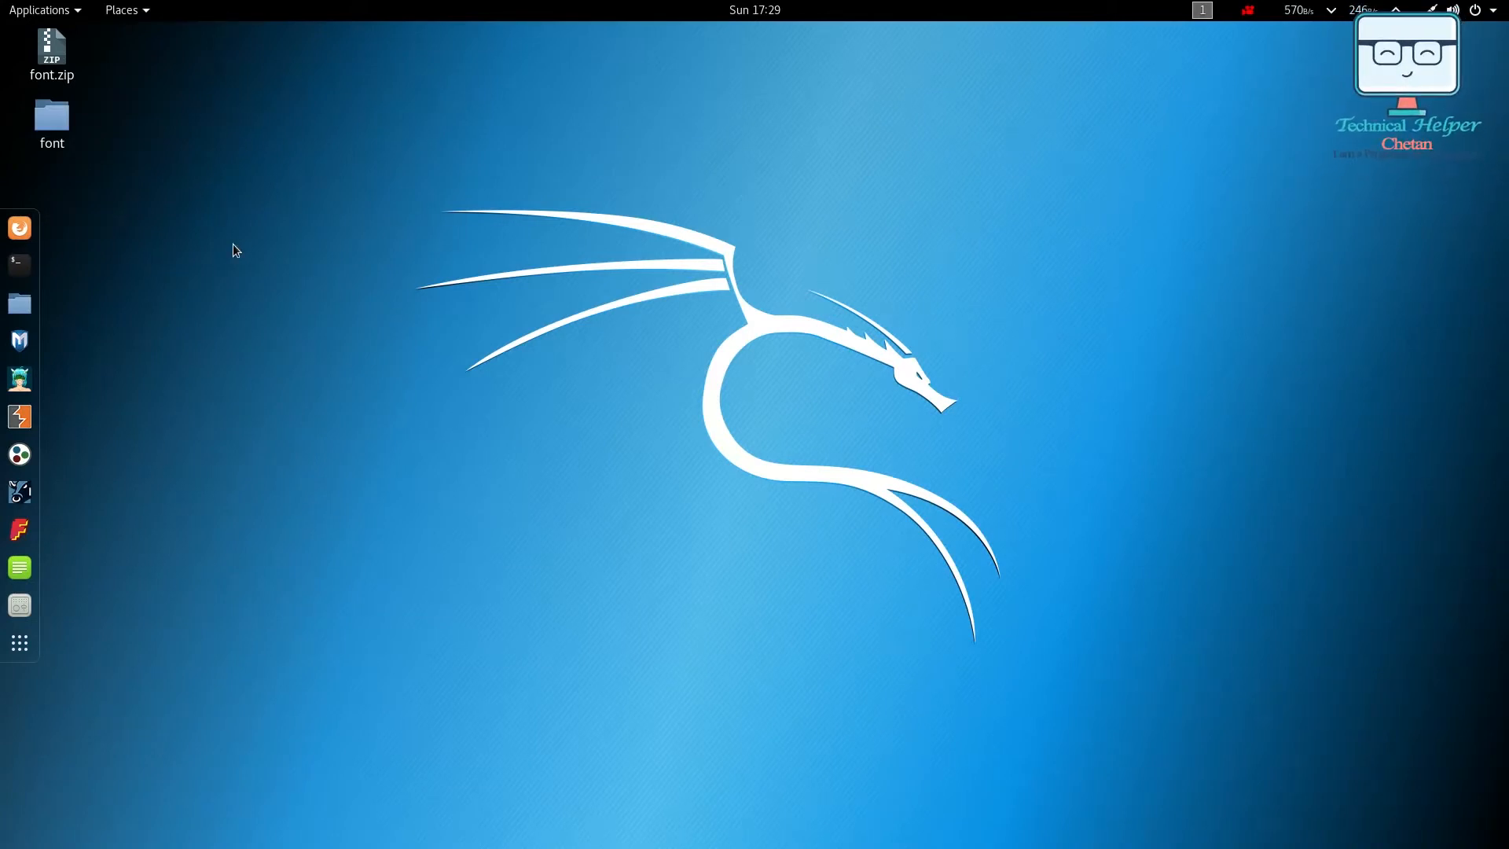
pyautogui.moveTo(19, 228)
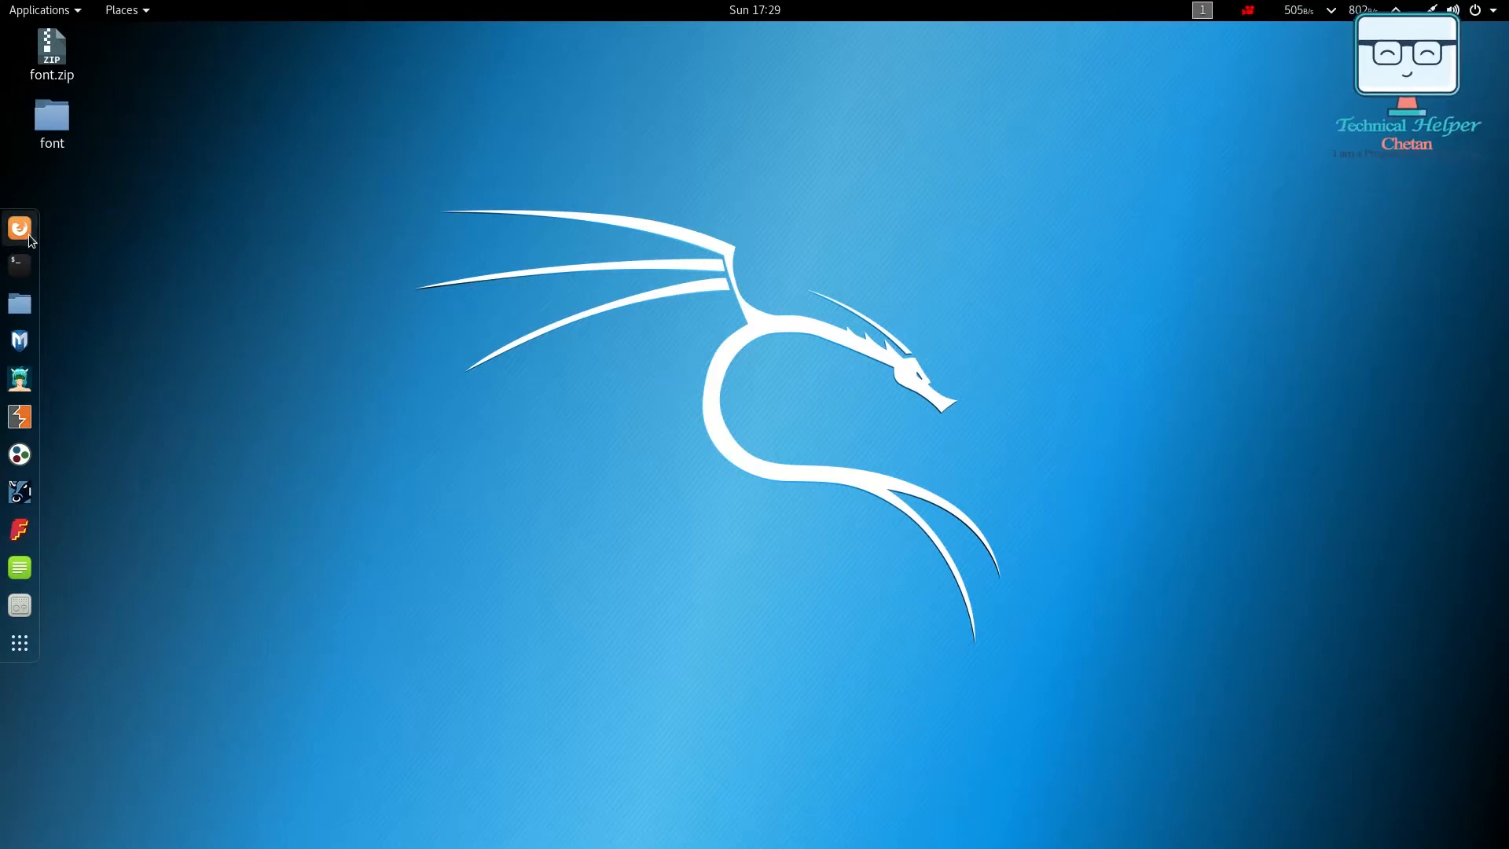
pyautogui.click(19, 228)
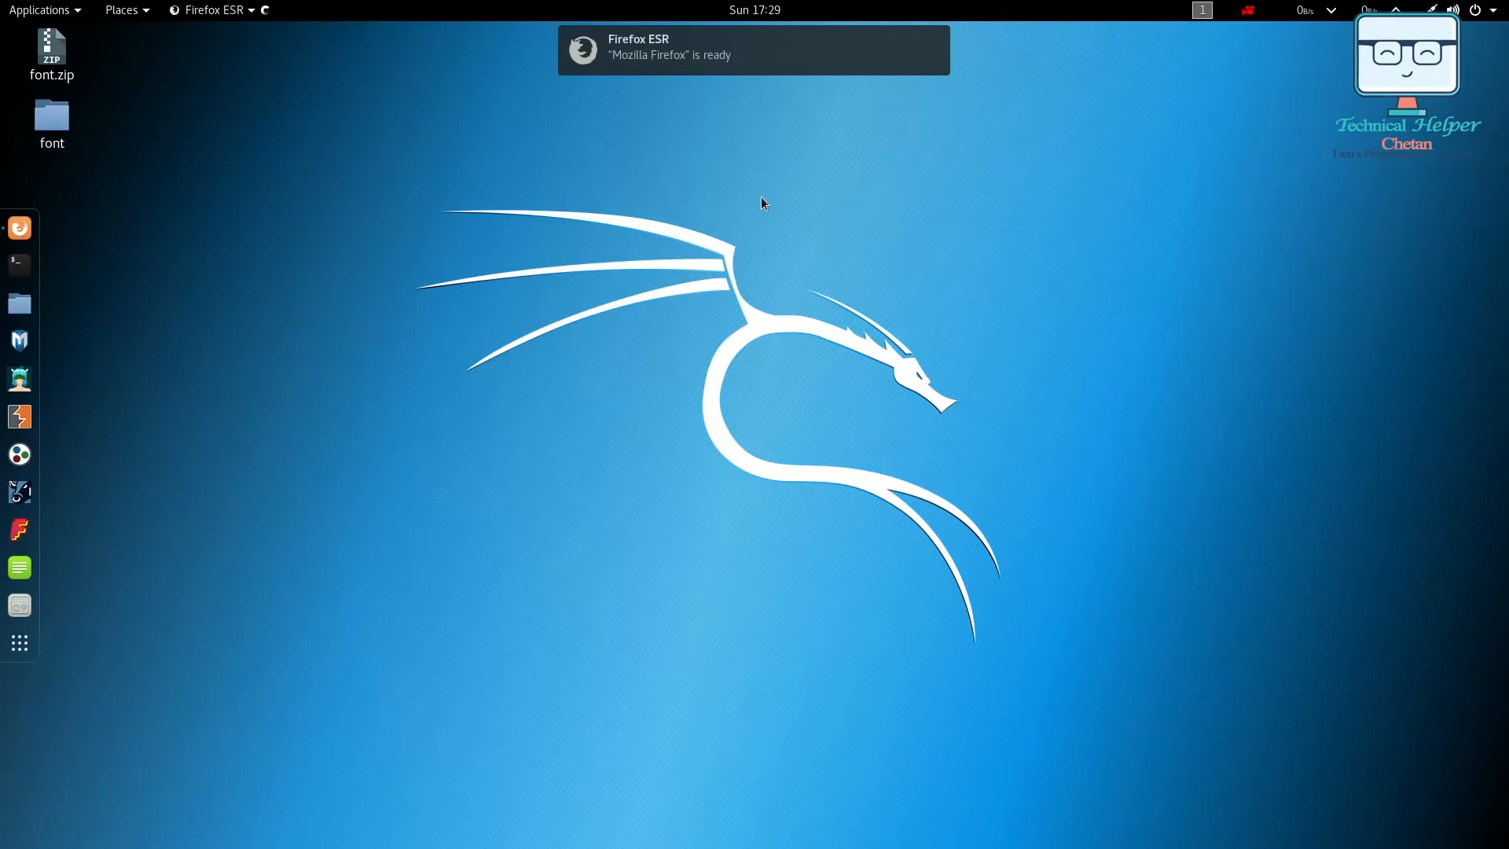
pyautogui.moveTo(622, 160)
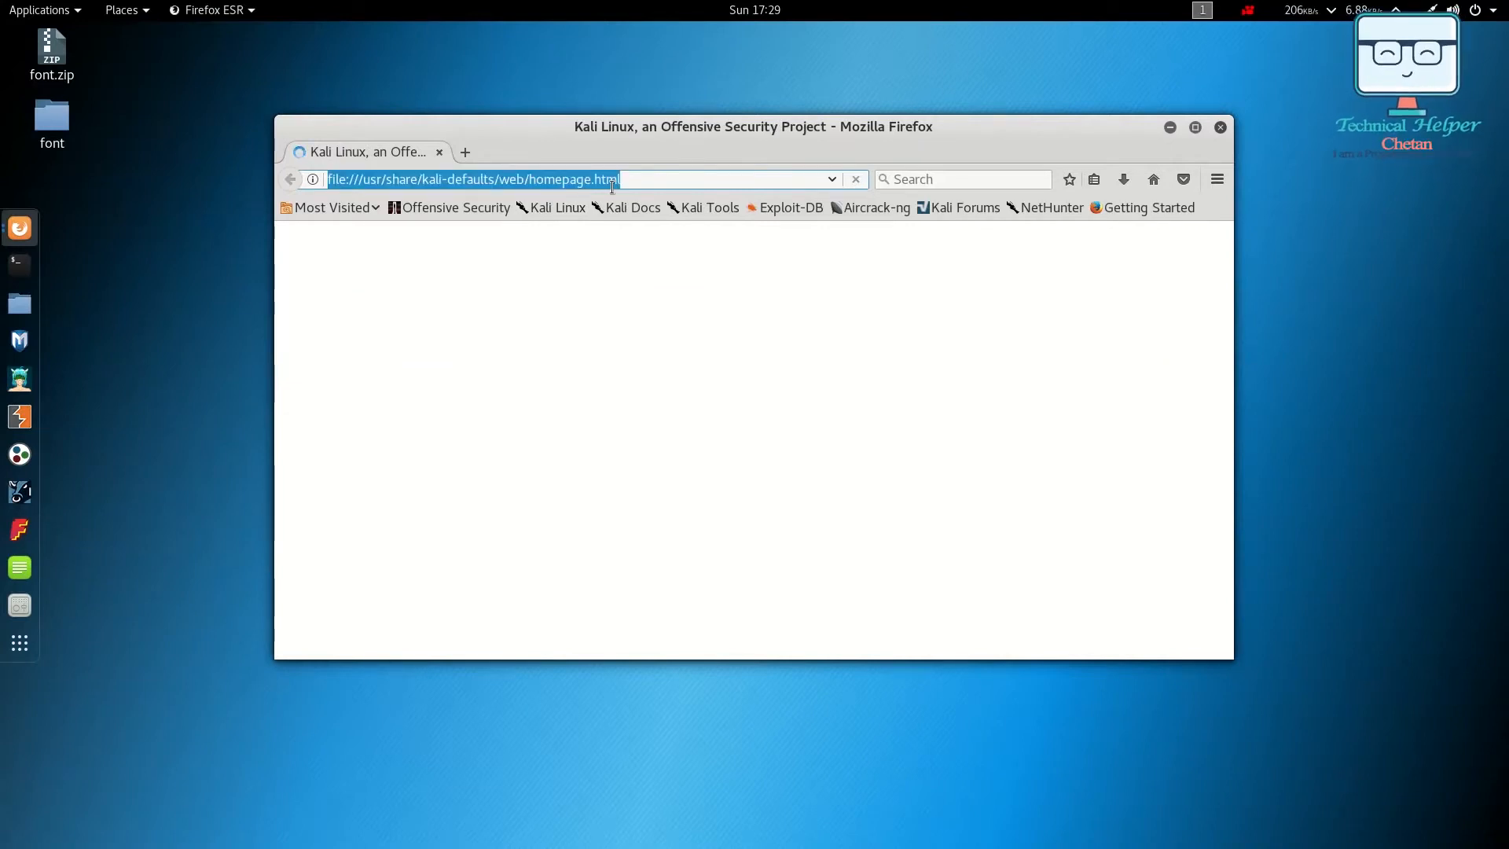
pyautogui.write('goog;l')
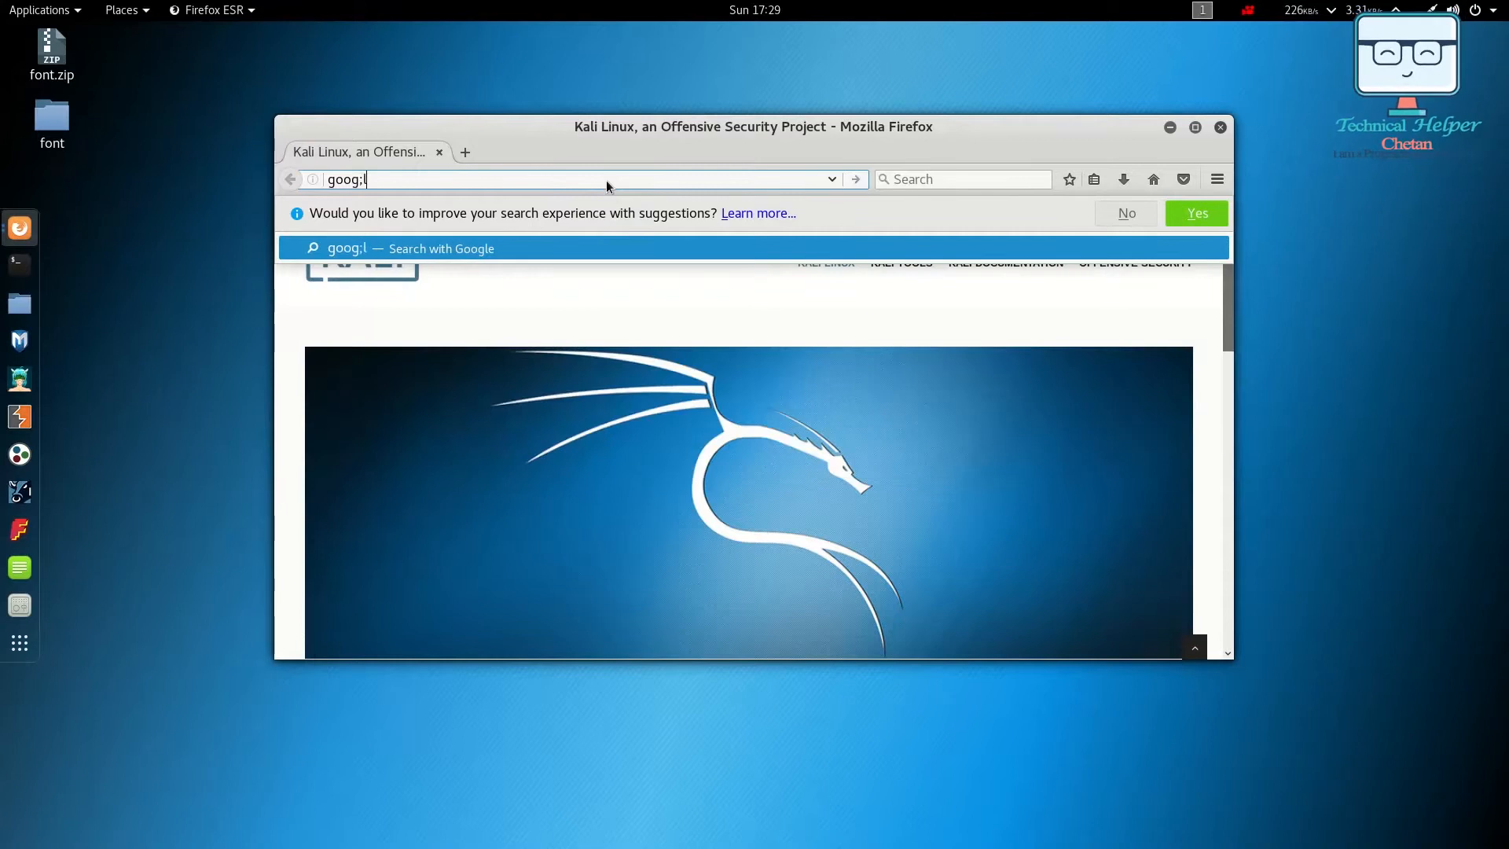
pyautogui.press('BackSpace')
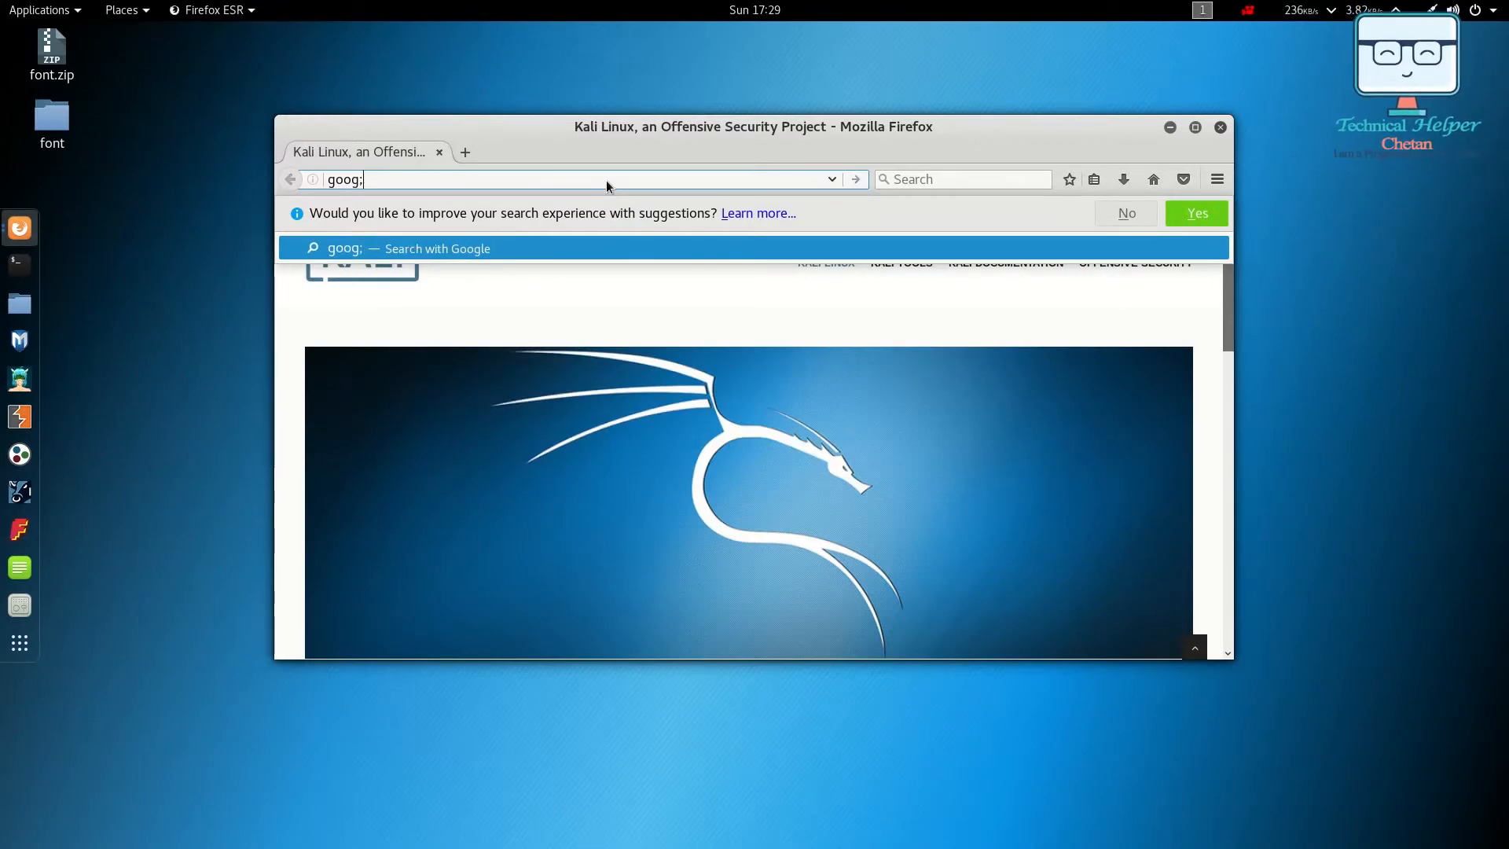
pyautogui.press('BackSpace')
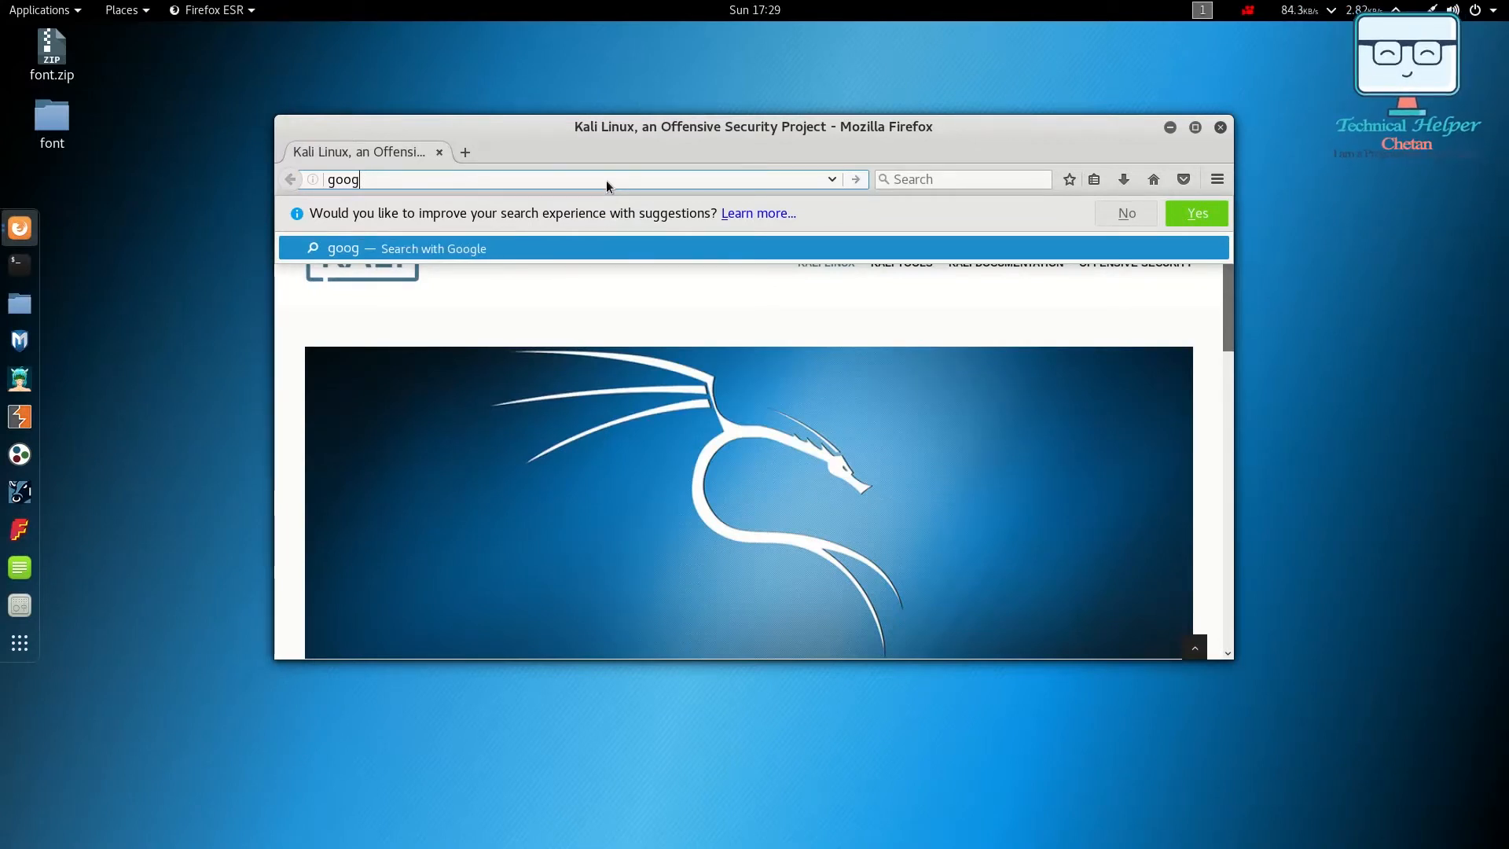
pyautogui.write('le.')
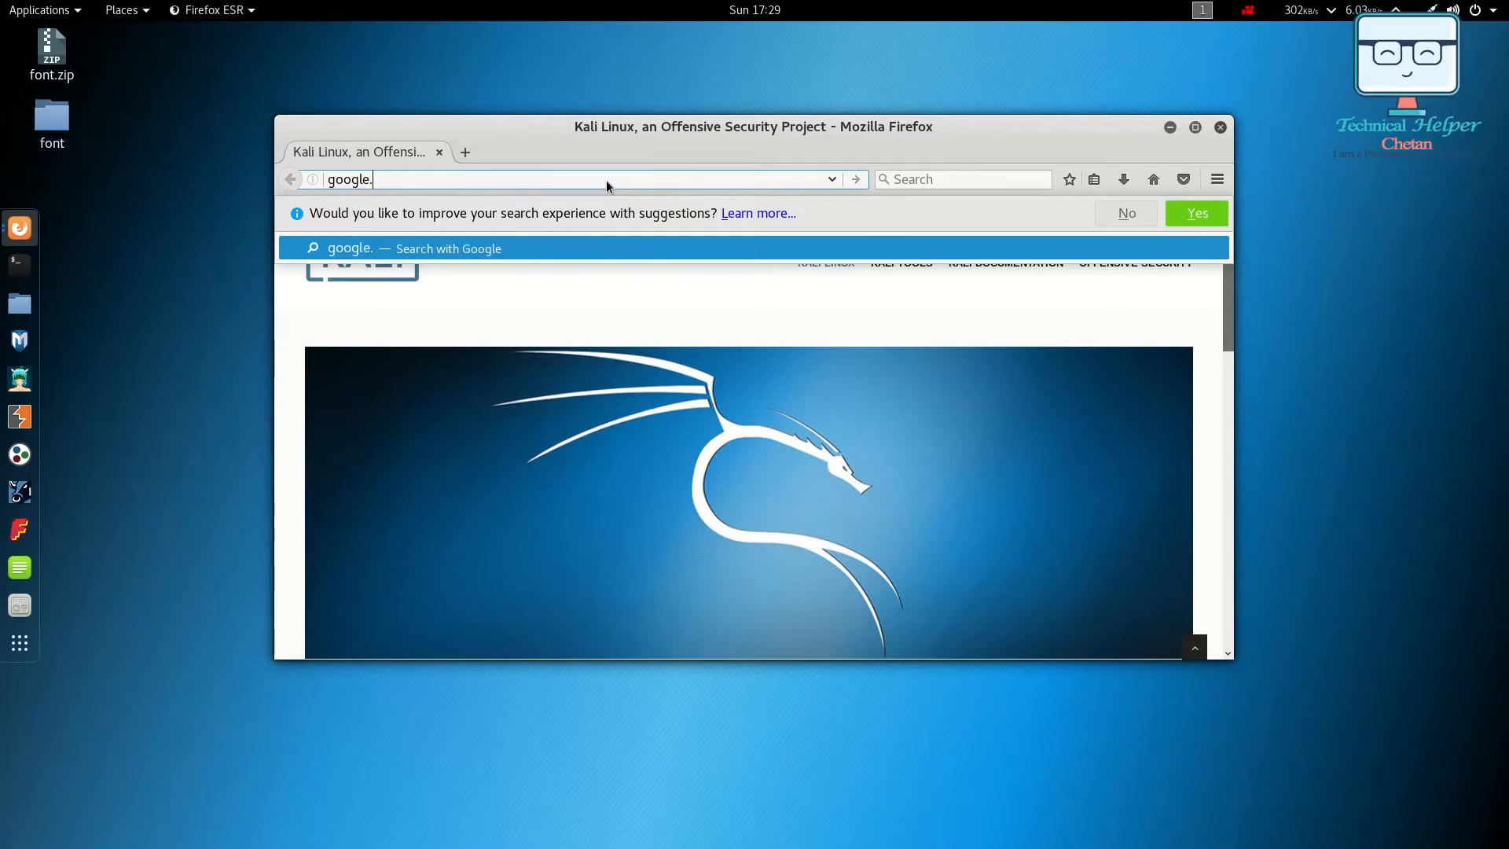
pyautogui.write('con')
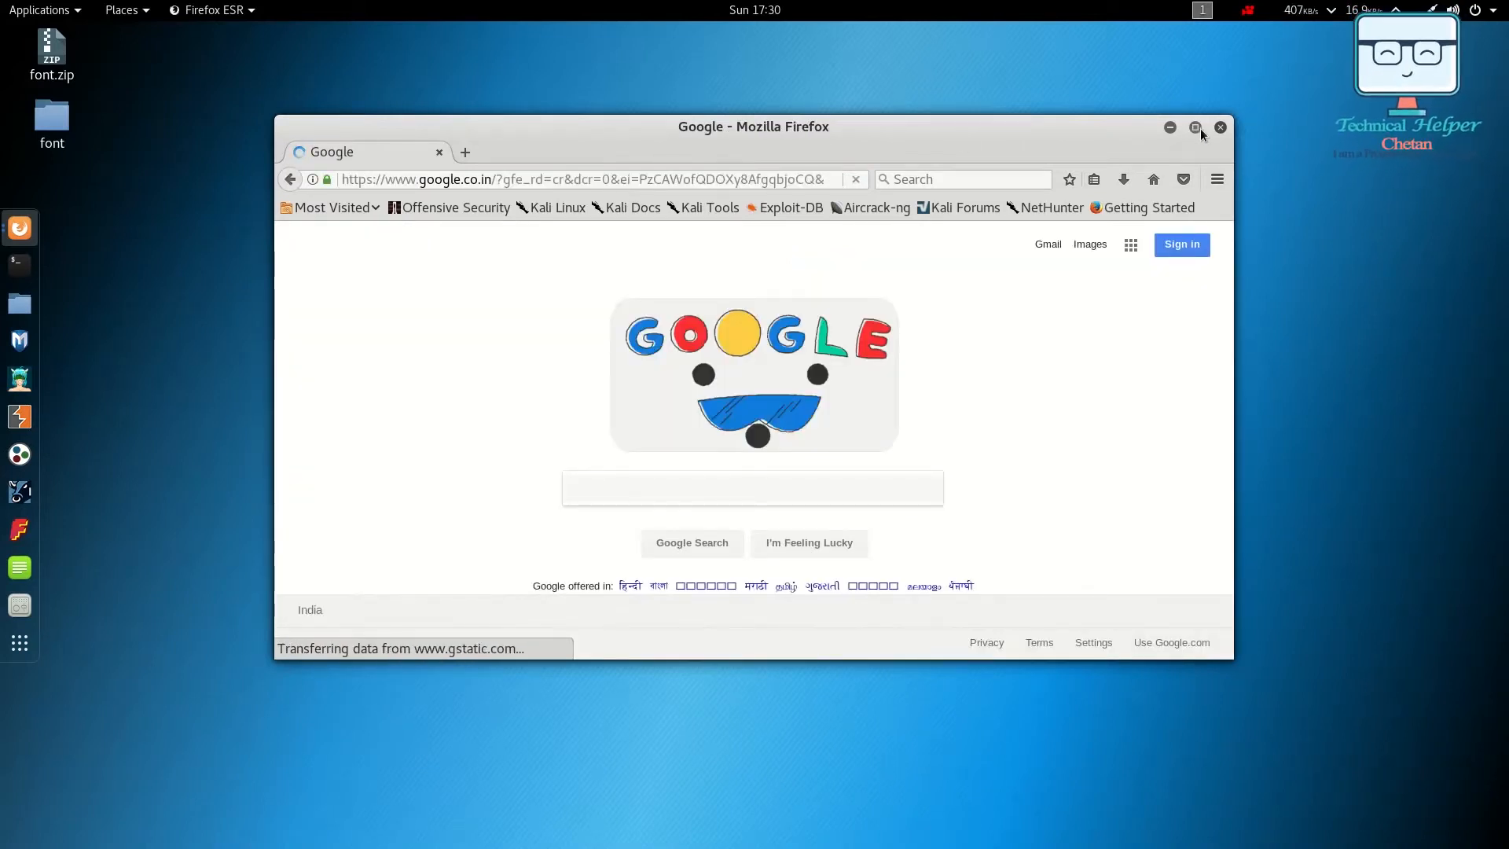
# Maximize the Firefox window and focus the Google search box
pyautogui.click(1194, 126)
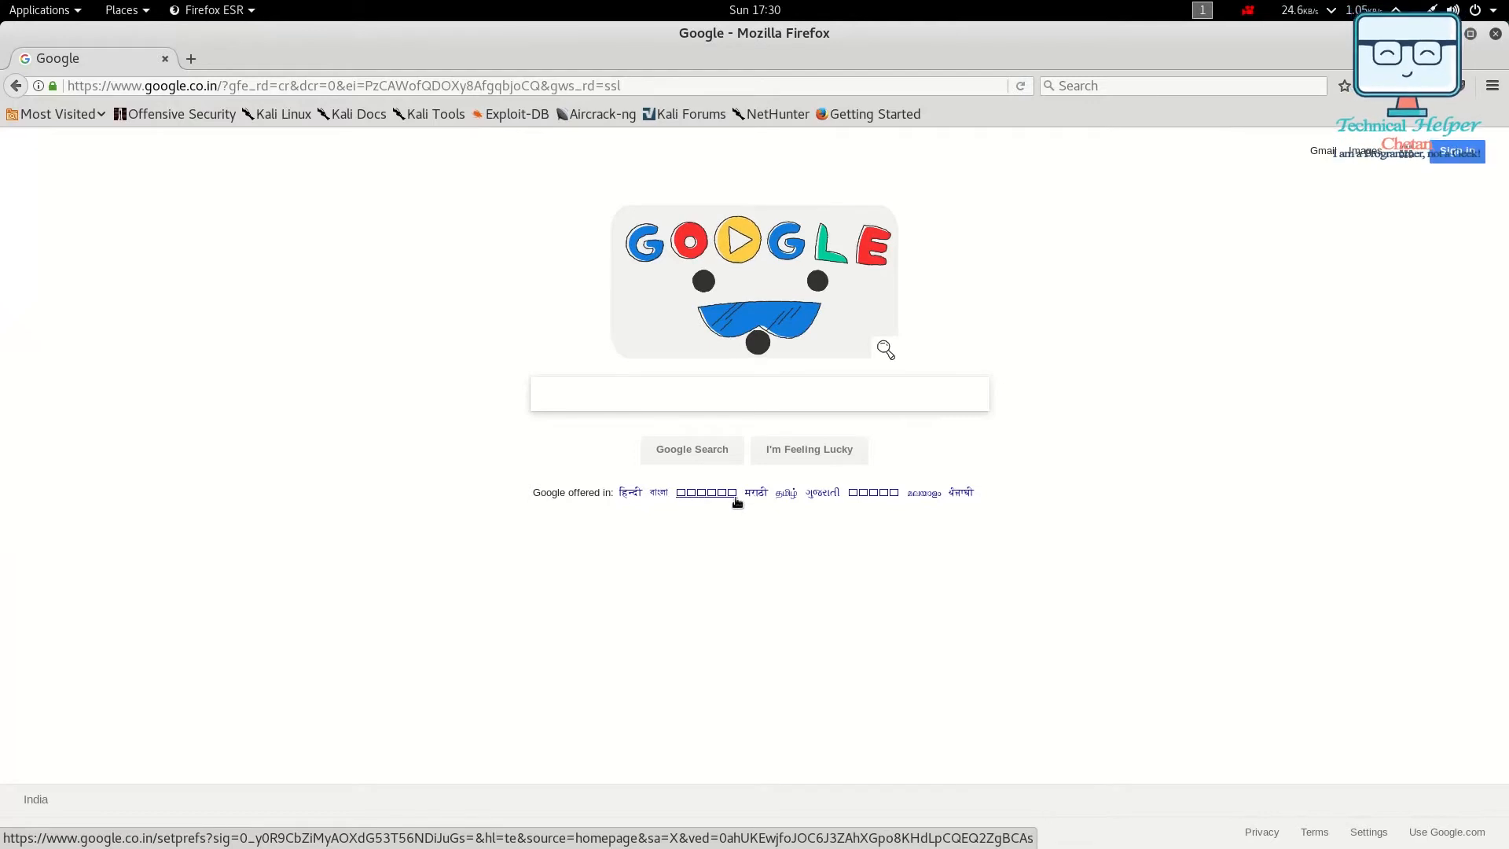
pyautogui.moveTo(988, 504)
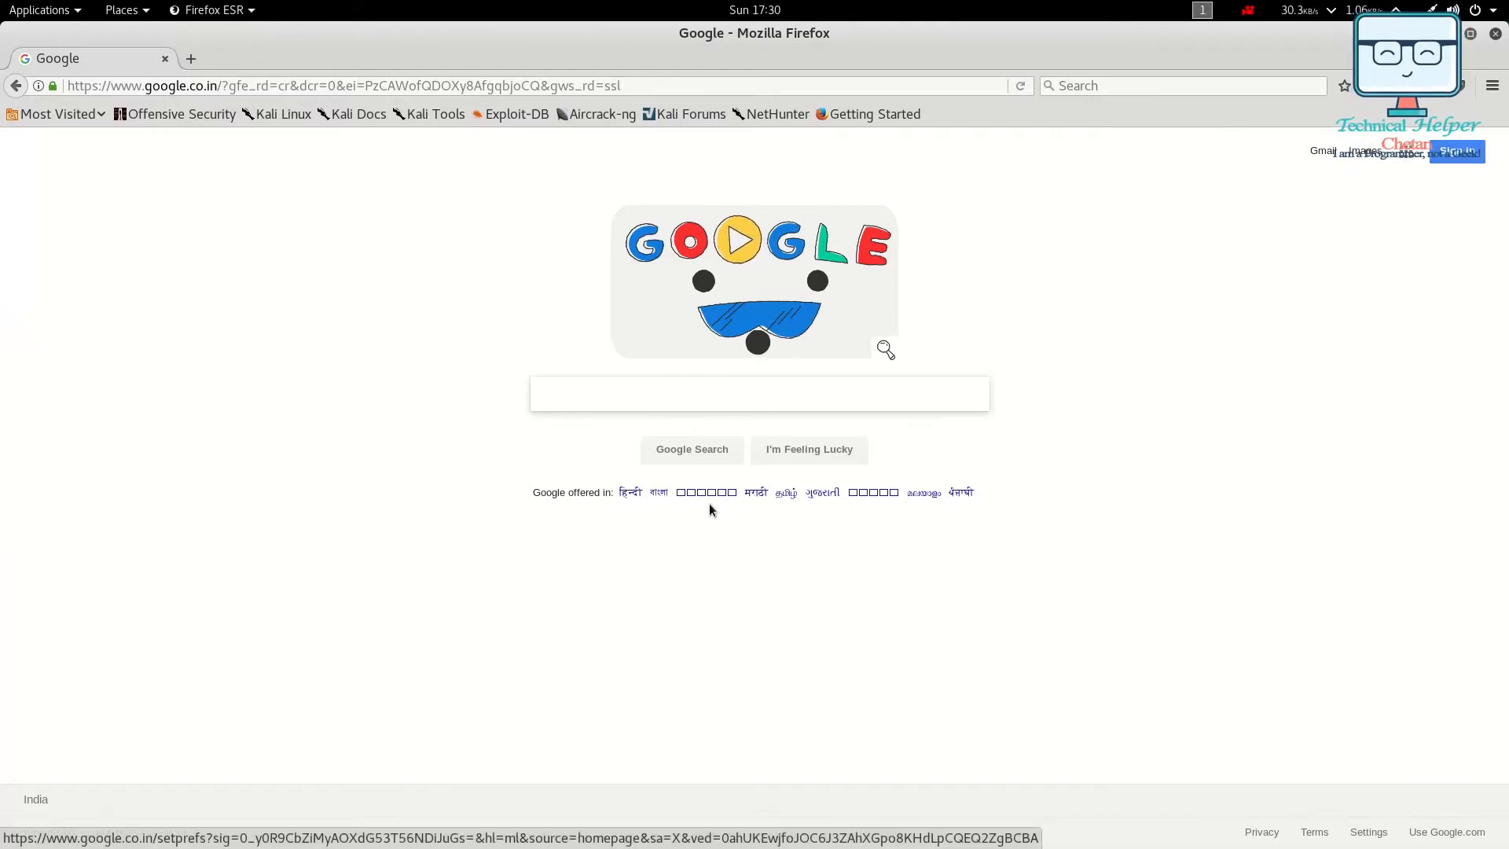
pyautogui.click(760, 393)
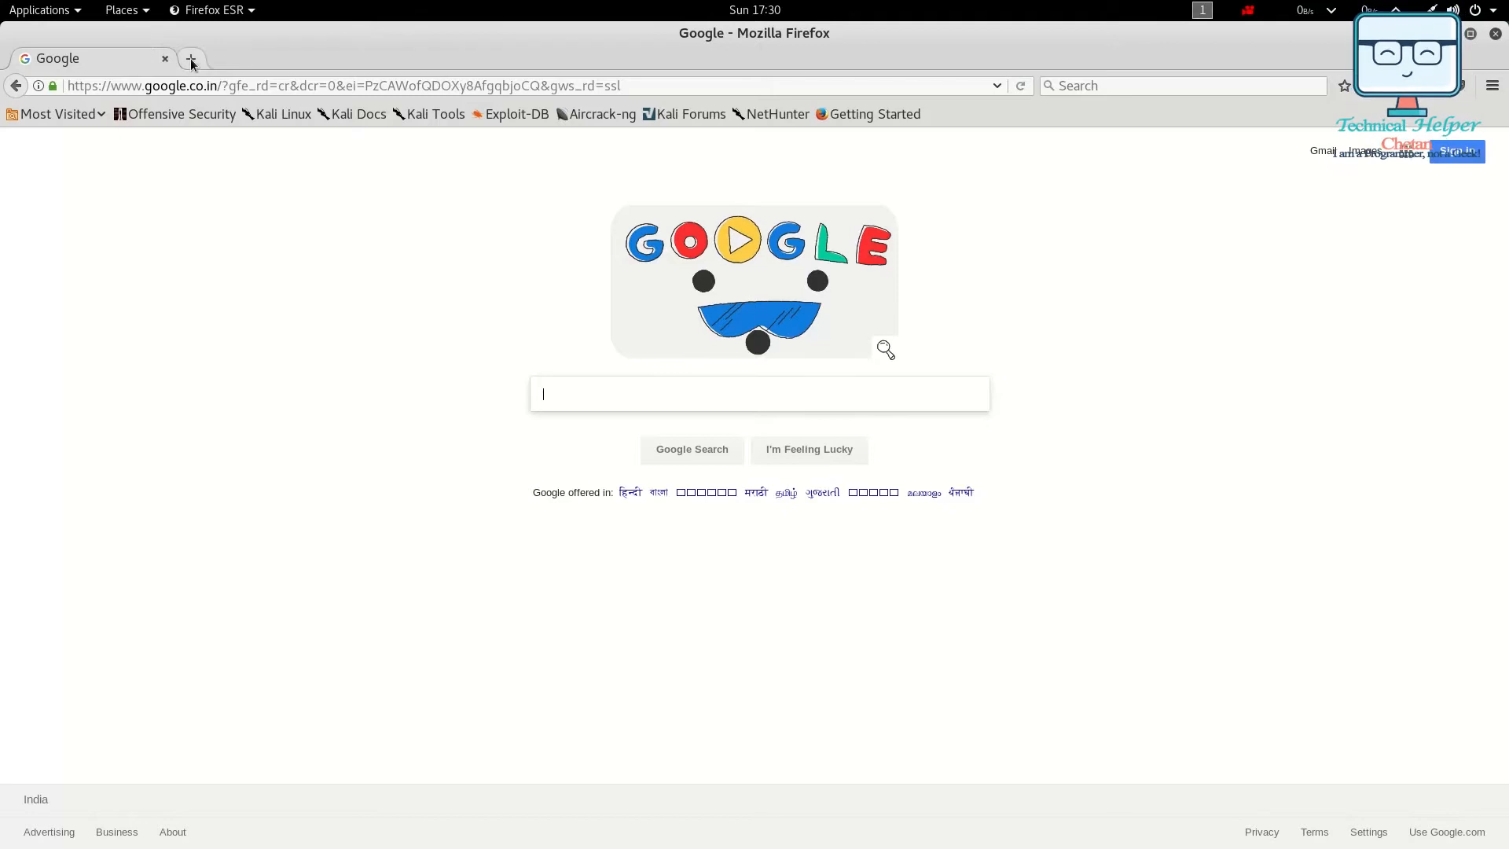
# Review the install-font-on-kali-linux README and its Clone or download options on GitHub
pyautogui.click(190, 58)
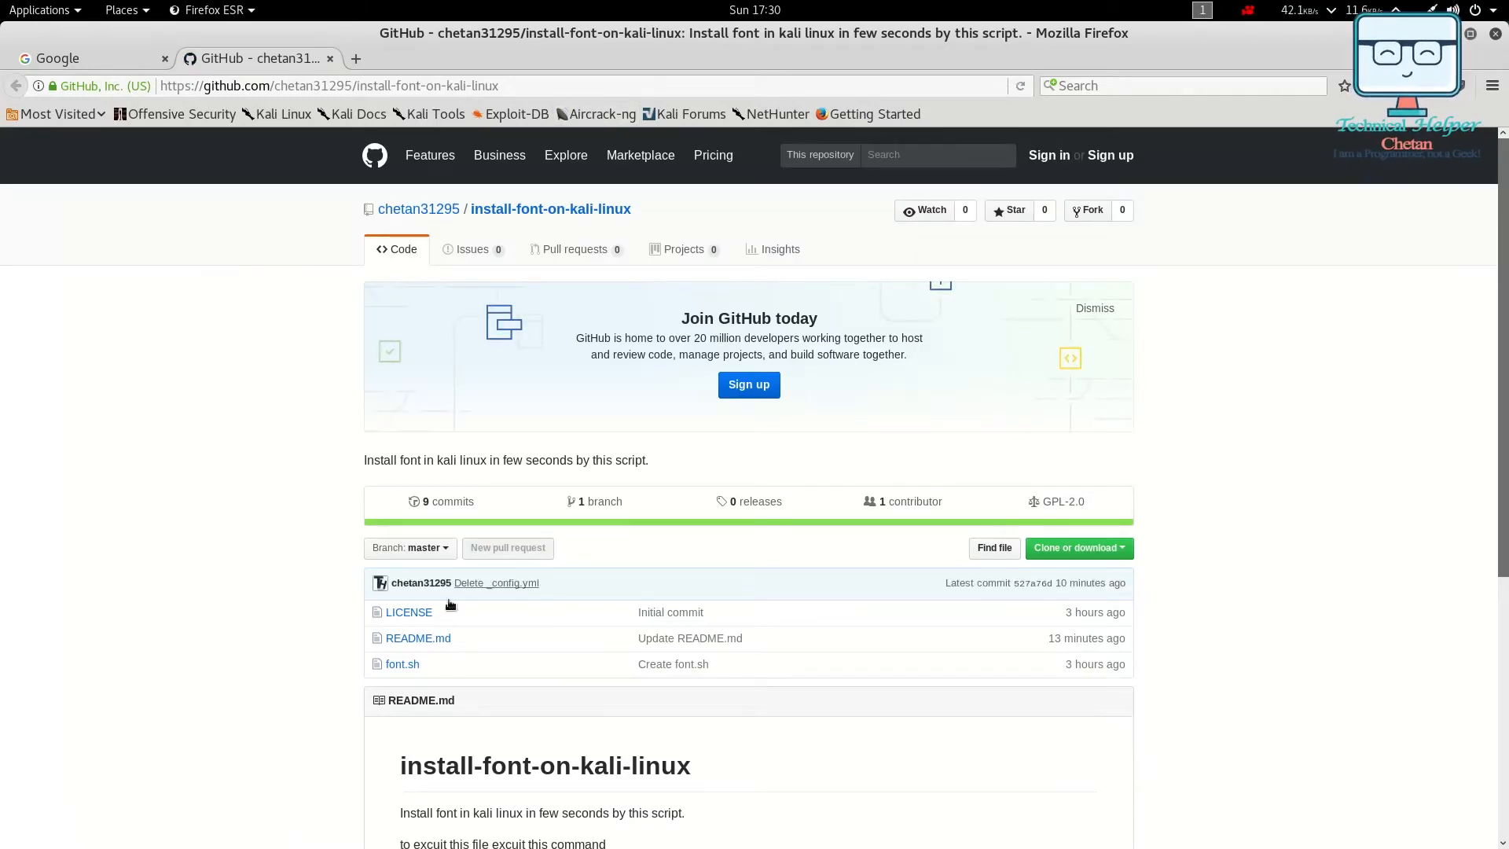
pyautogui.scroll(-3)
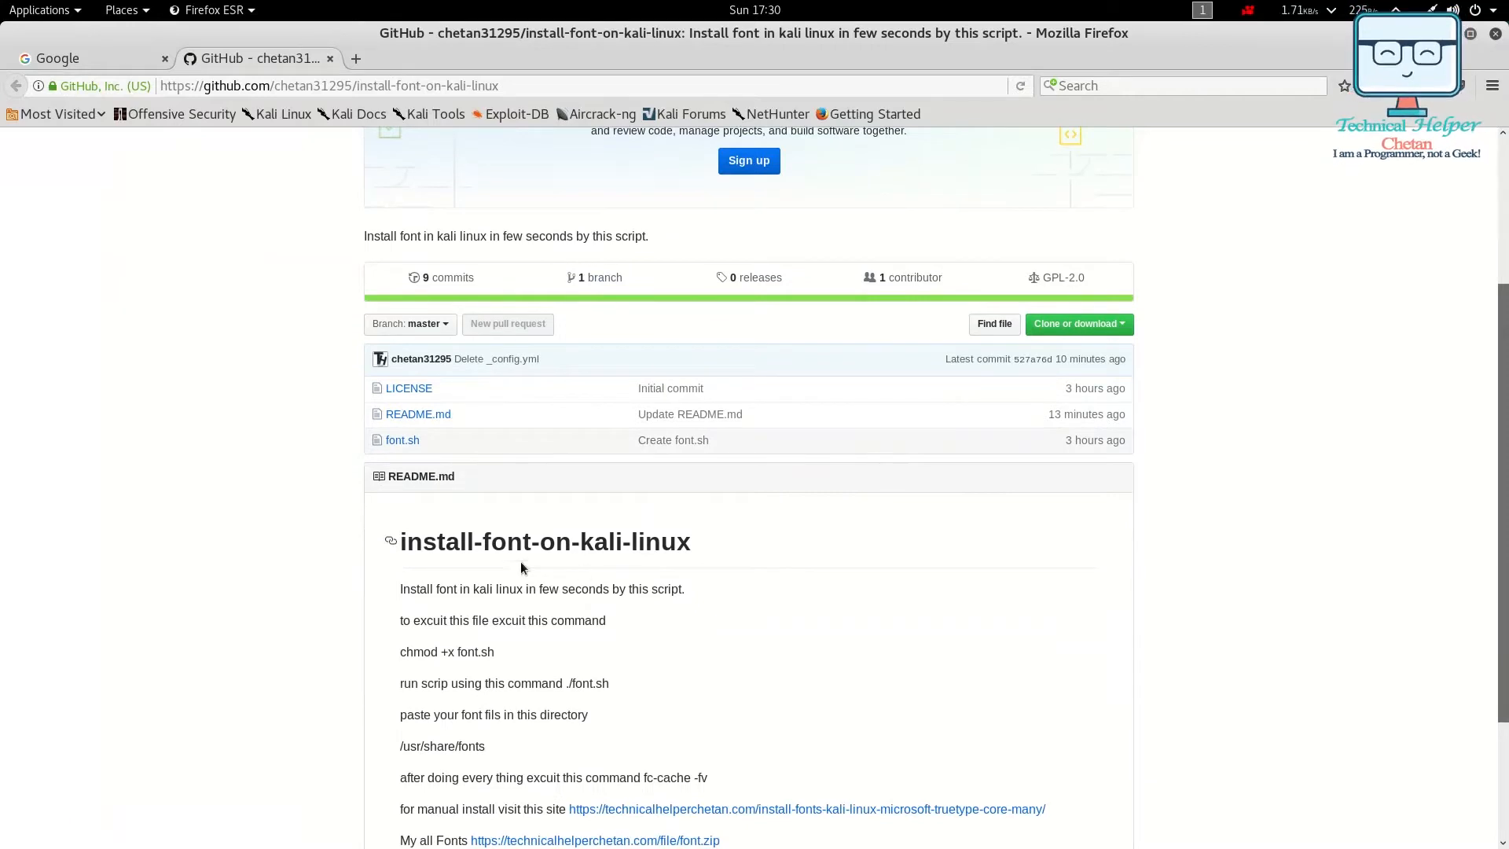
pyautogui.scroll(-3)
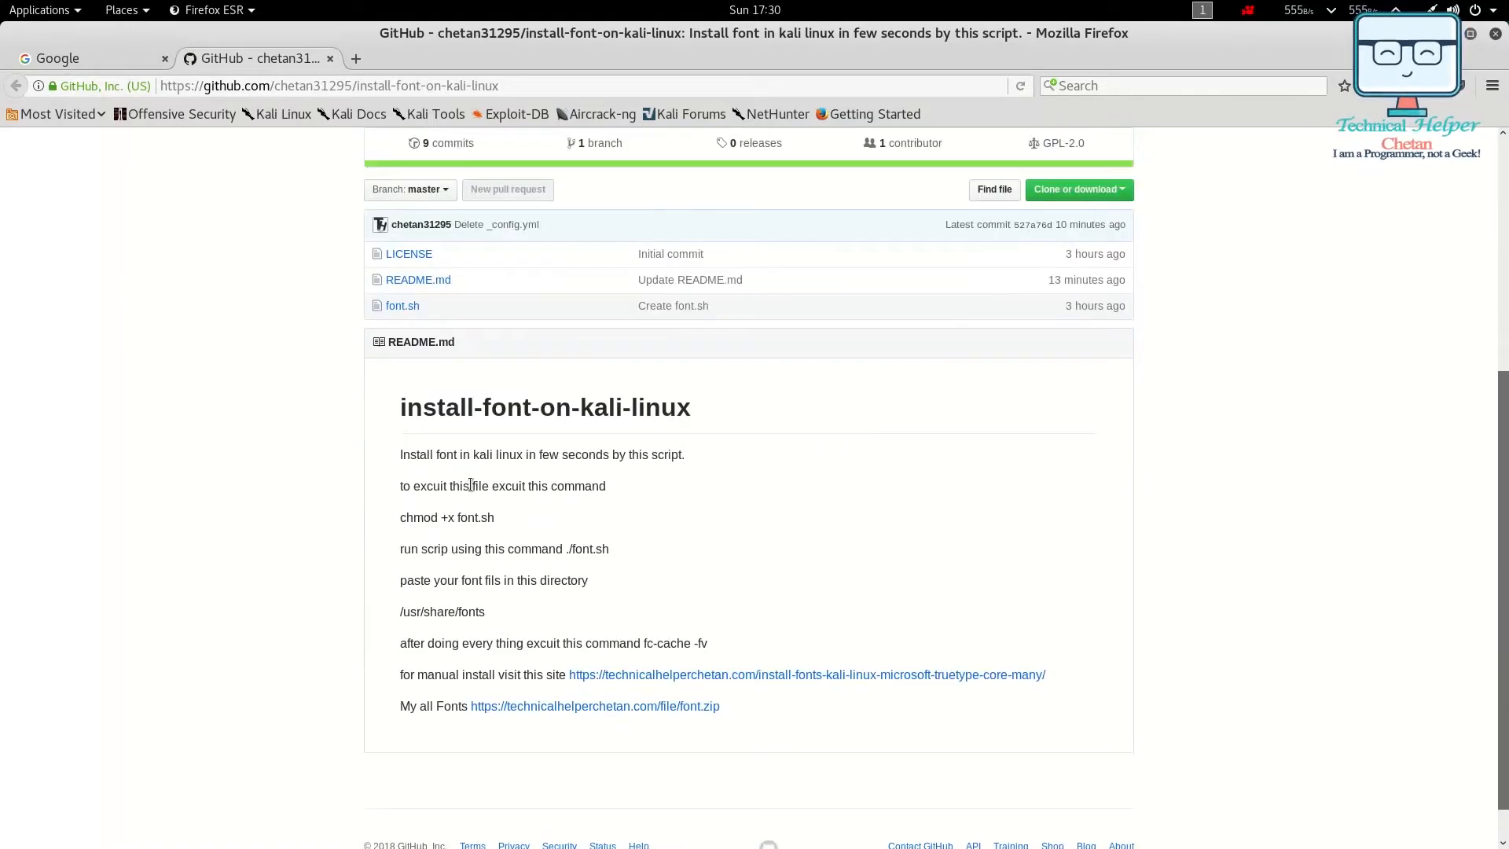
pyautogui.scroll(3)
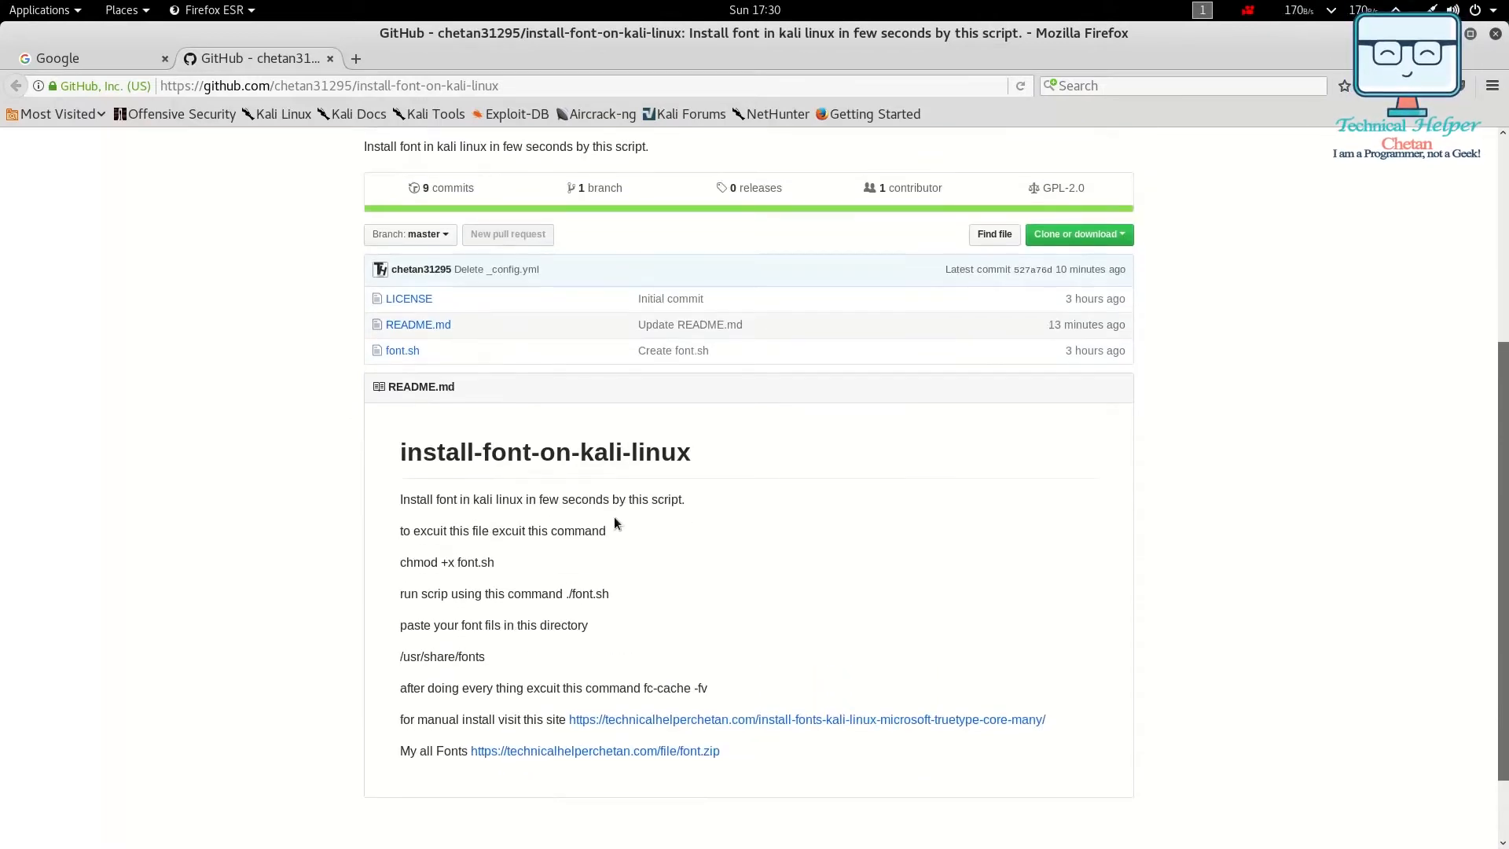
pyautogui.moveTo(481, 758)
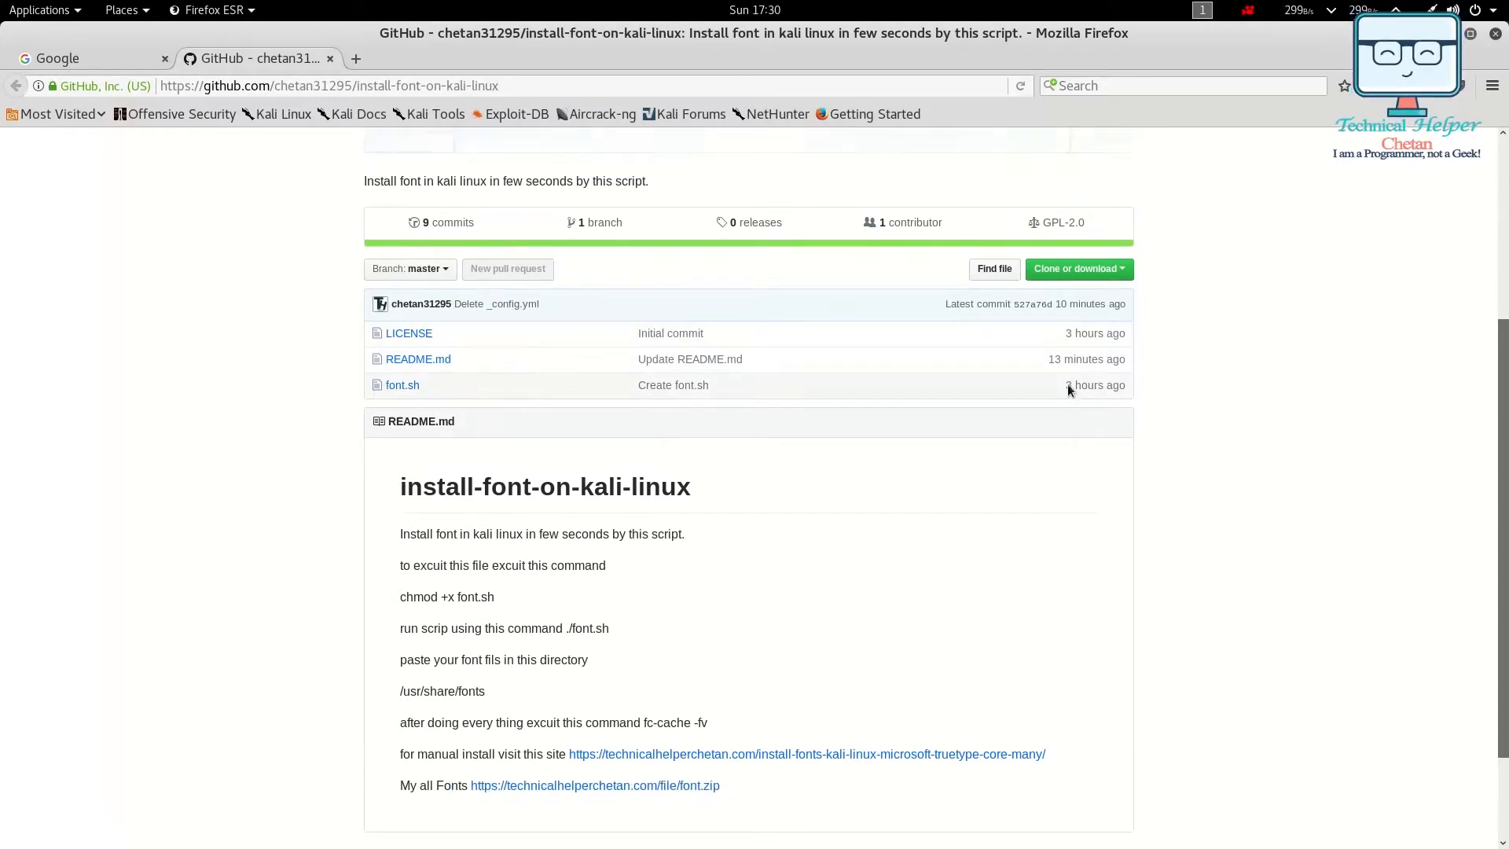
pyautogui.scroll(3)
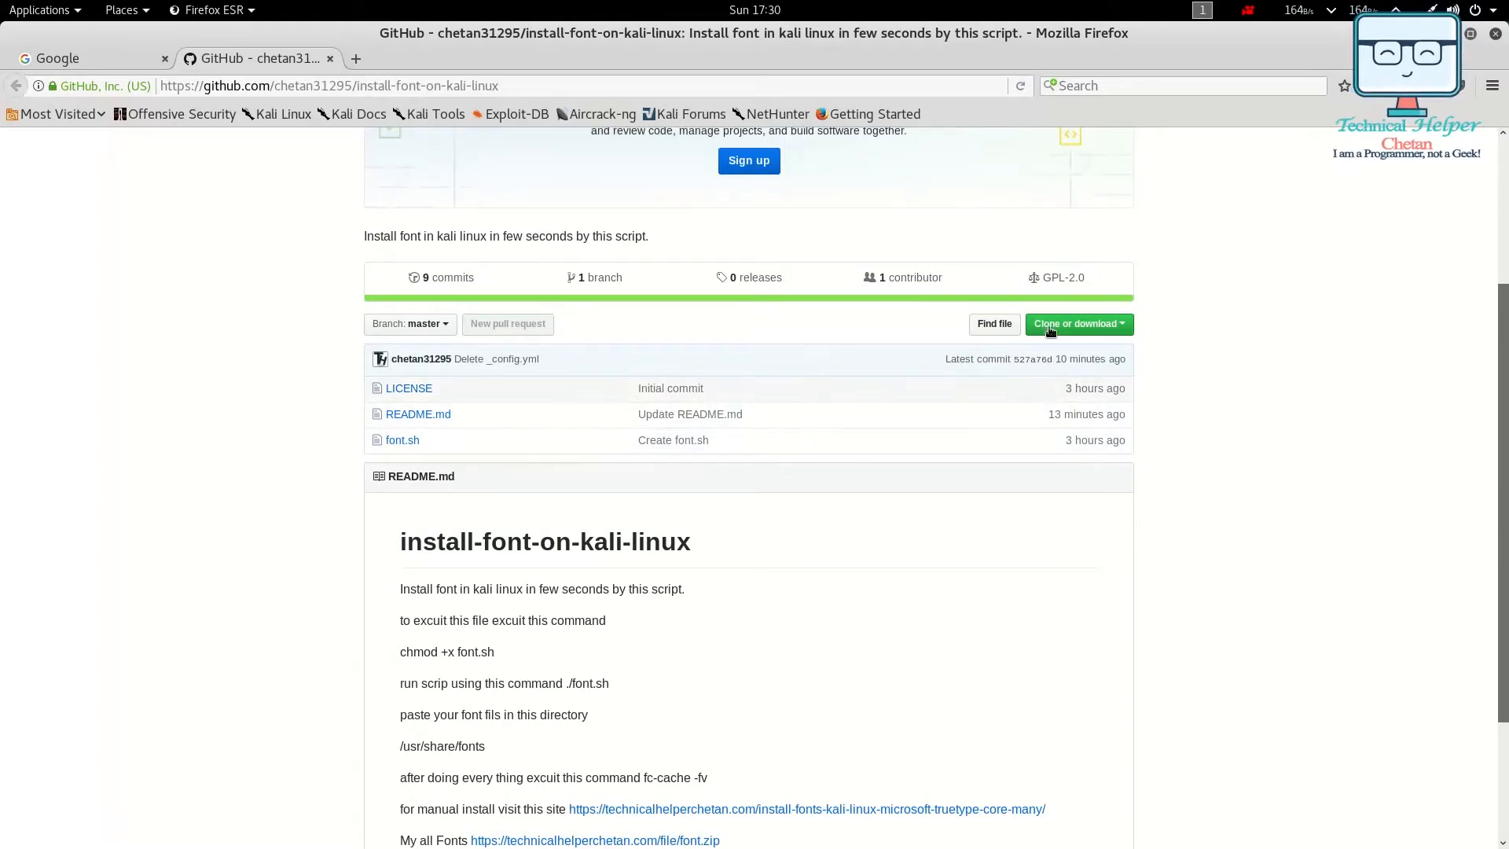
pyautogui.click(1075, 324)
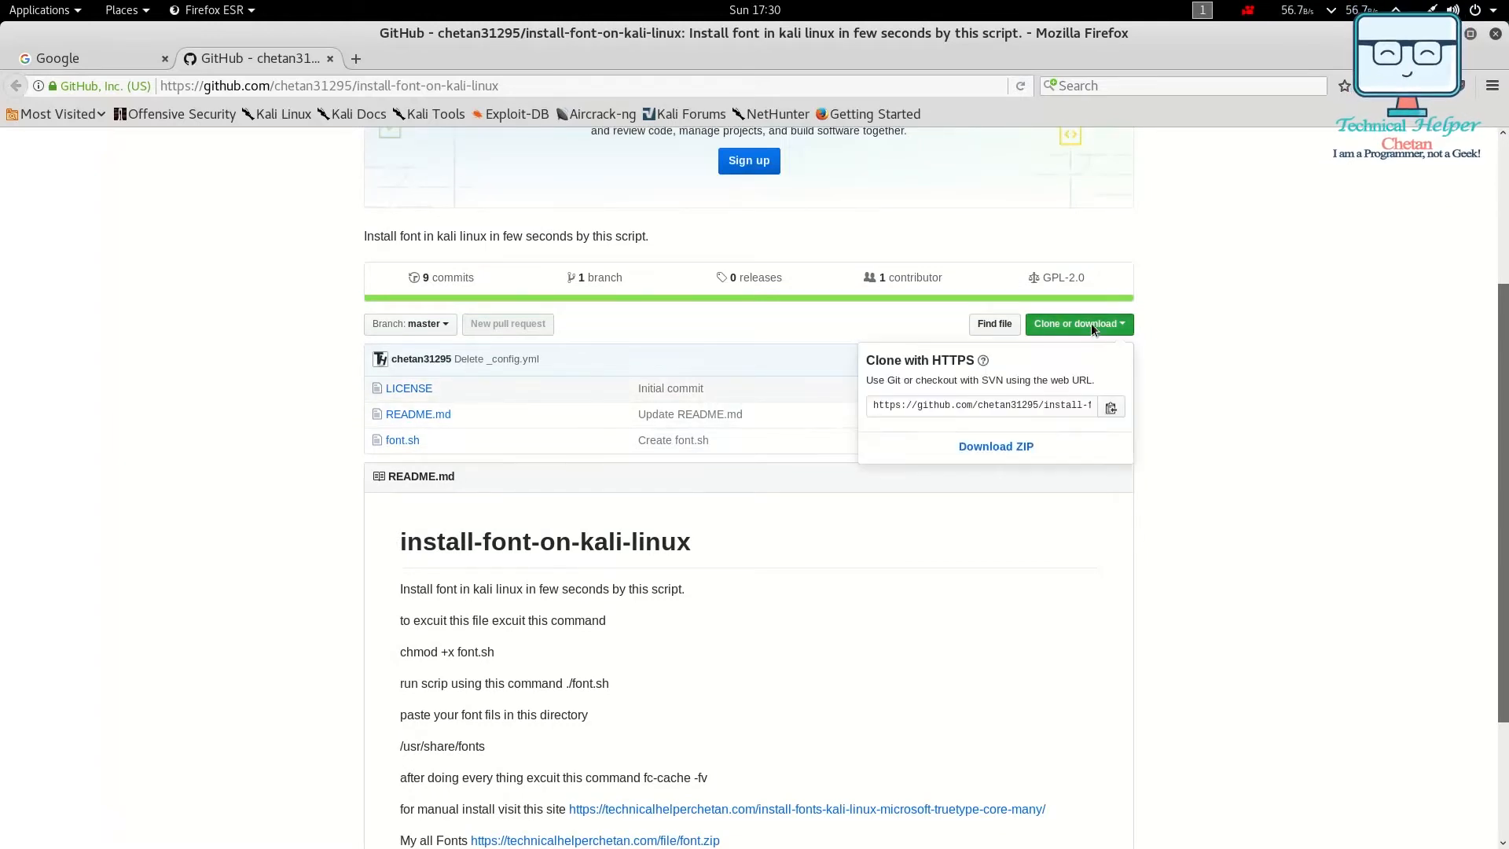
pyautogui.click(1110, 405)
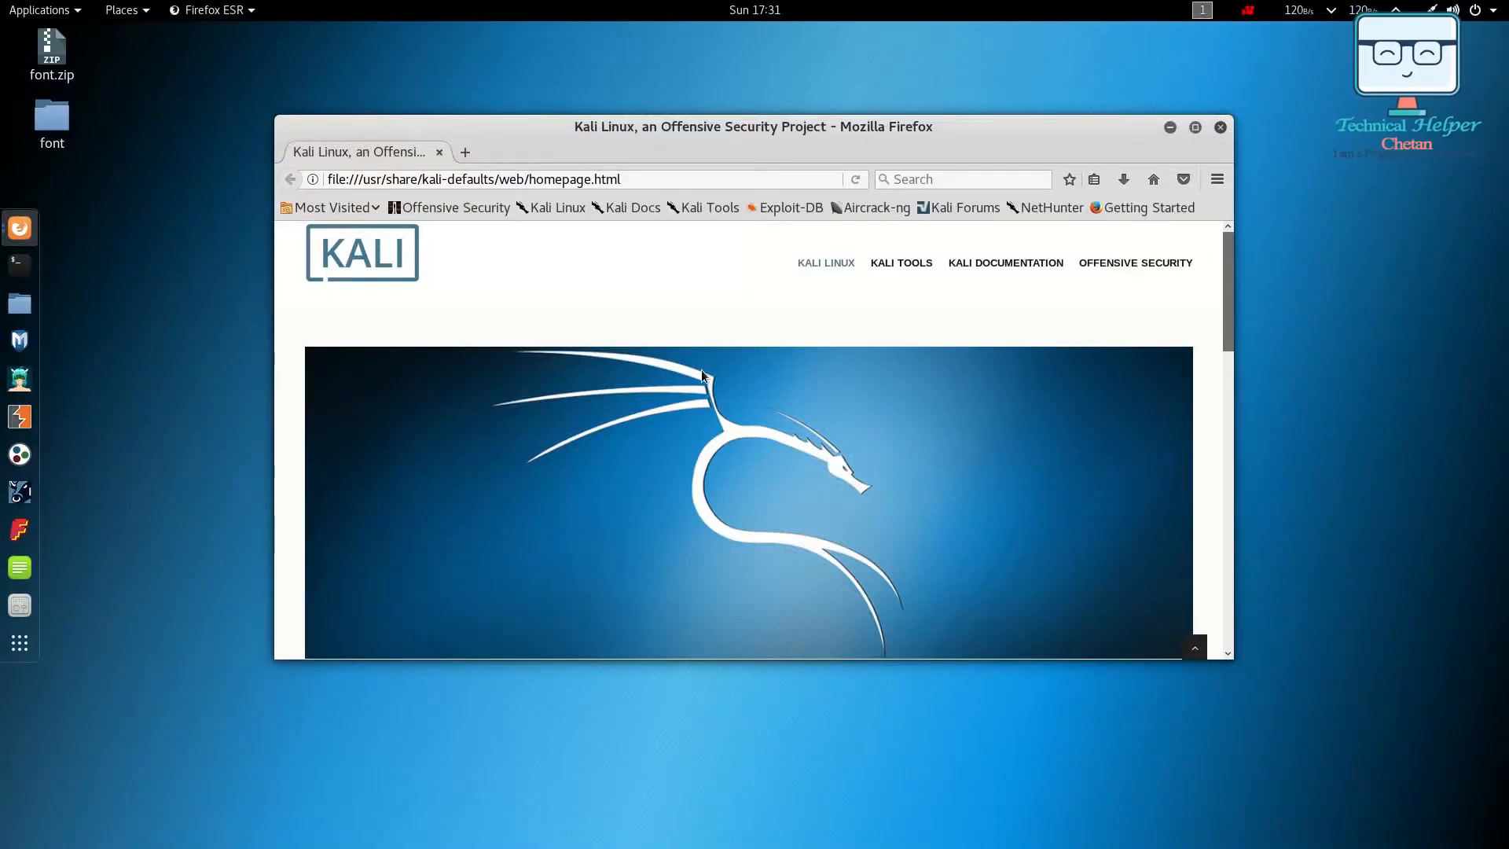
# Close Firefox and start a Terminal from the dock
pyautogui.click(1219, 126)
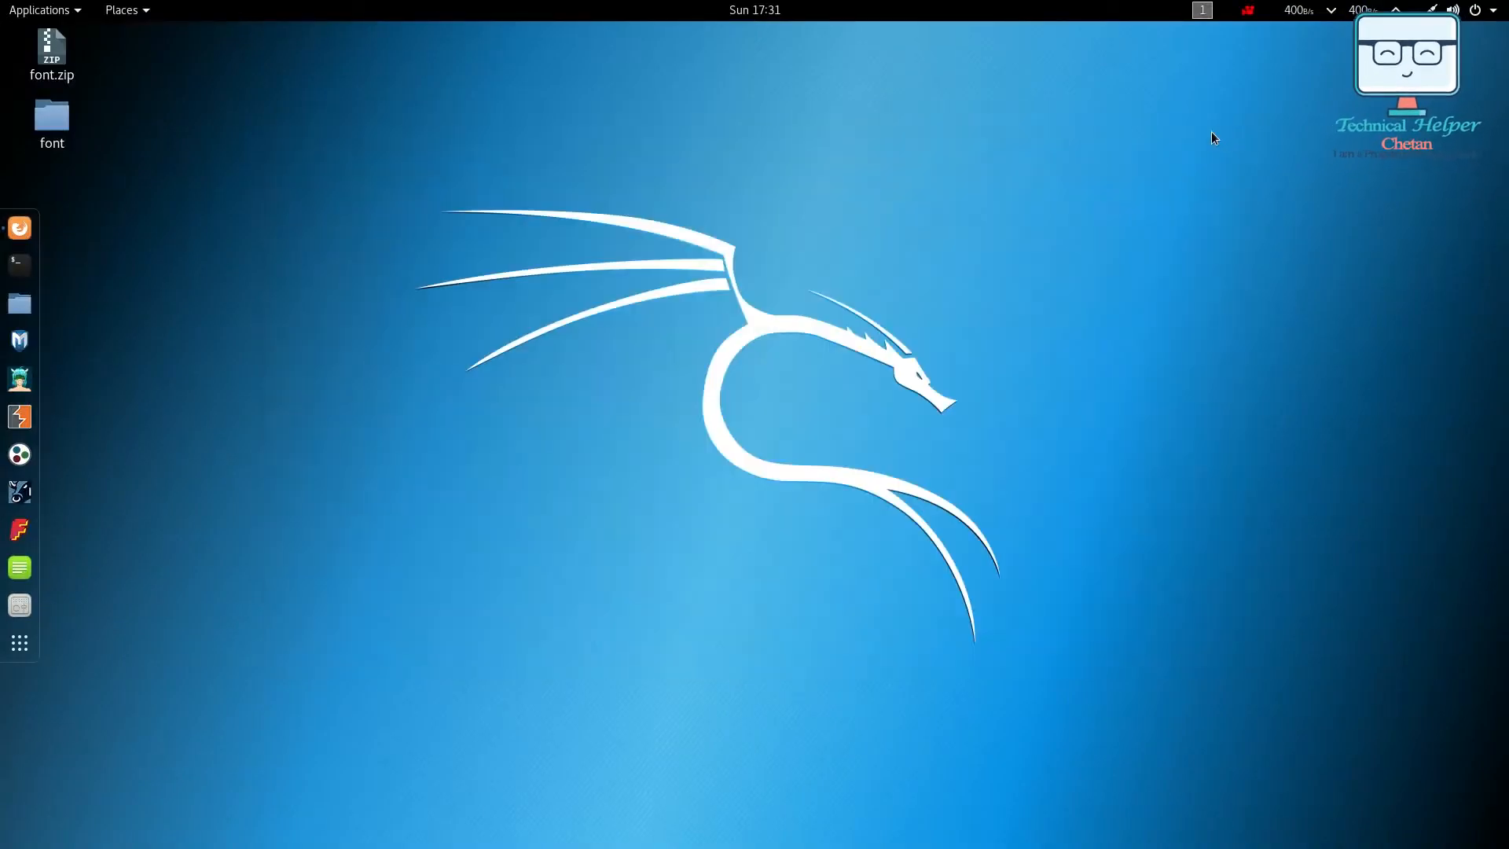
pyautogui.moveTo(19, 264)
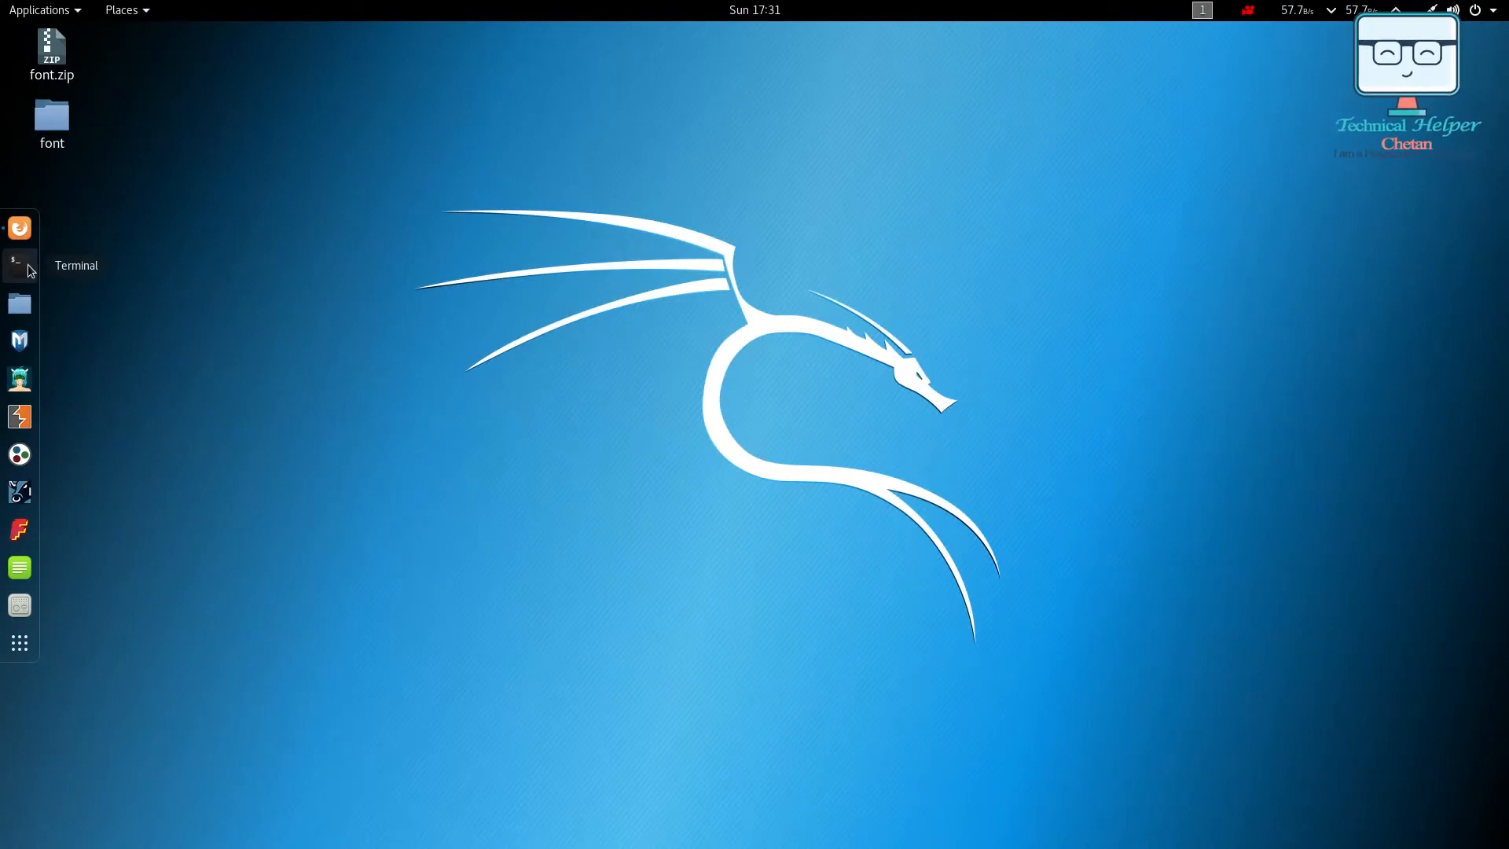
pyautogui.click(19, 263)
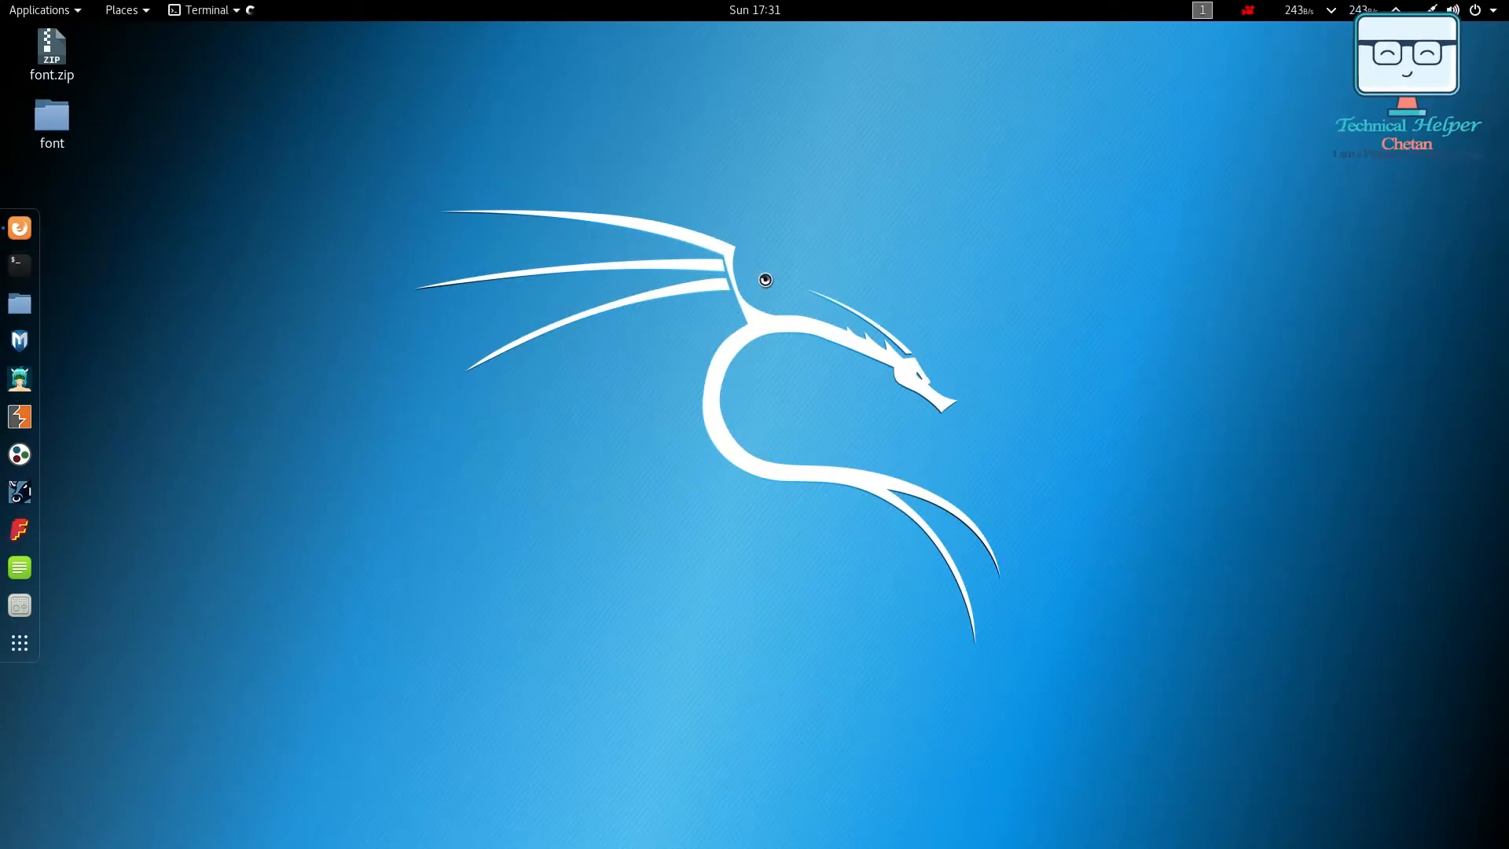
# Change into the Desktop folder in the terminal
pyautogui.click(19, 264)
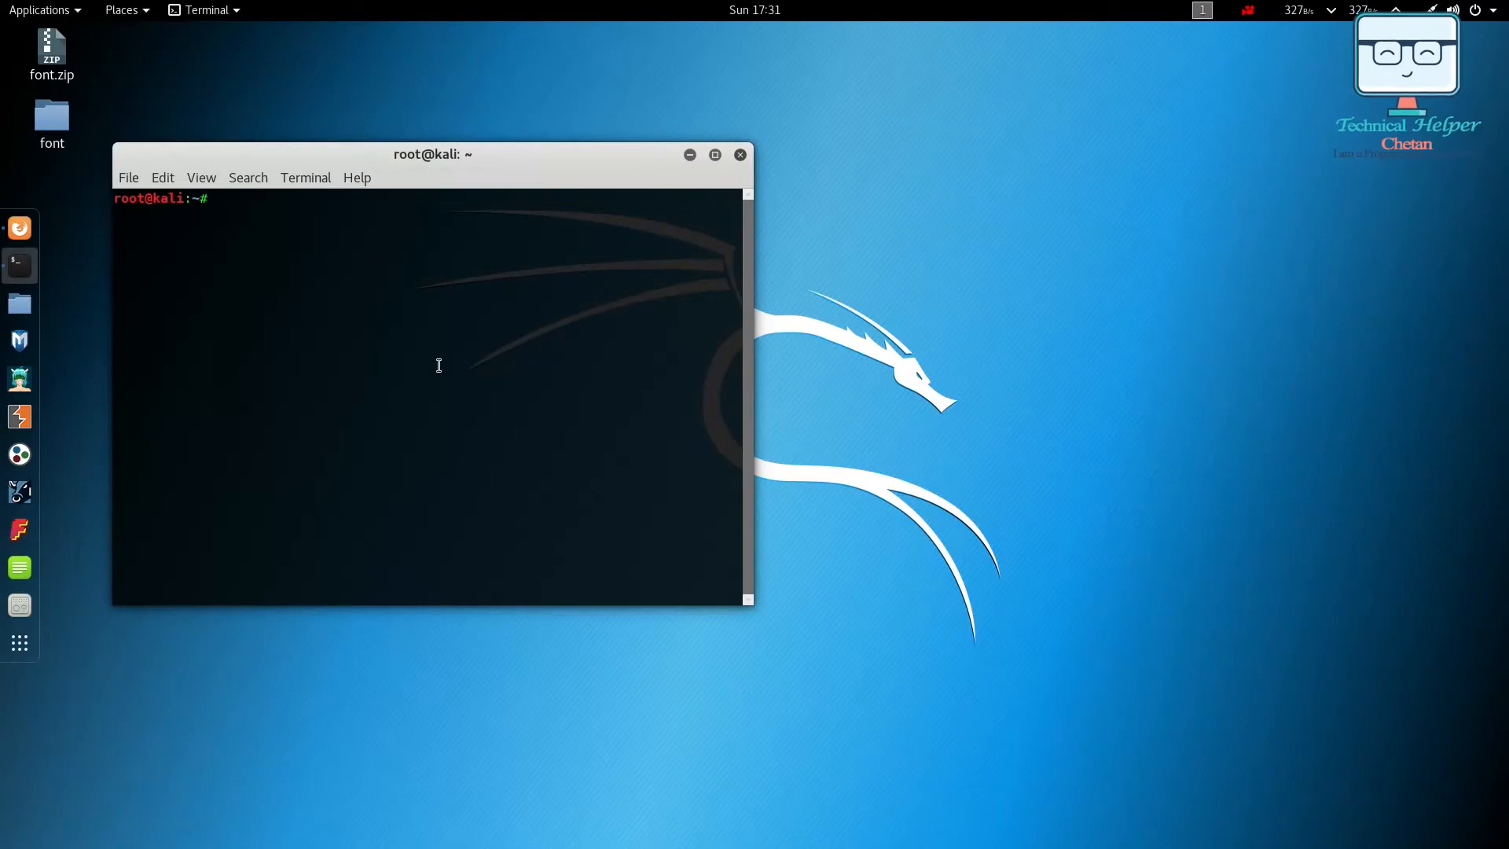
pyautogui.write('cd D')
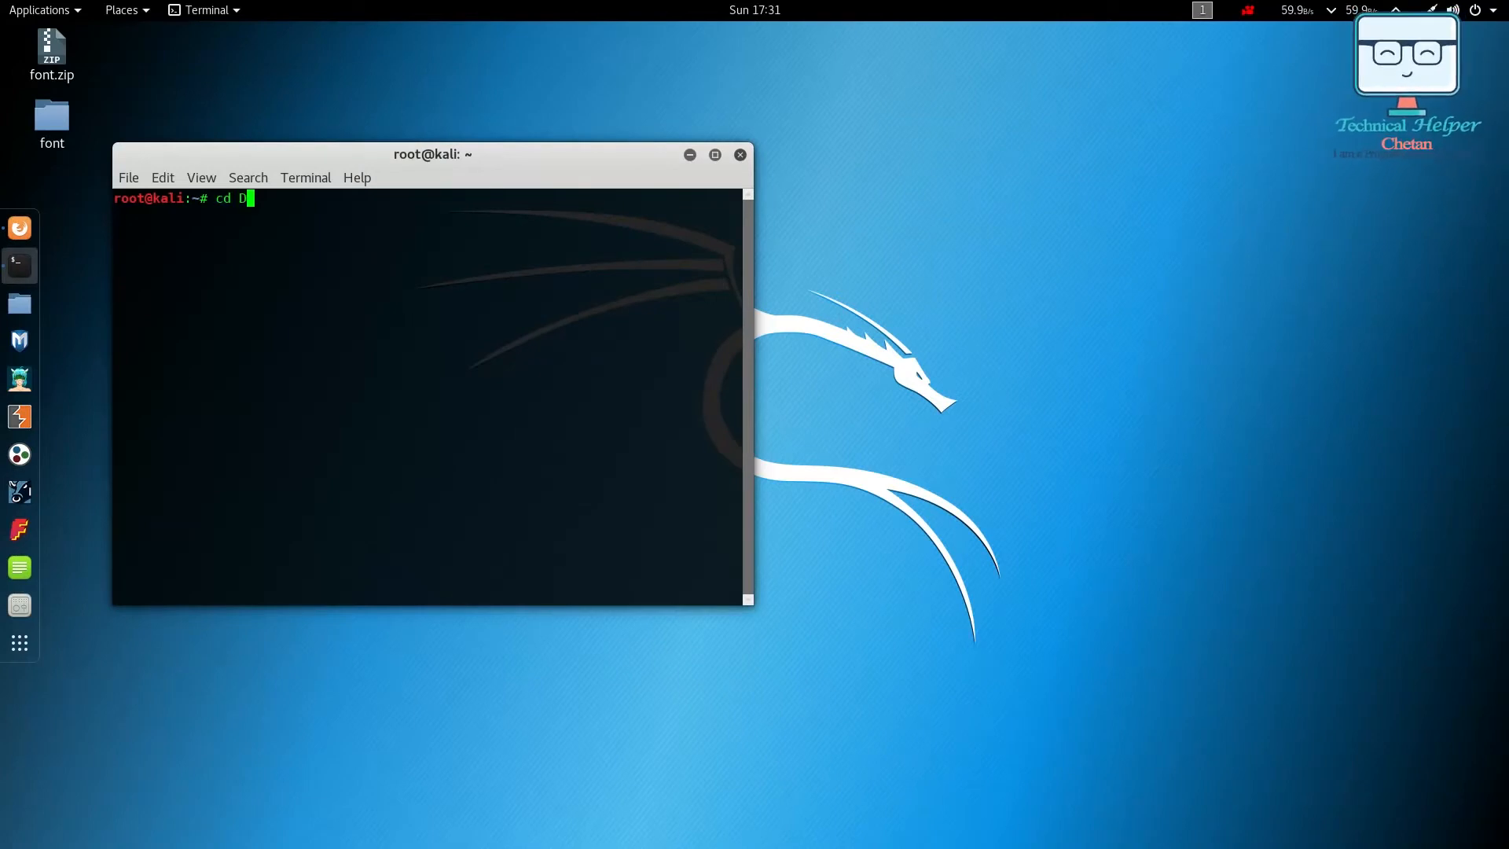
pyautogui.write('esktop')
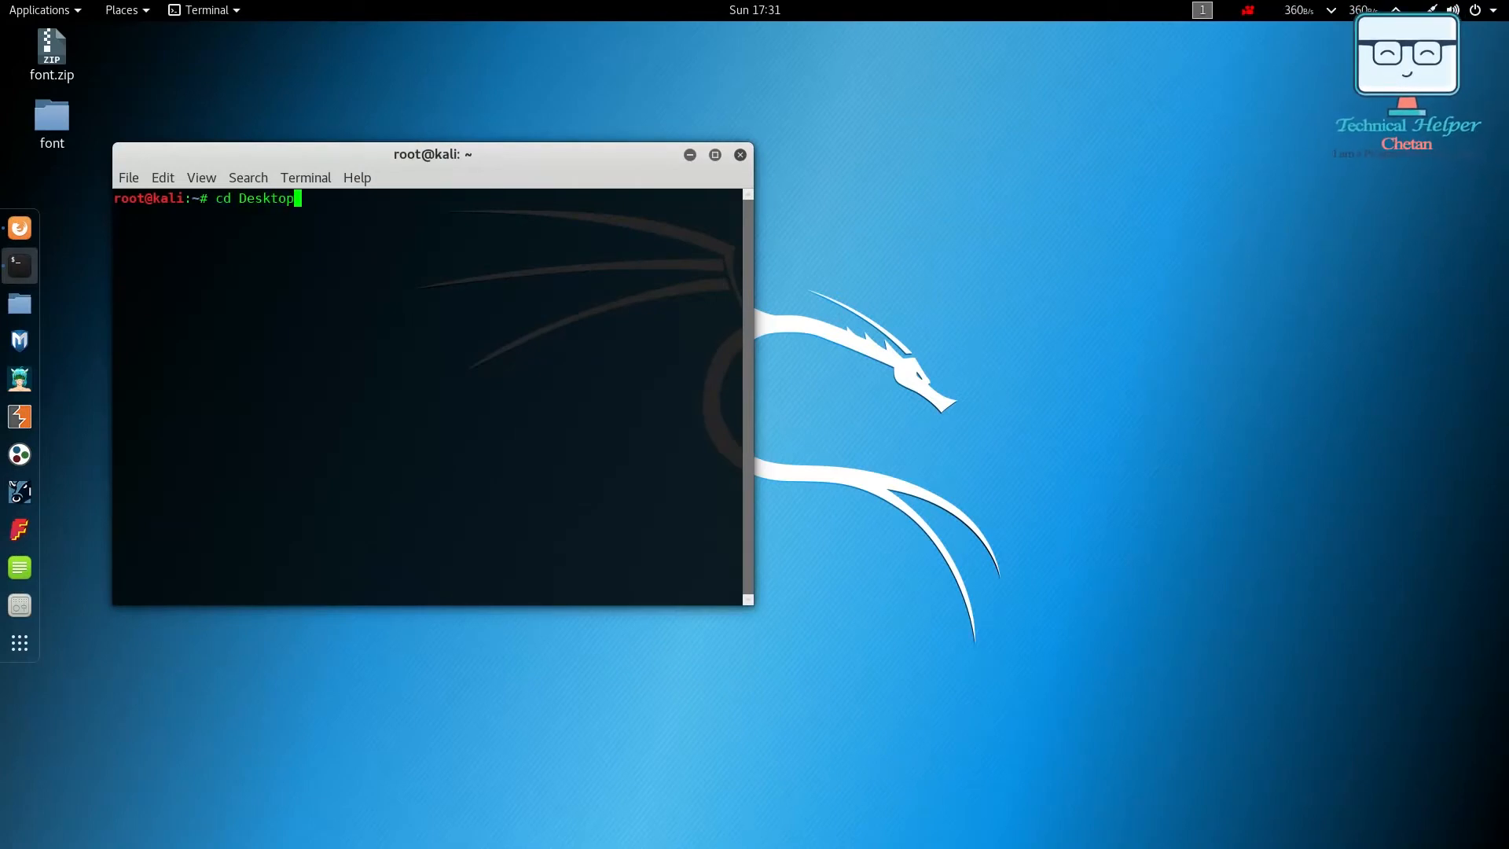
pyautogui.press('Return')
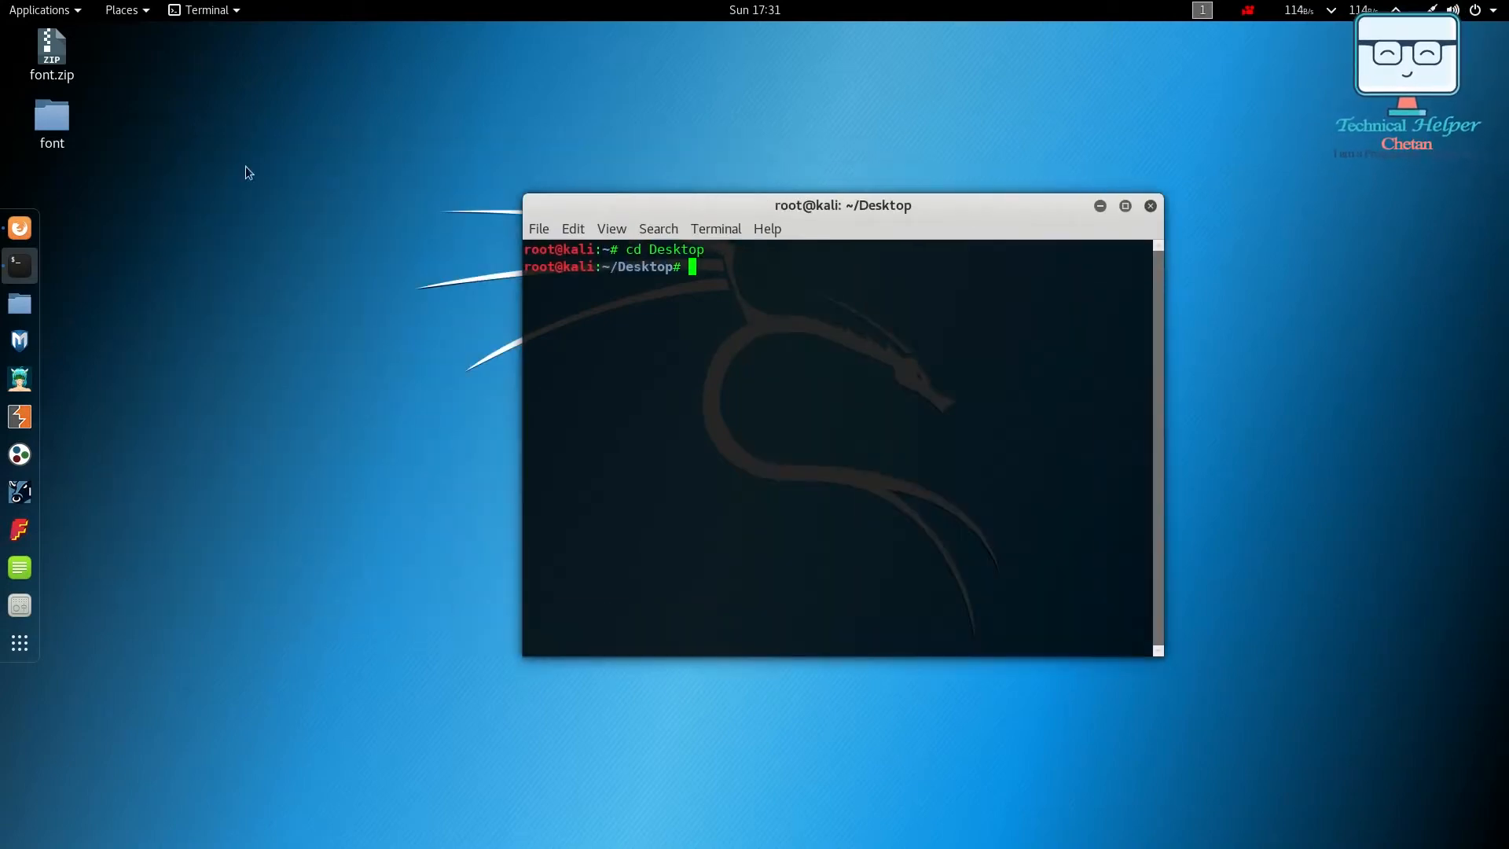
pyautogui.moveTo(1003, 376)
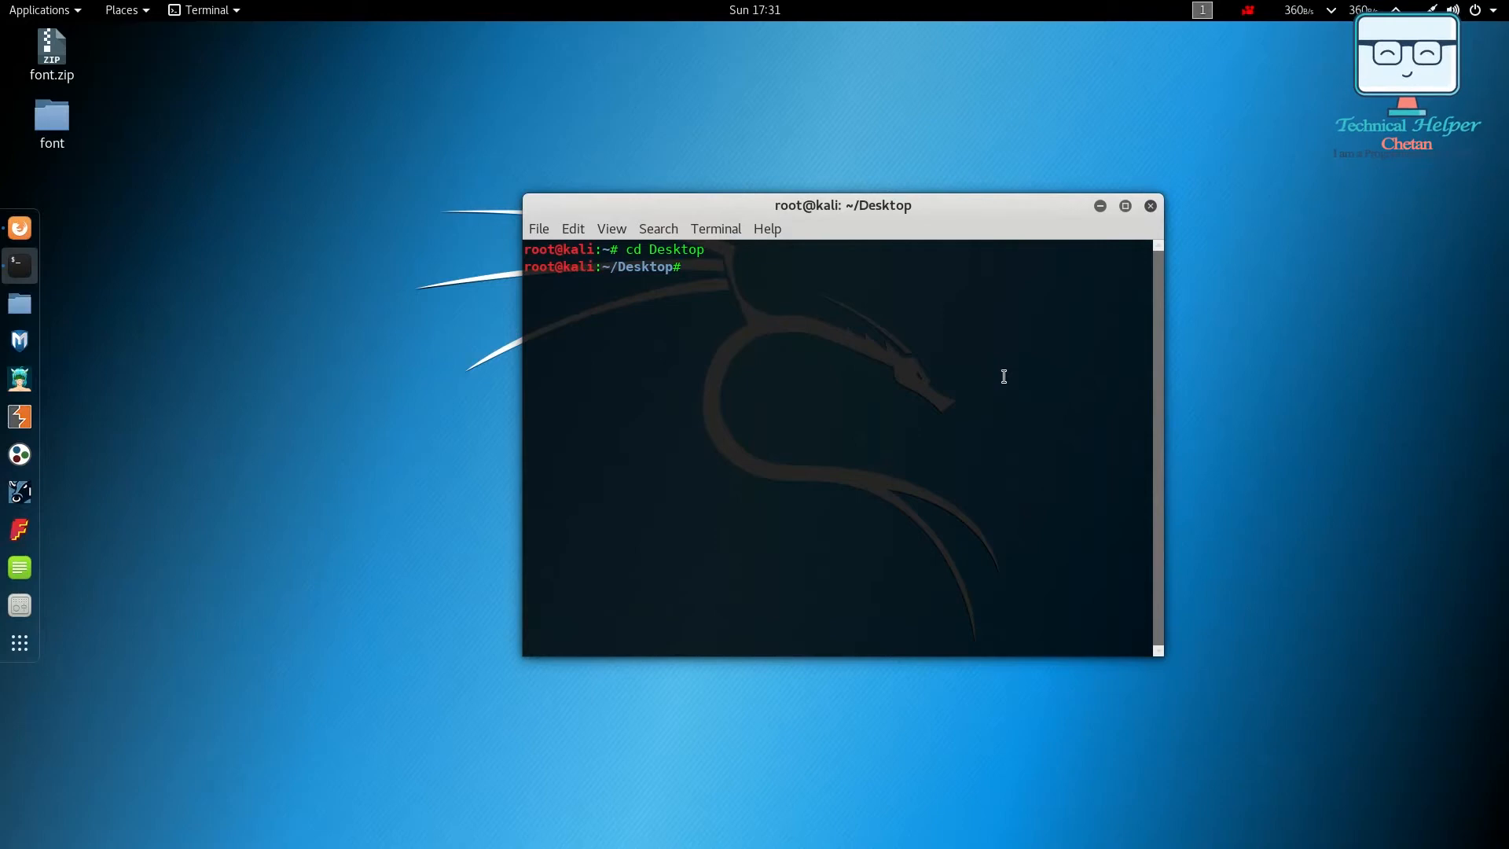
# Clone the install-font-on-kali-linux repository onto the Desktop with git clone
pyautogui.write('git')
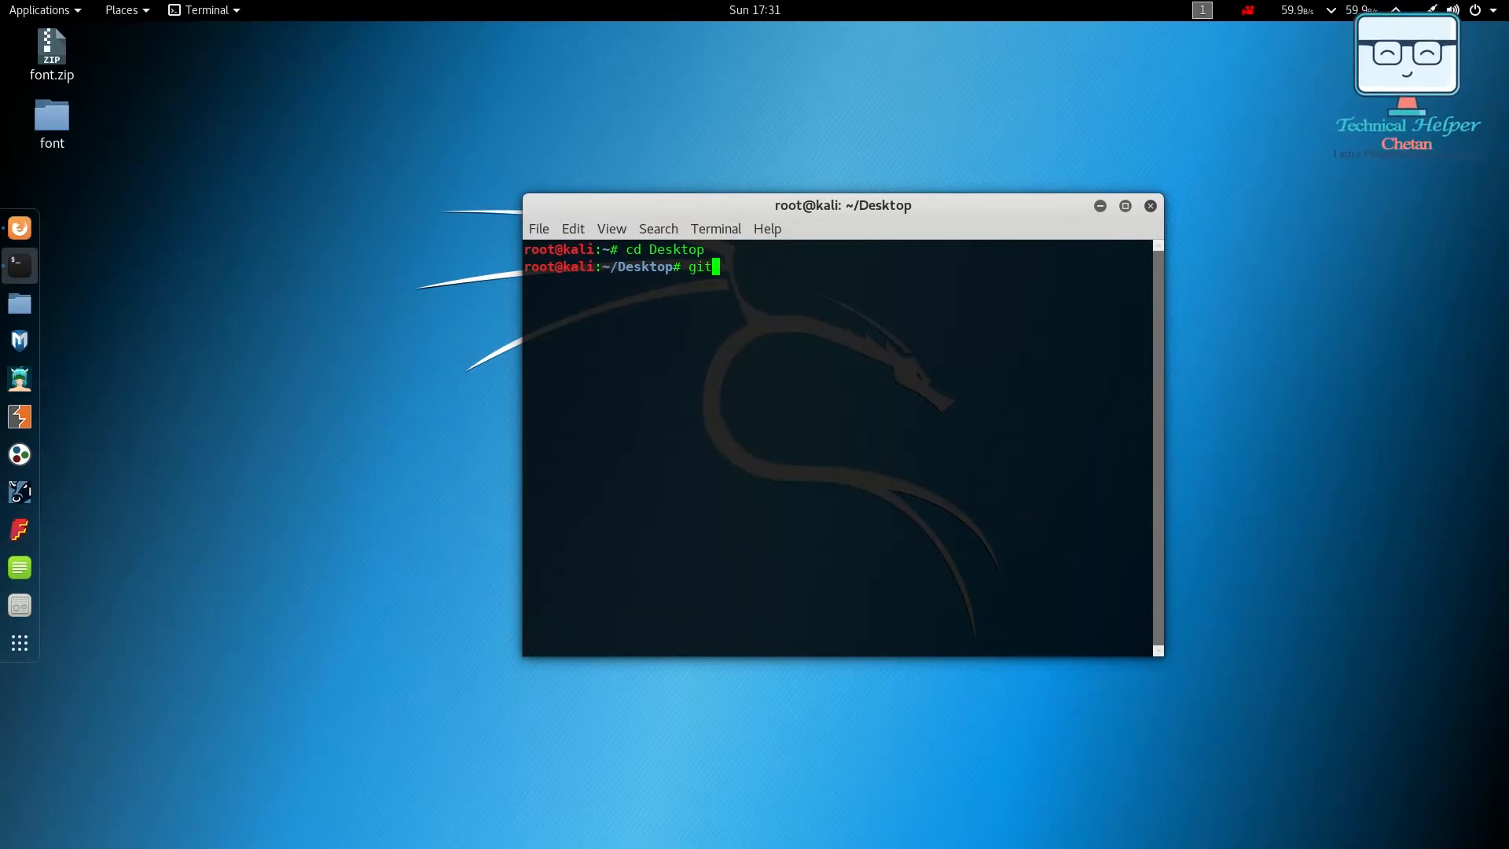
pyautogui.write('clone')
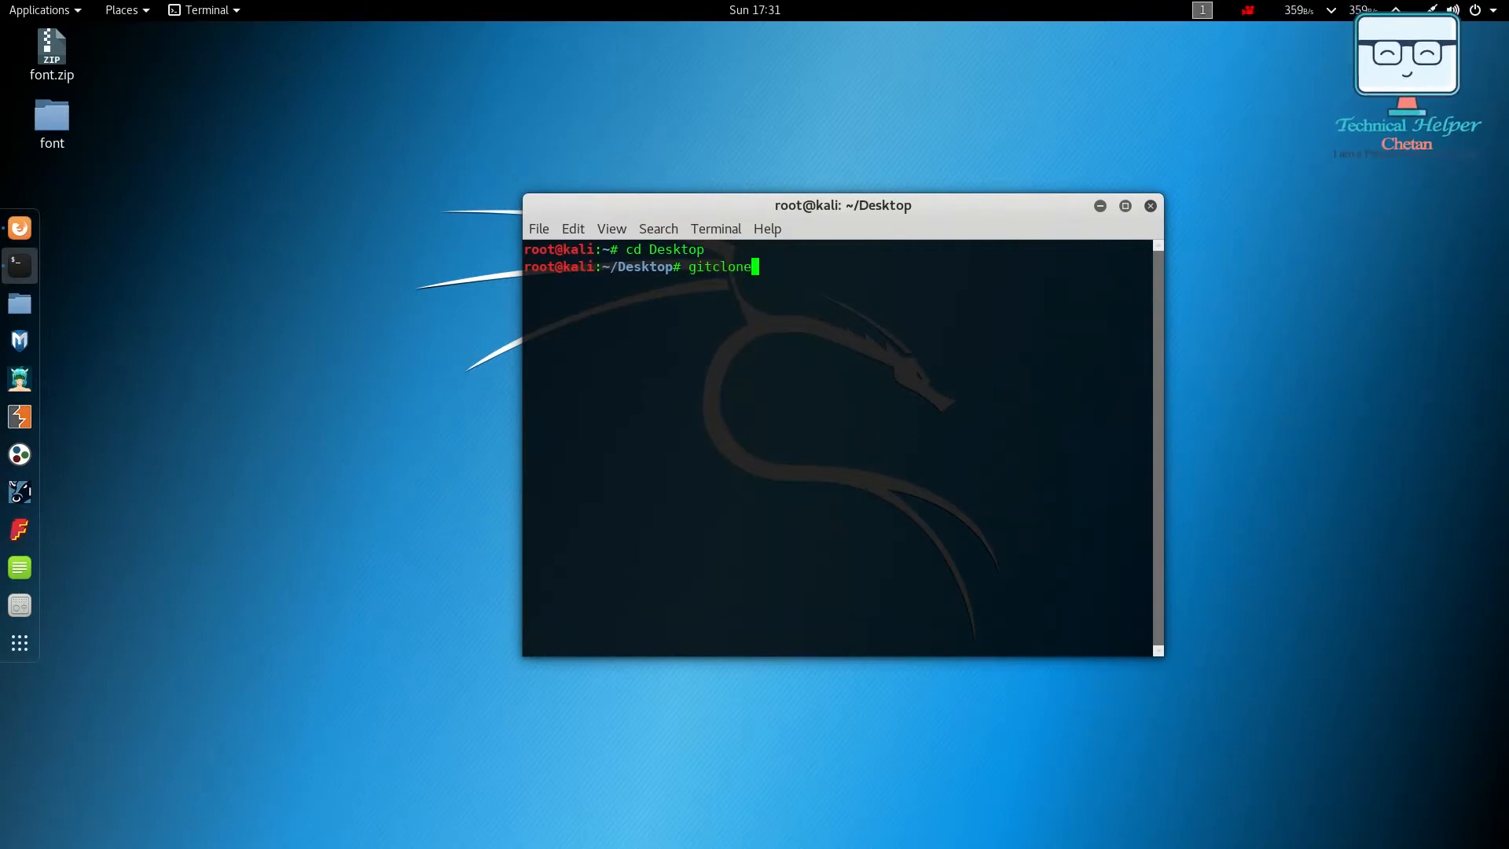
pyautogui.press('BackSpace')
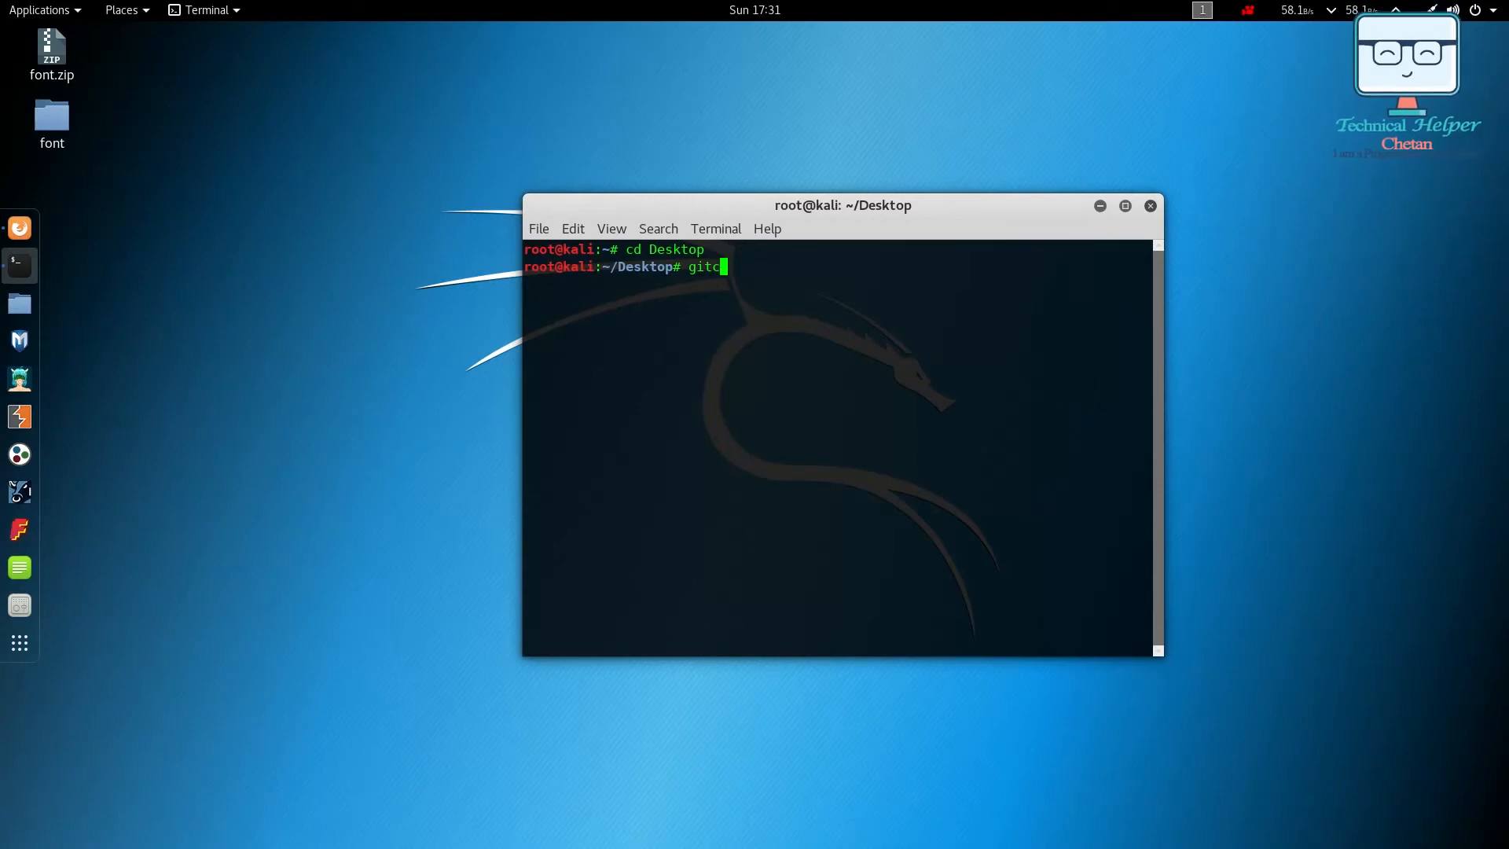
pyautogui.write('clo')
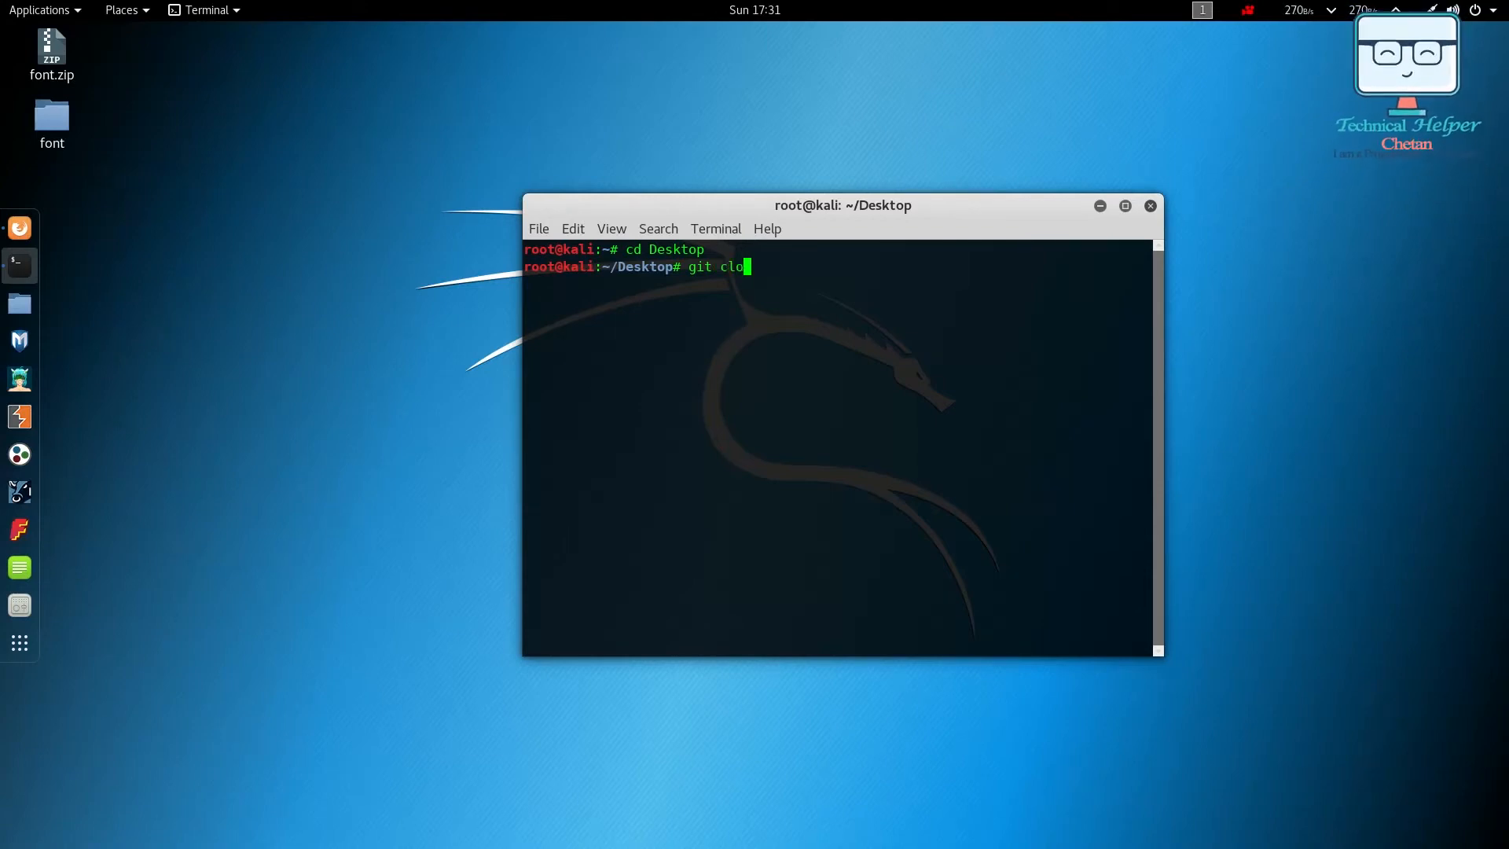
pyautogui.write('ne')
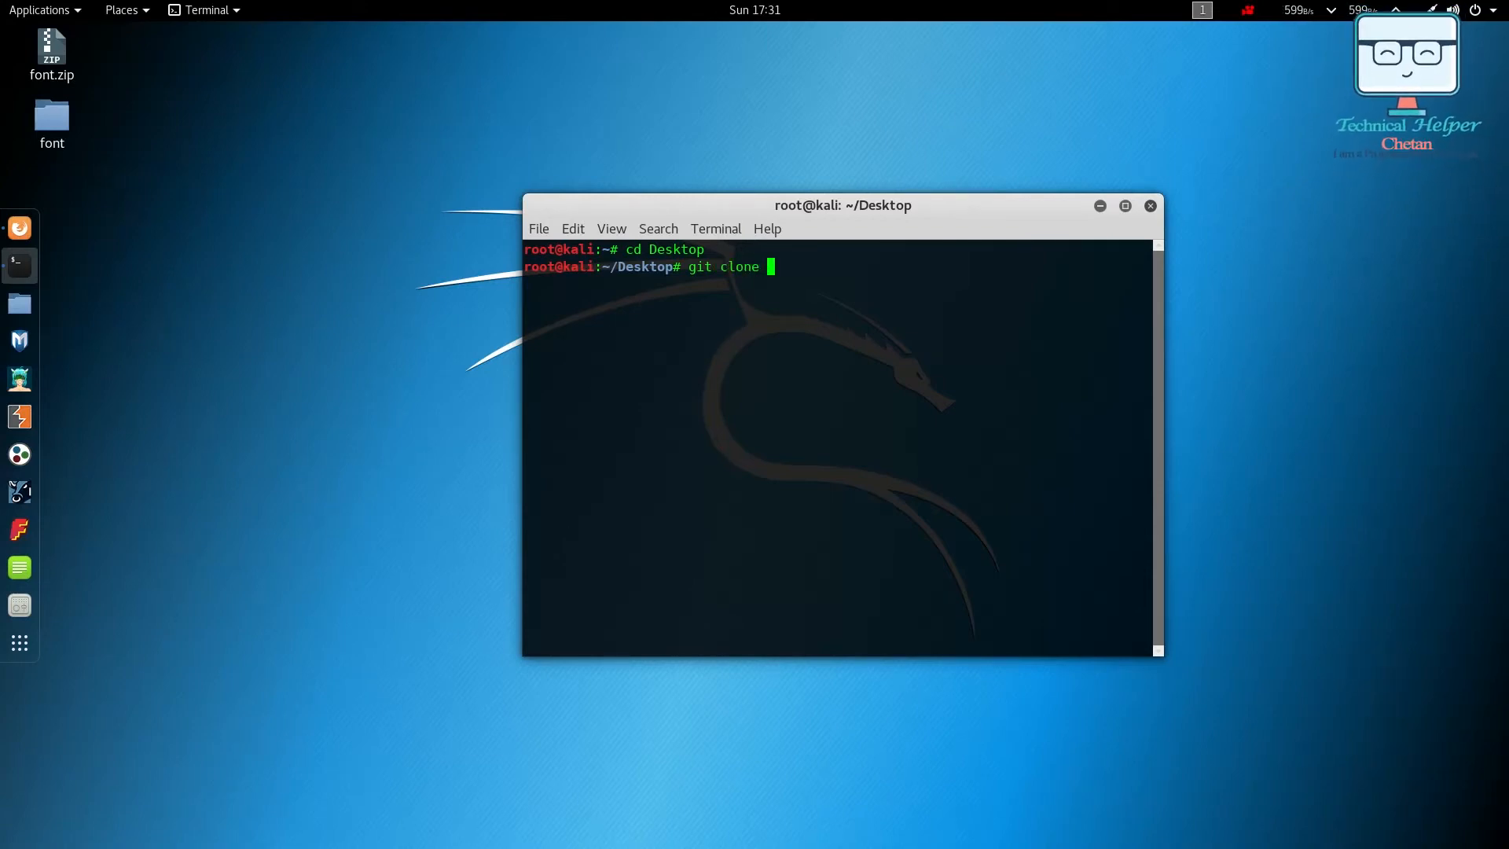
pyautogui.press('Return')
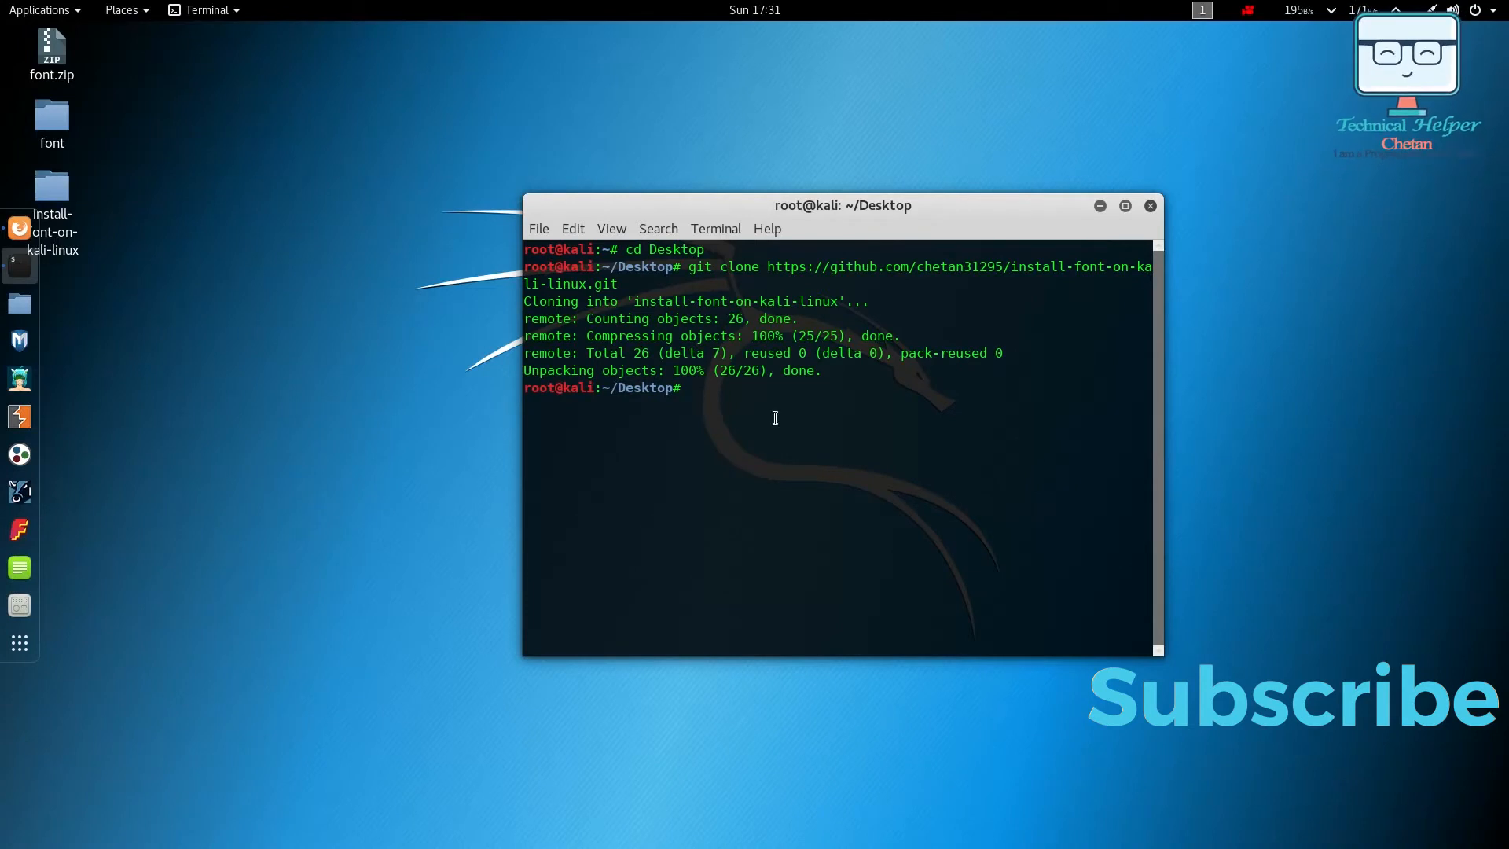
# List the Desktop, cd into install-font-on-kali-linux and view font.sh, LICENSE, README.md
pyautogui.write('ls')
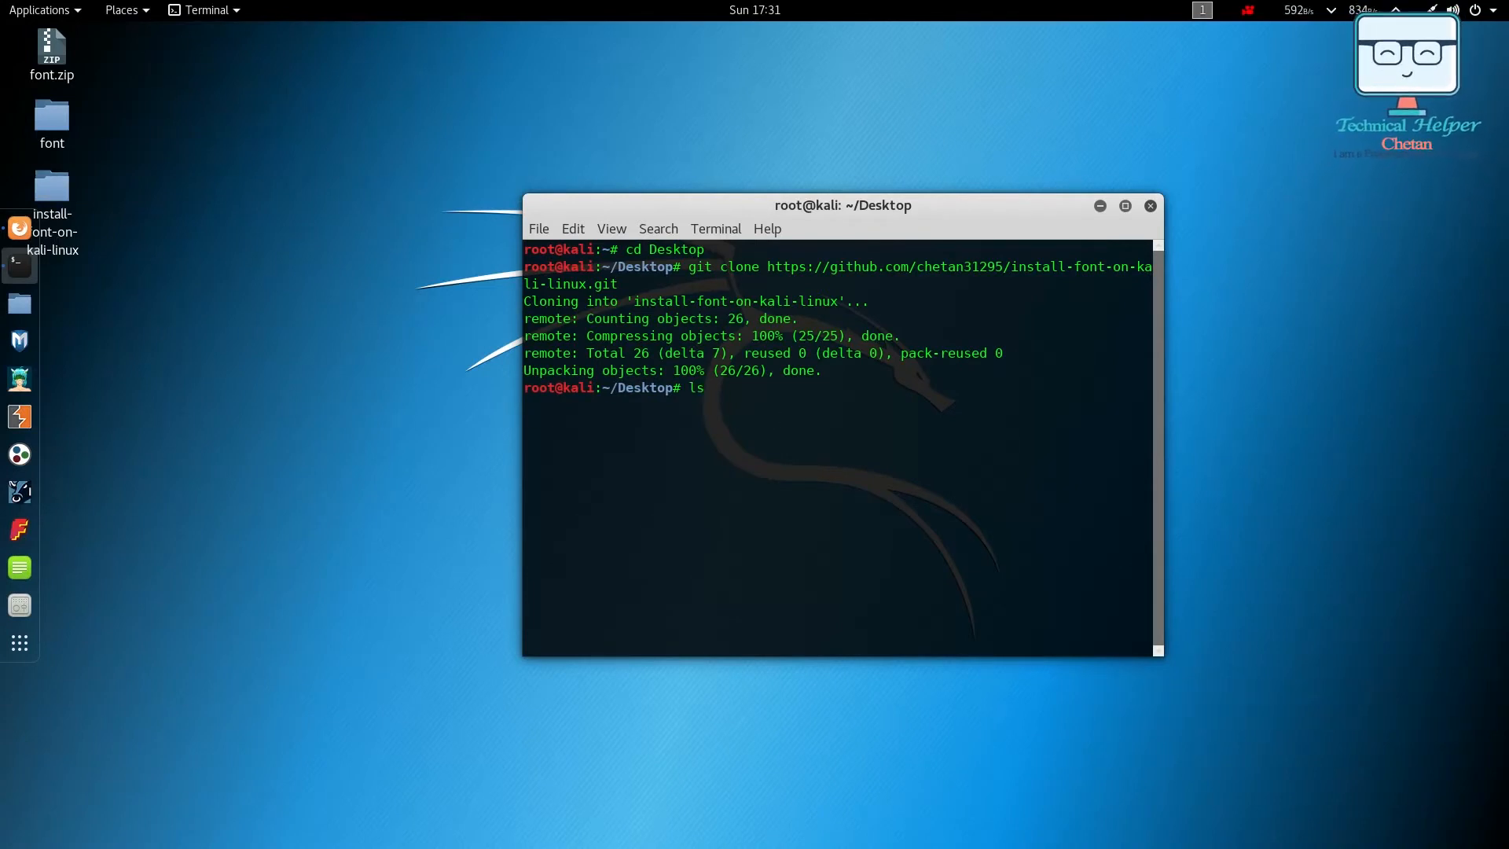
pyautogui.press('Return')
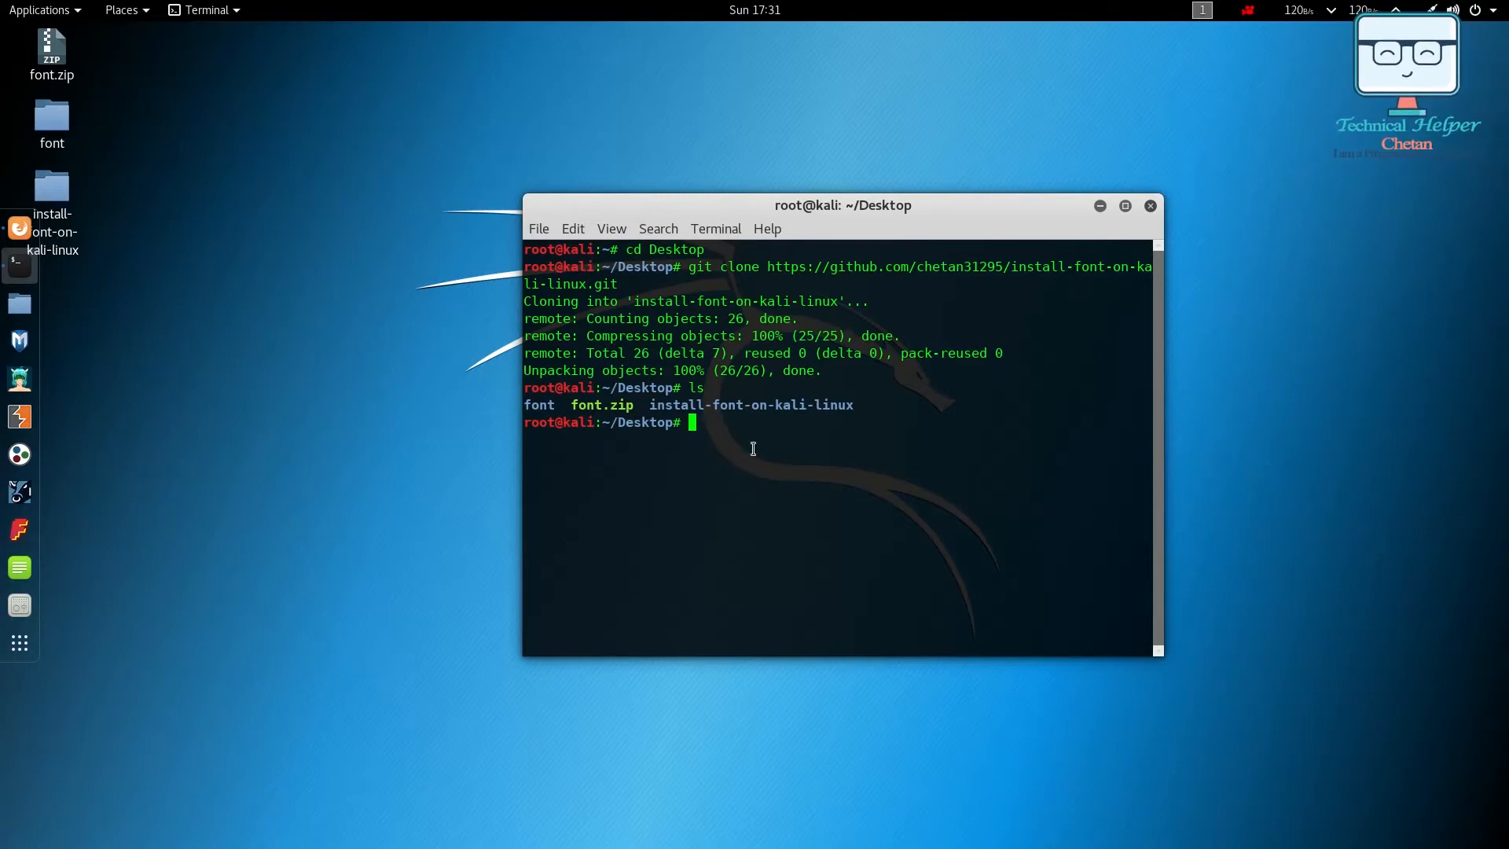
pyautogui.moveTo(929, 423)
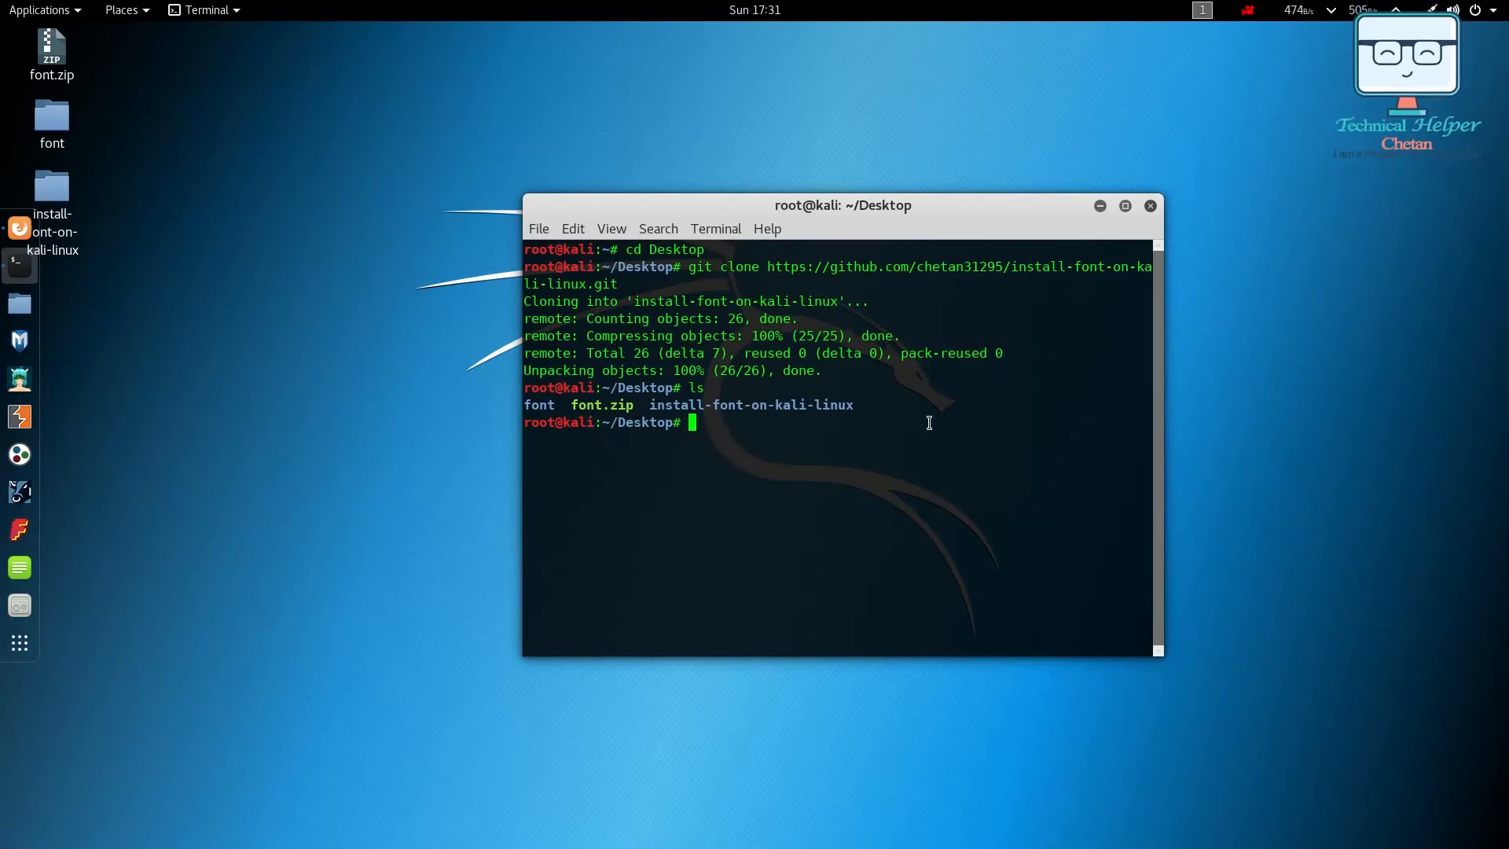
pyautogui.doubleClick(752, 404)
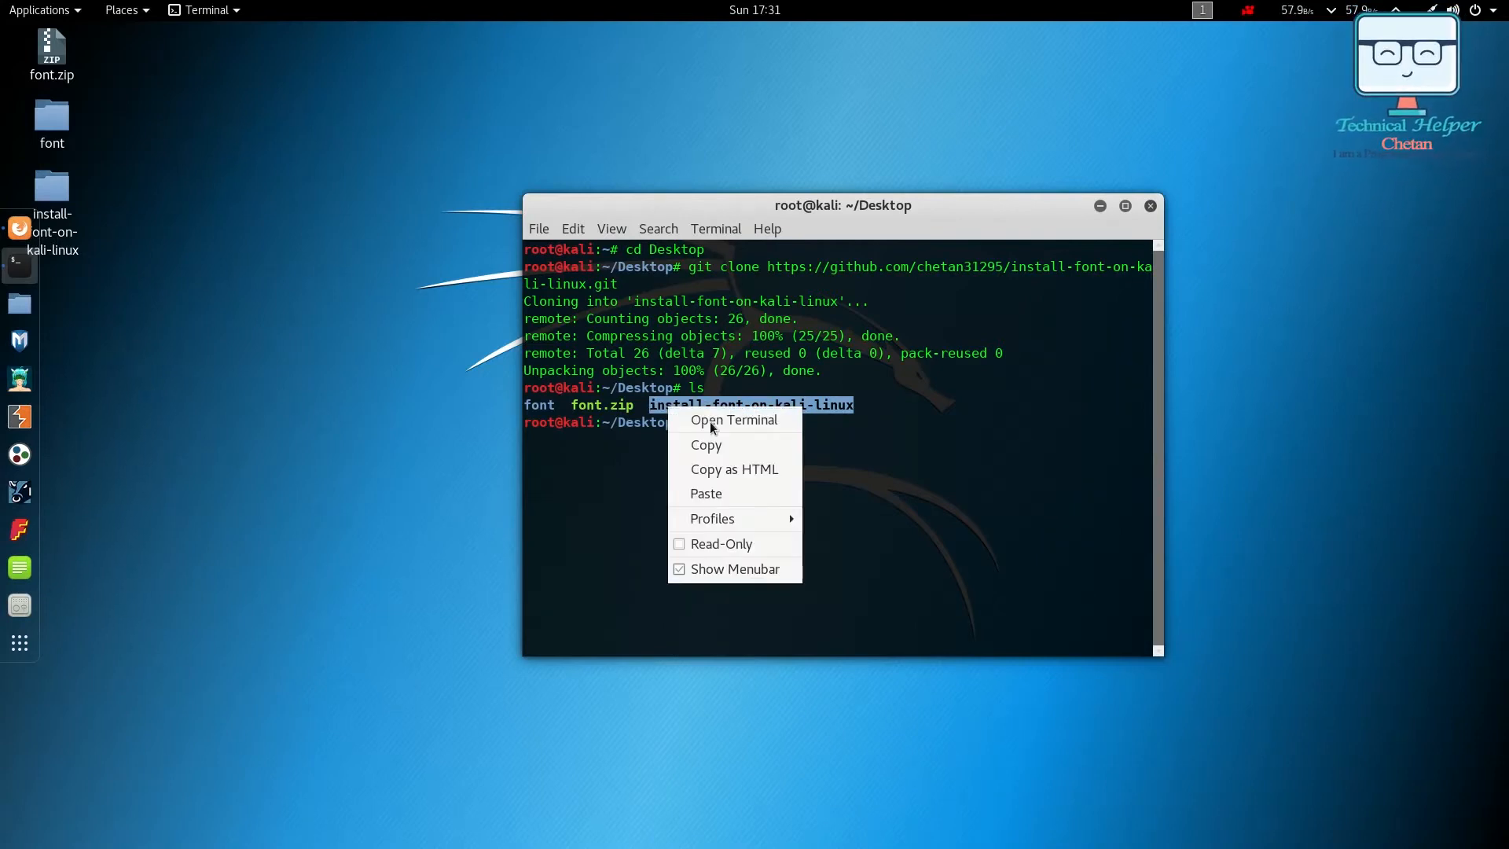
pyautogui.click(706, 492)
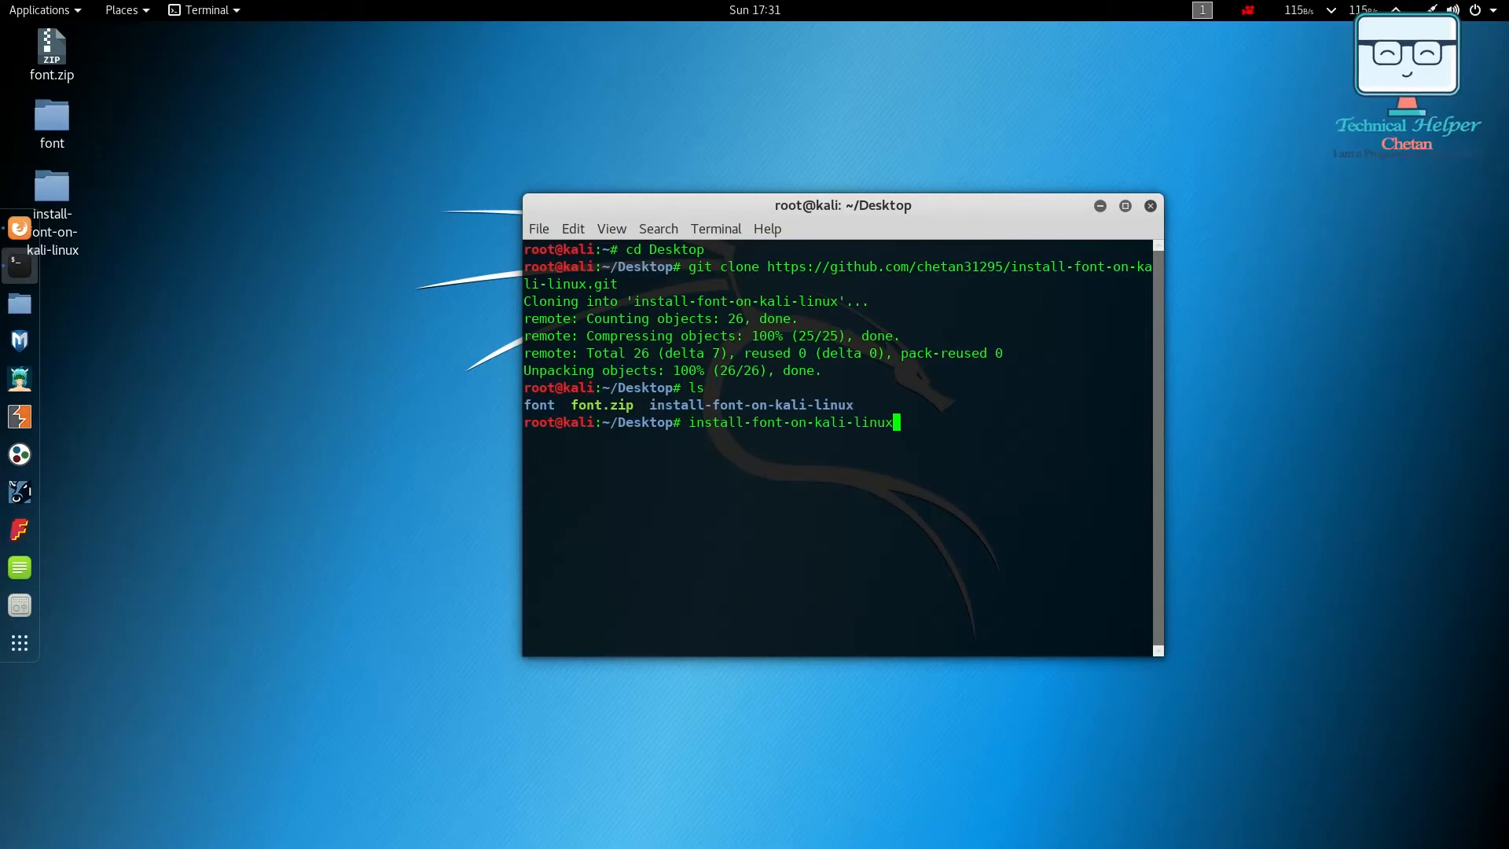
pyautogui.write('c')
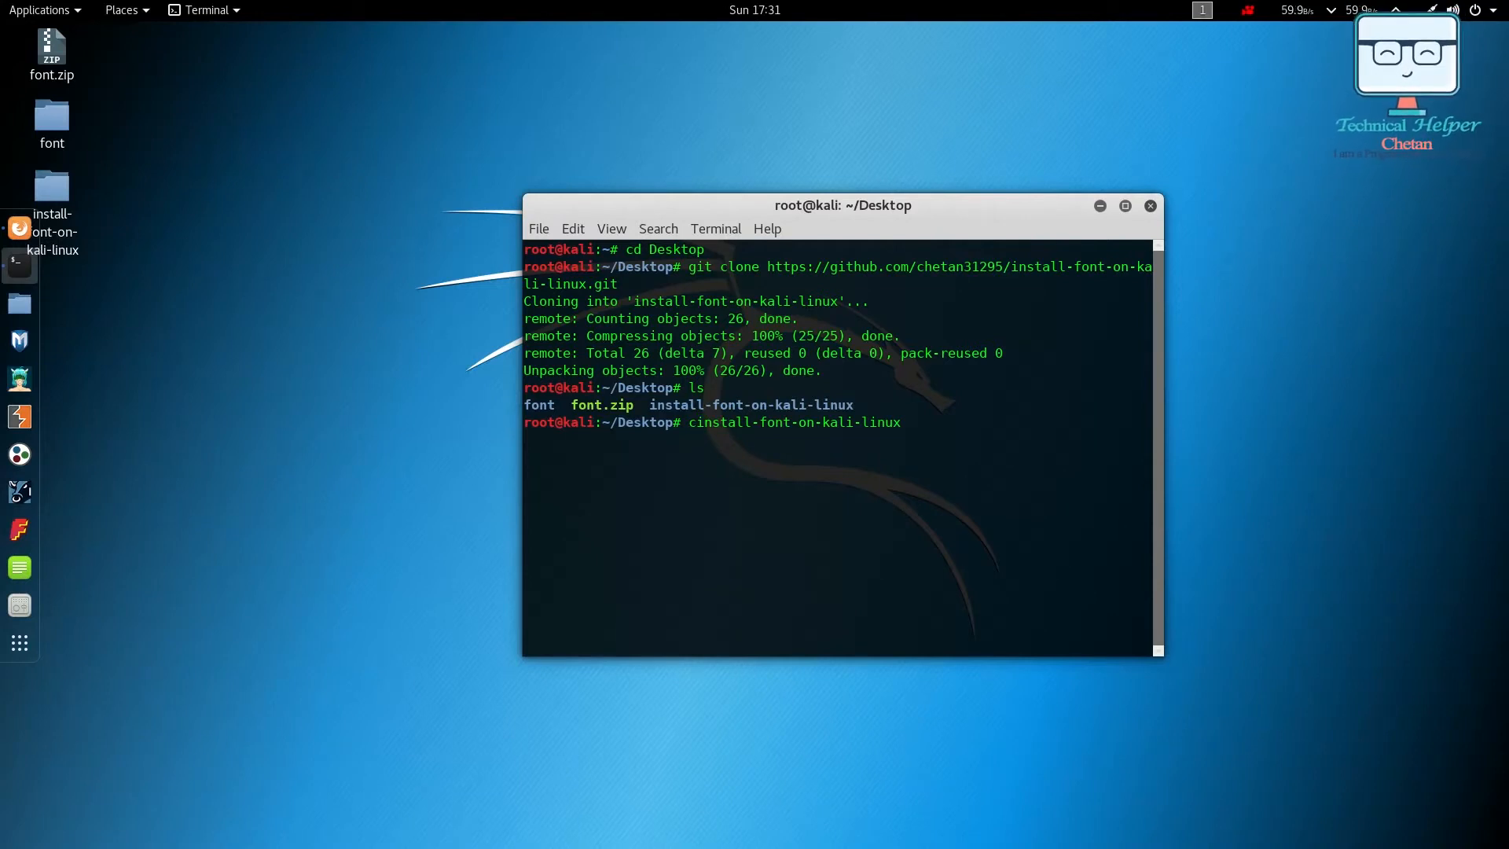
pyautogui.write('d ')
pyautogui.press('Return')
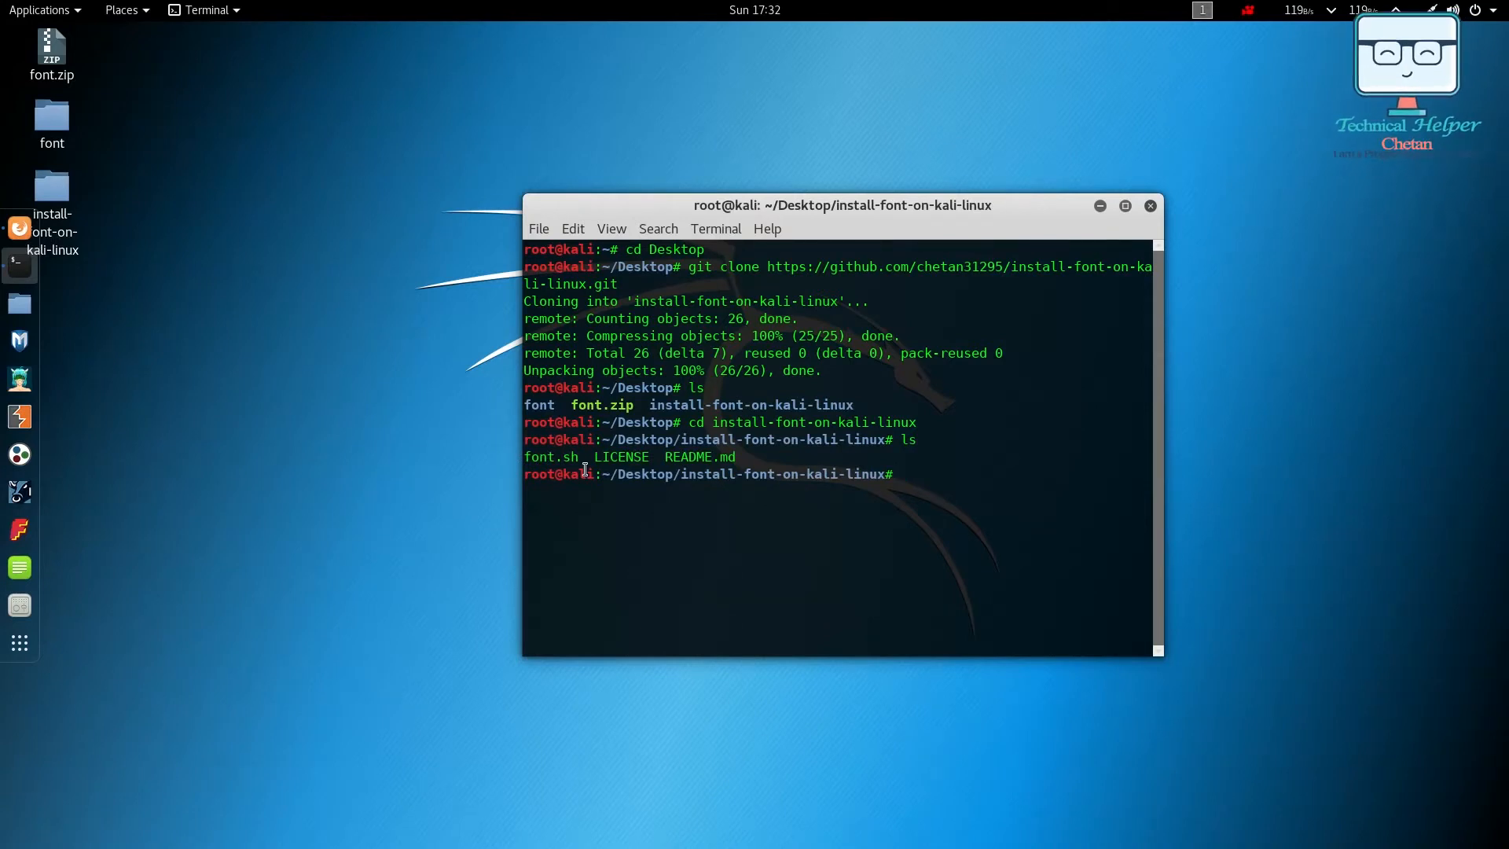
pyautogui.doubleClick(550, 456)
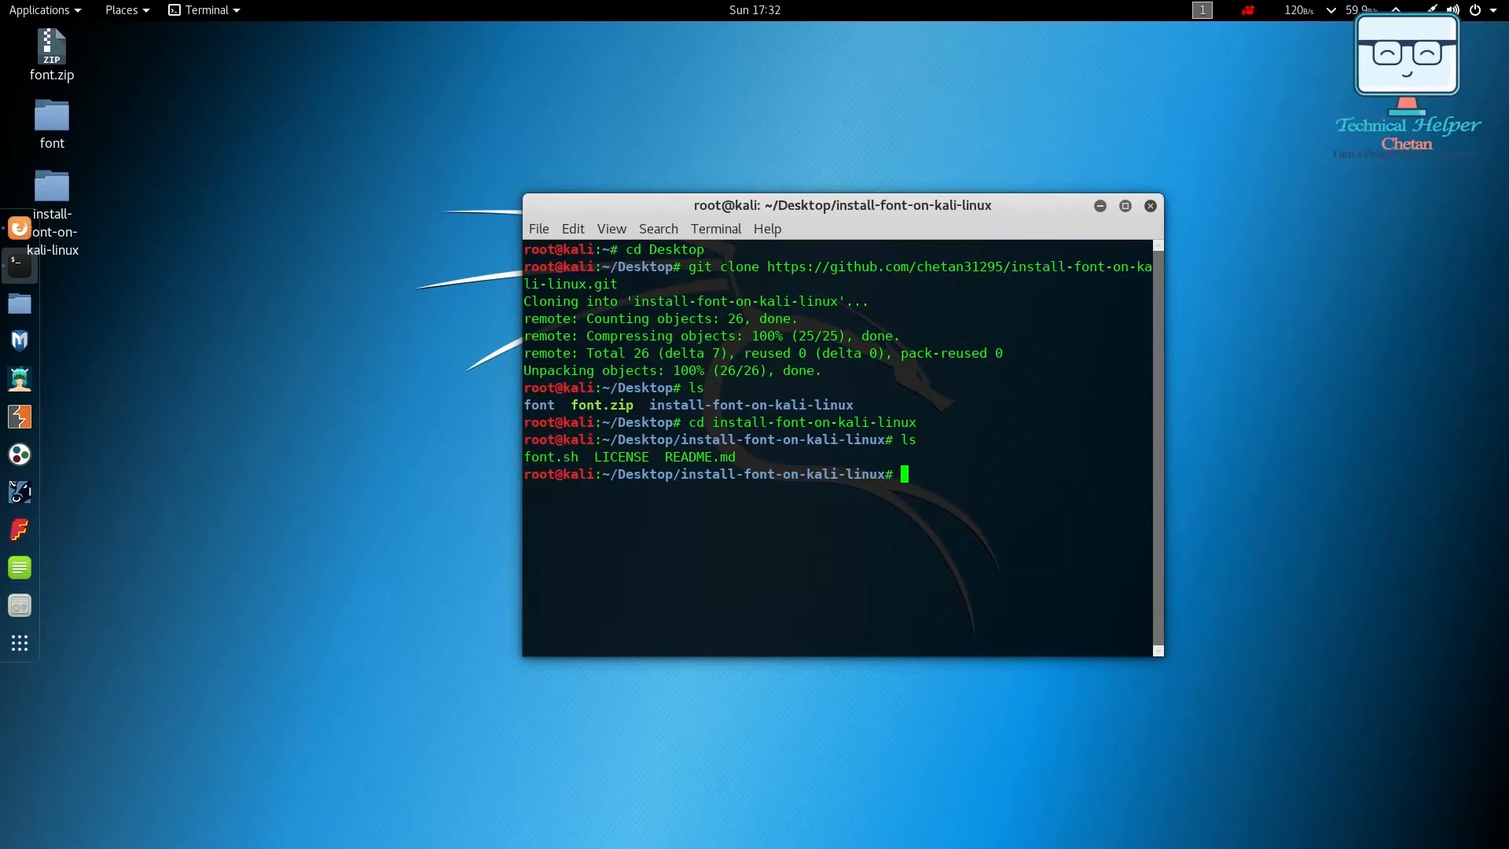
pyautogui.moveTo(962, 493)
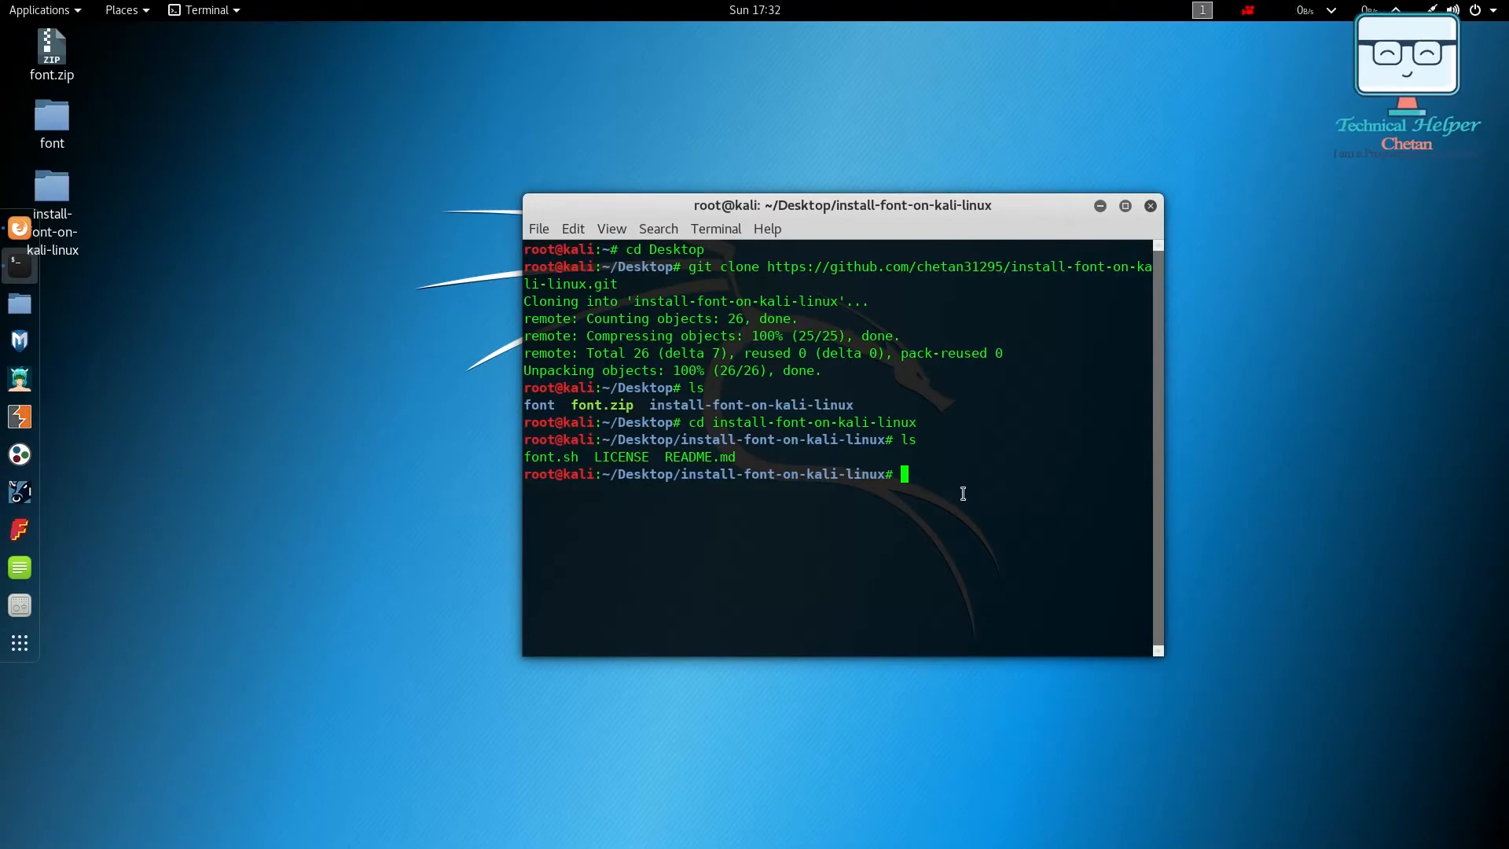
# Make font.sh executable with chmod +x and run ./font.sh
pyautogui.write('chmod +x font.sh')
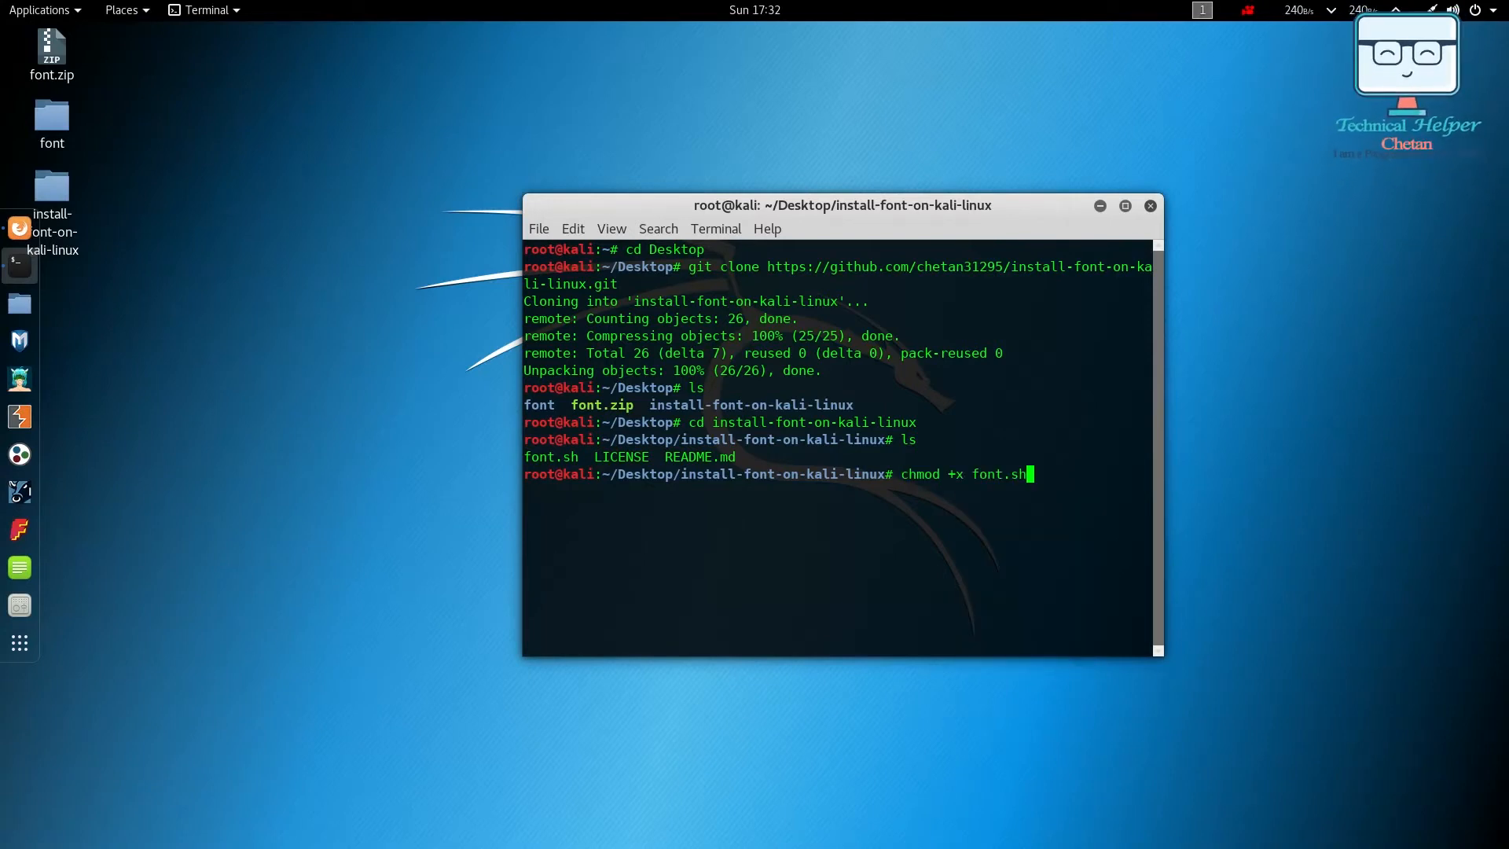
pyautogui.press('Return')
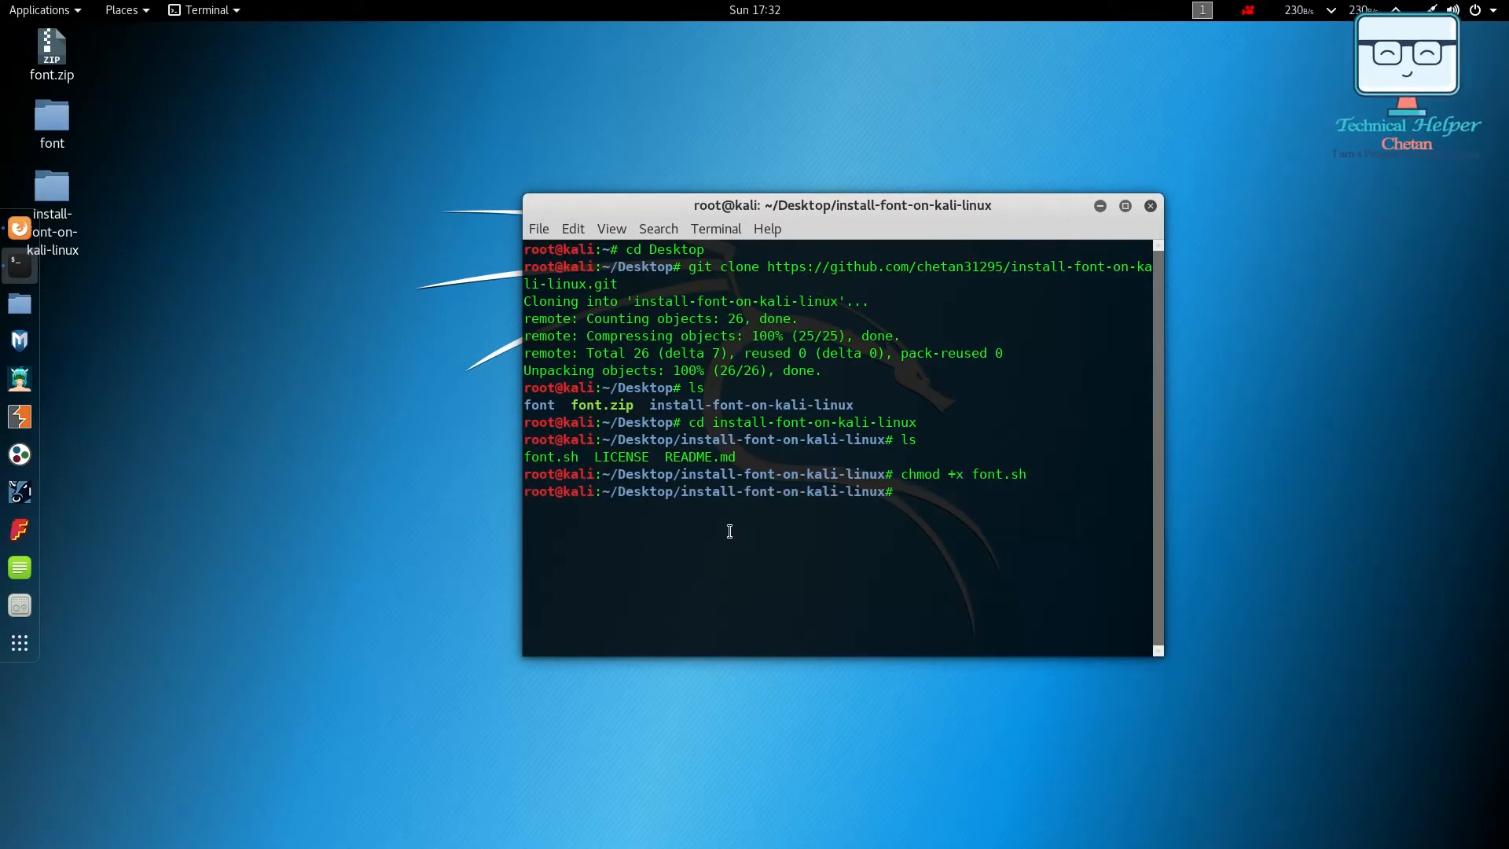
pyautogui.press('Return')
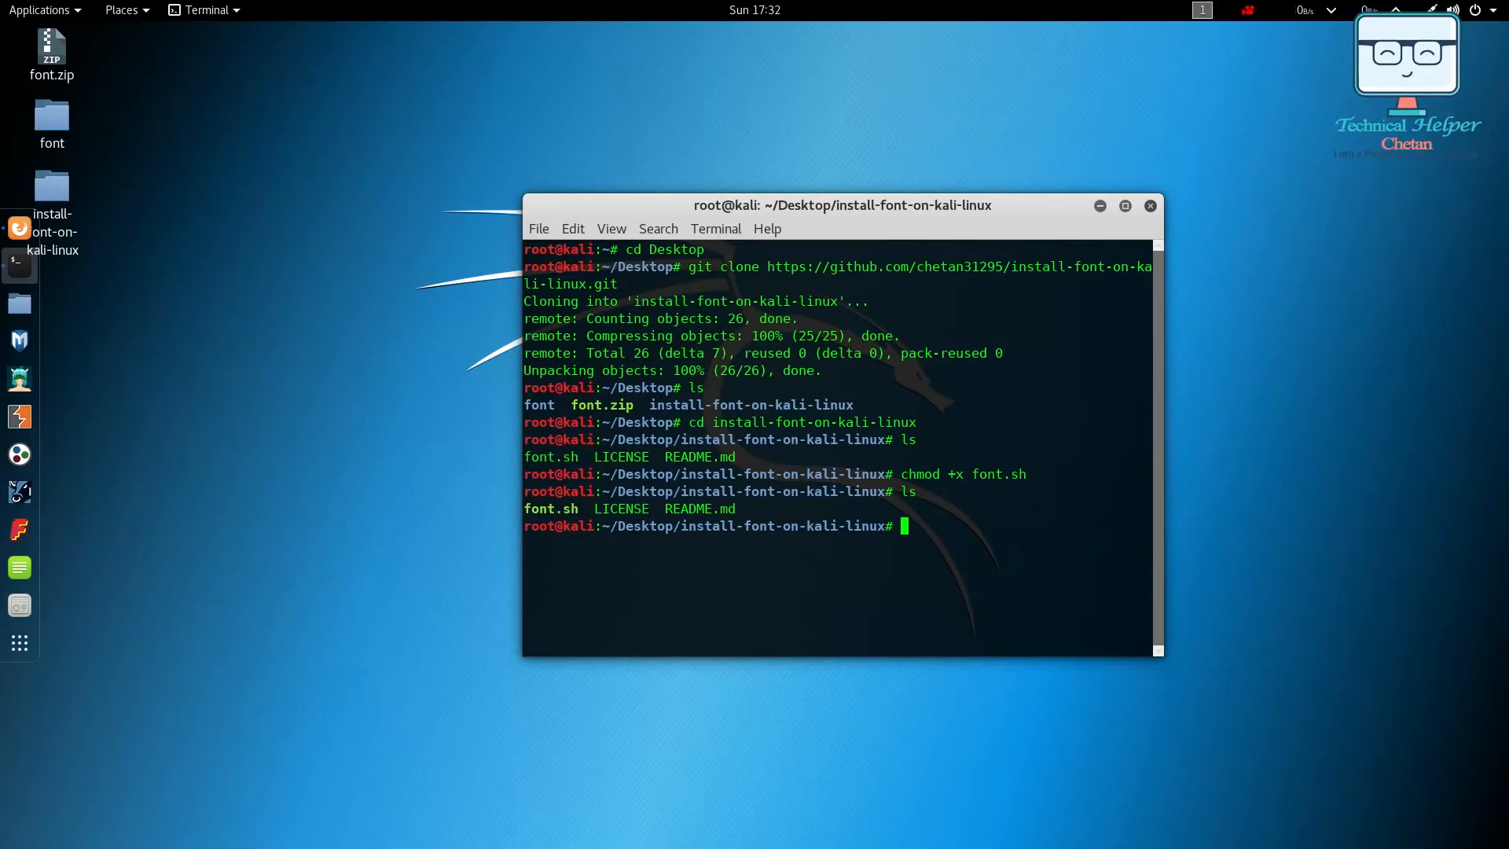
pyautogui.write('./font.sh')
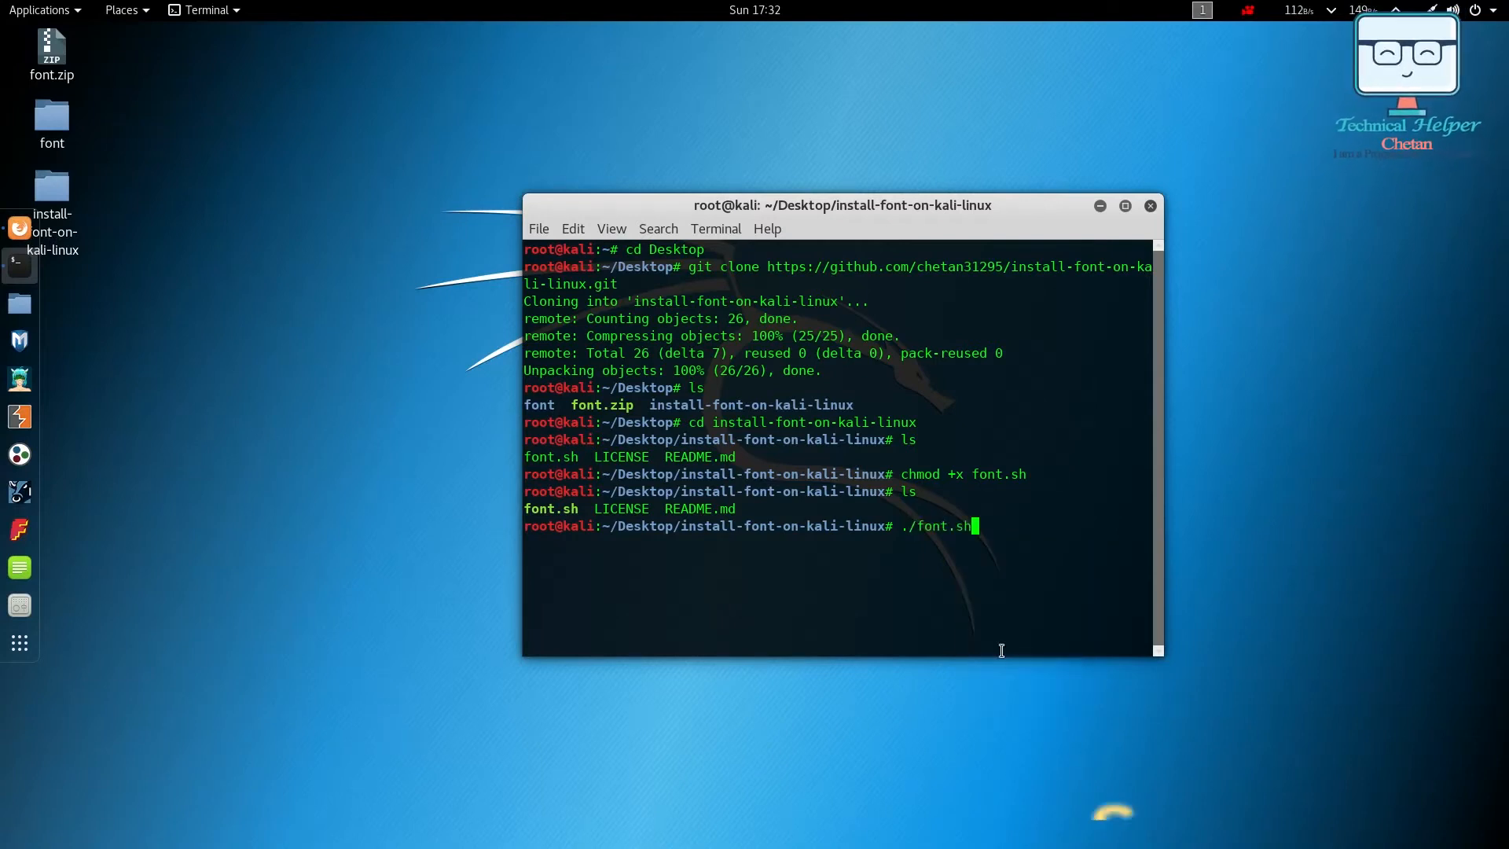
pyautogui.press('Return')
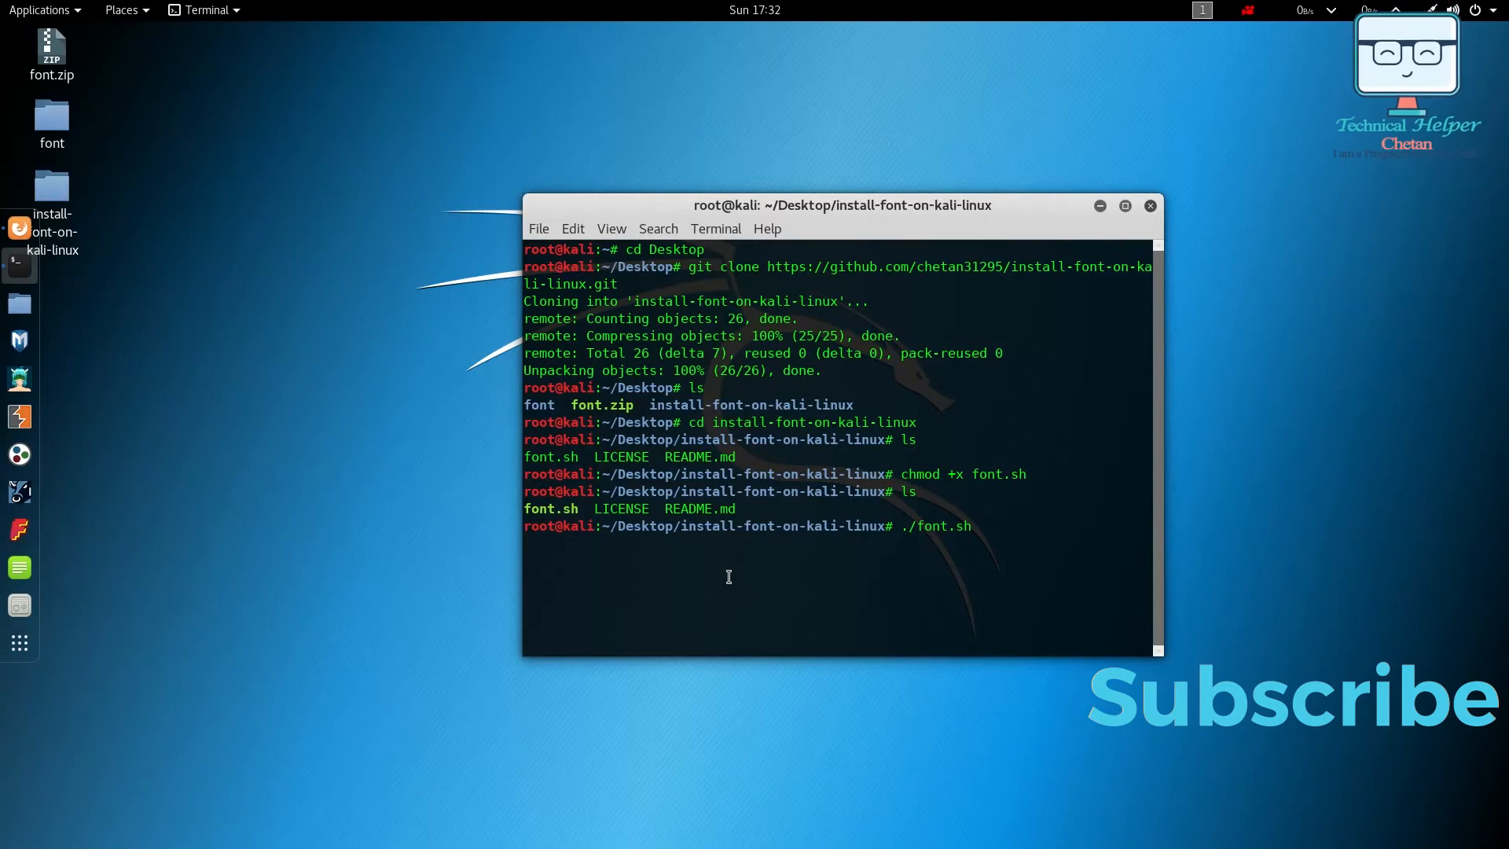
# Let font.sh continue and download the Microsoft core font packages via wget
pyautogui.press('Return')
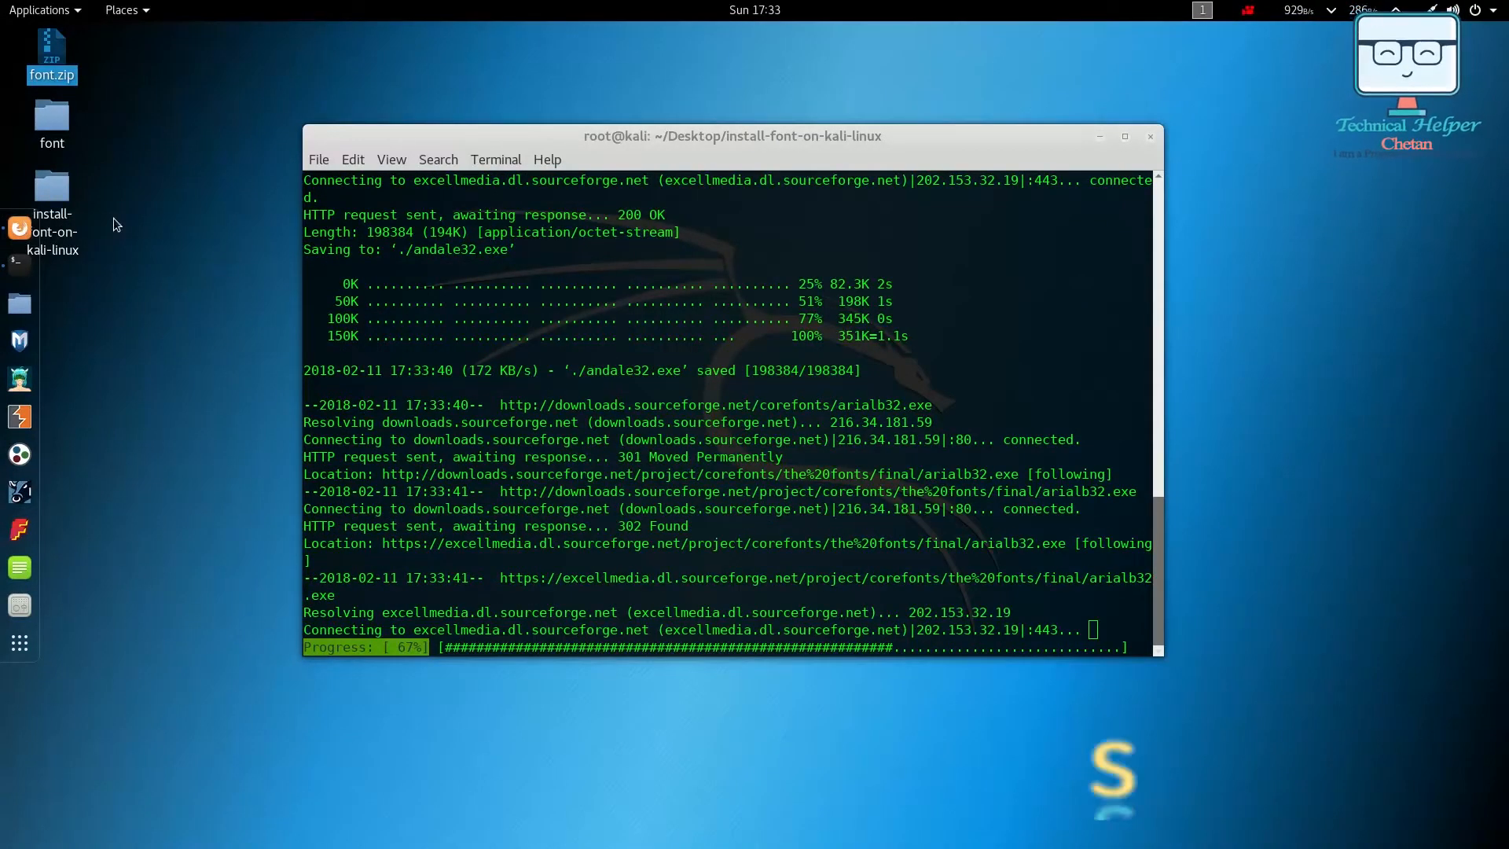
pyautogui.moveTo(189, 233)
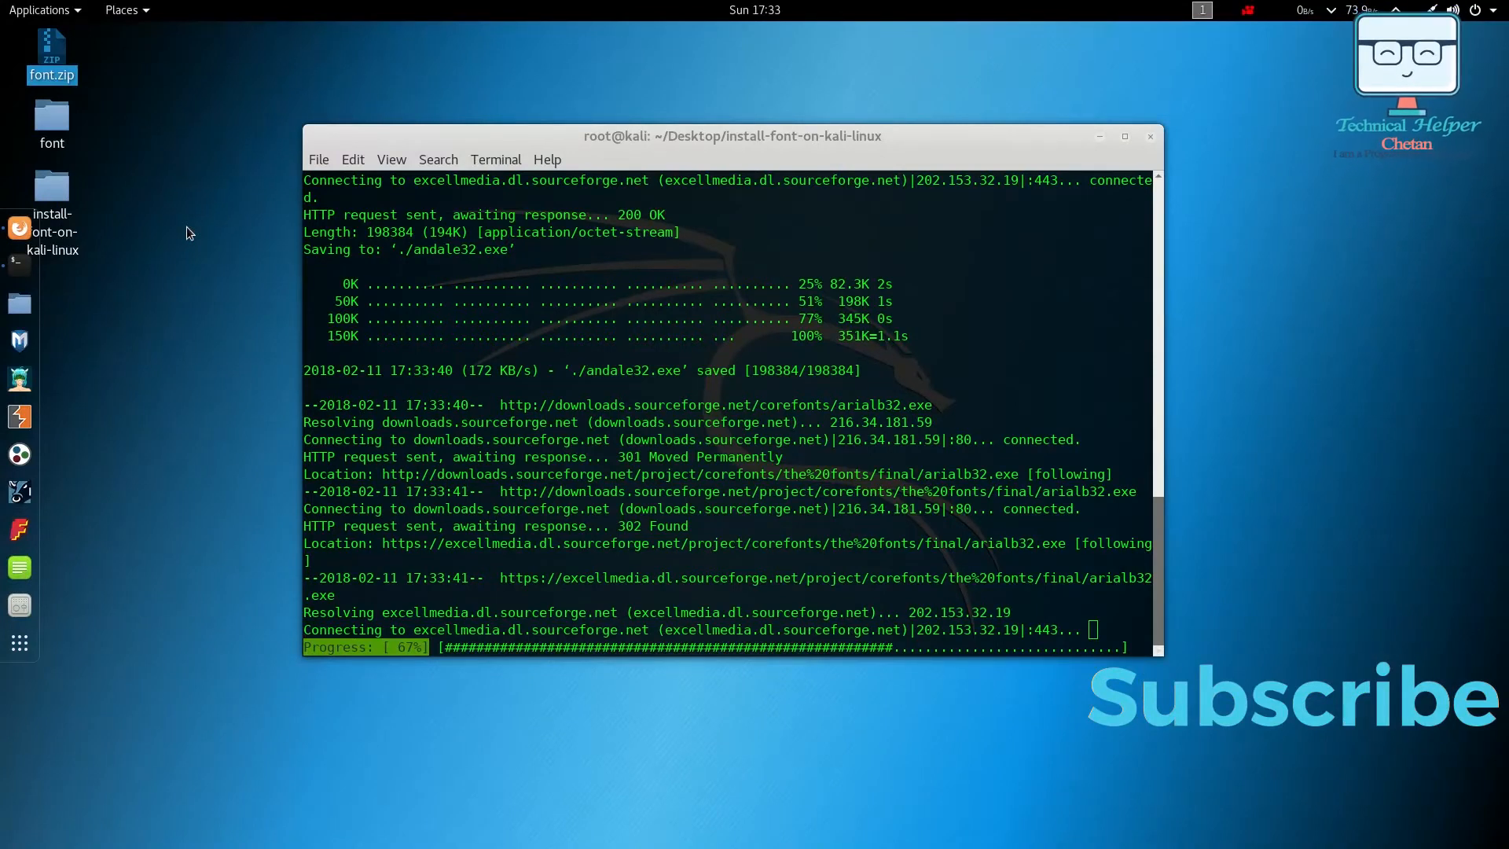
pyautogui.moveTo(884, 788)
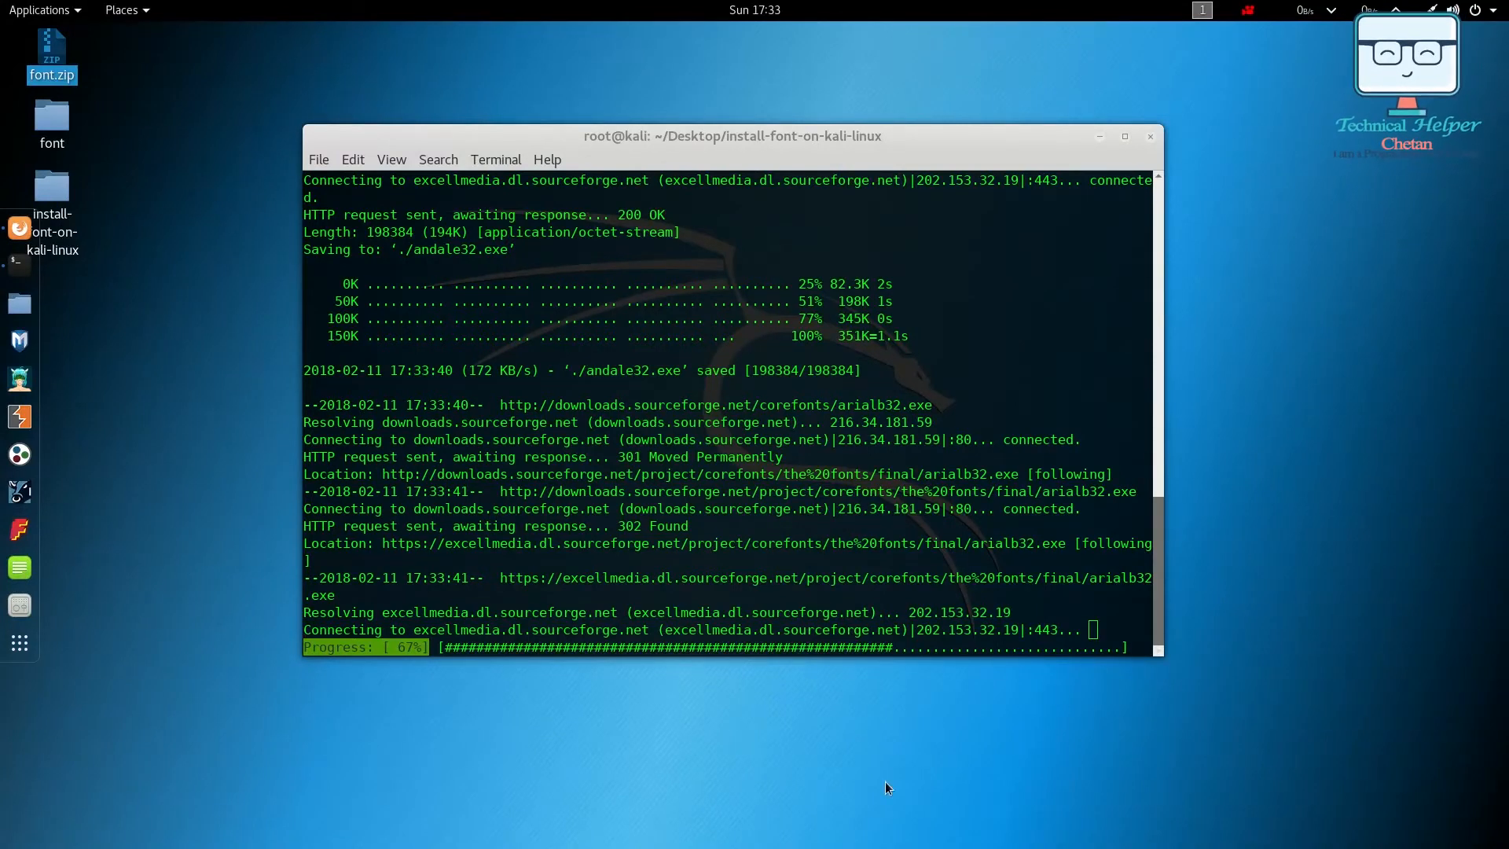
pyautogui.moveTo(1021, 302)
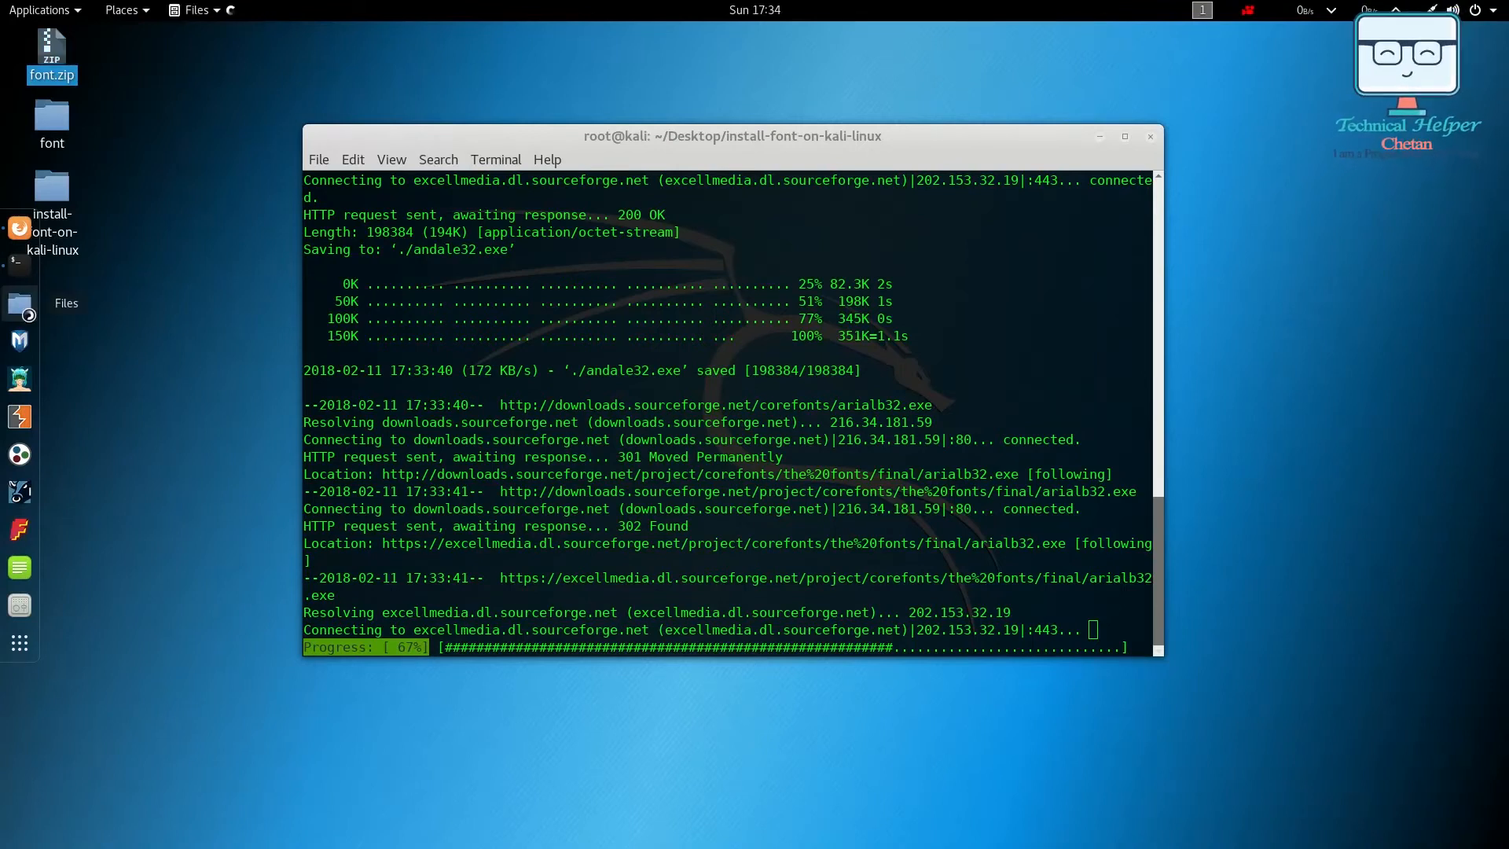
# Browse Files through Other Locations > Computer > usr > share into the fonts folder
pyautogui.click(18, 304)
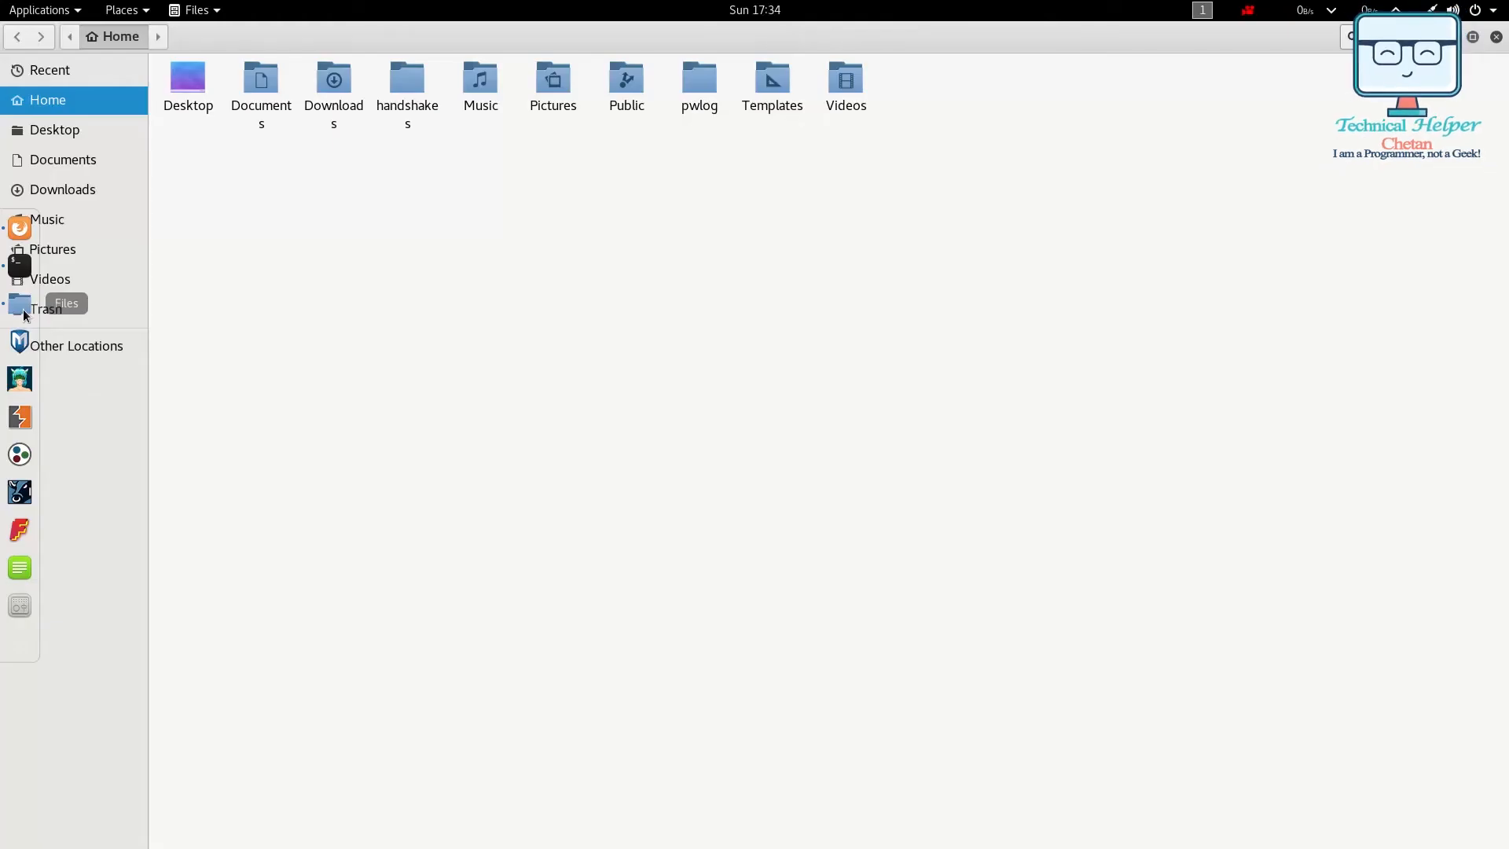
pyautogui.click(75, 345)
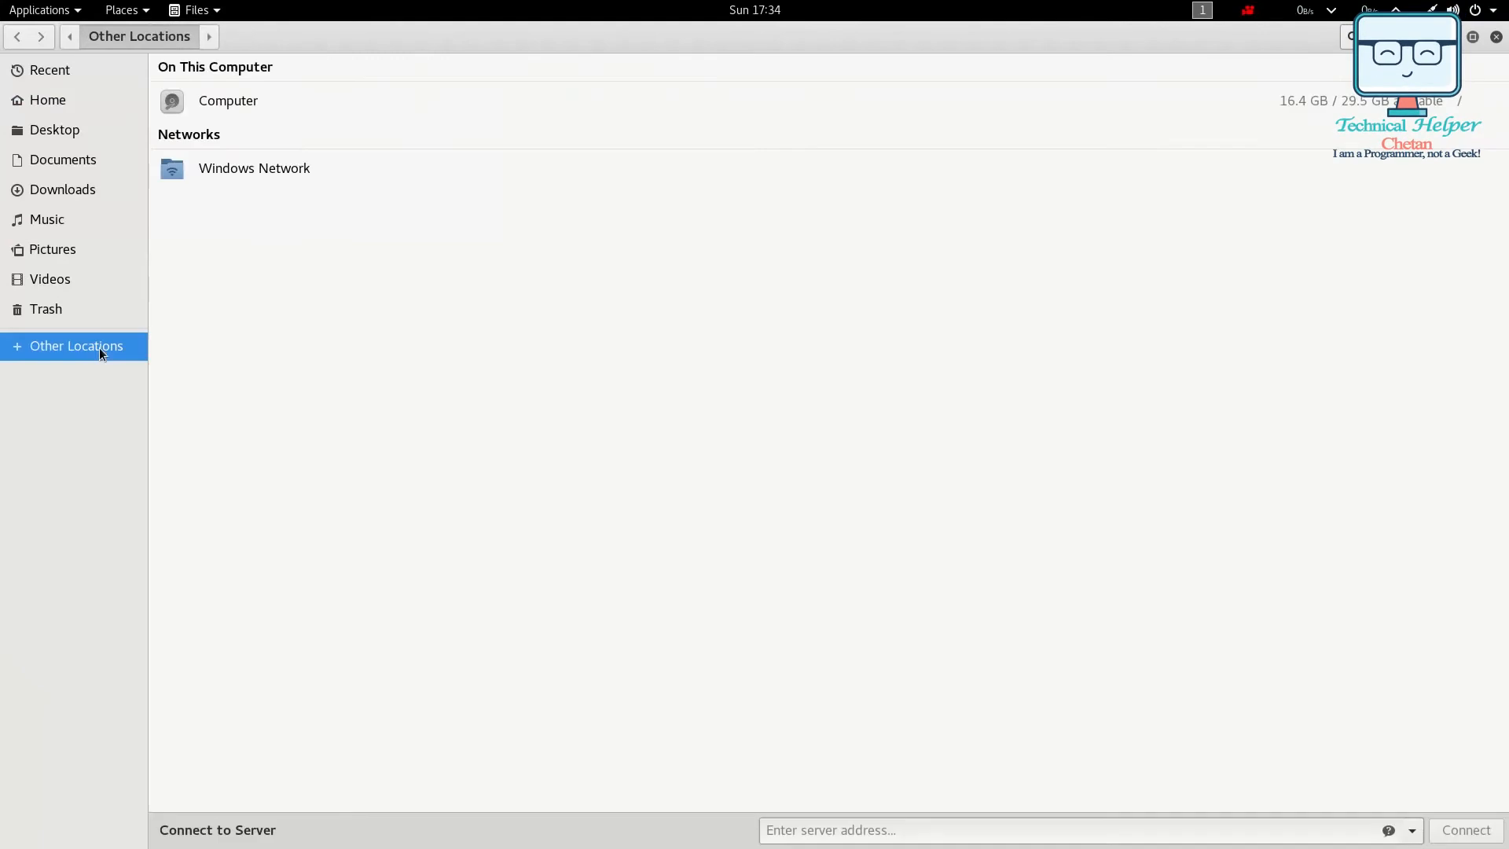
pyautogui.doubleClick(227, 101)
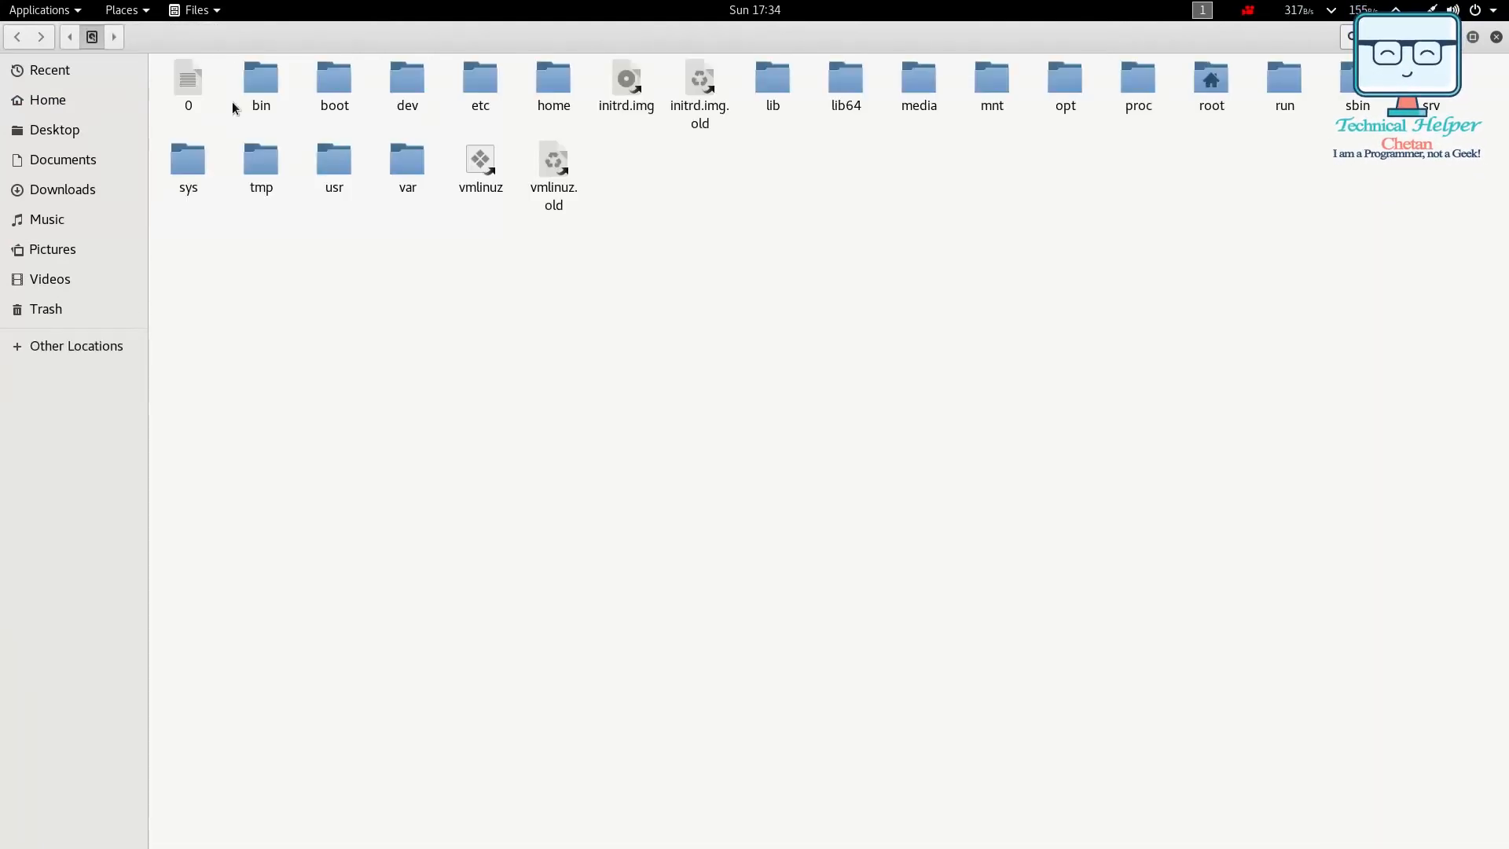
pyautogui.moveTo(436, 270)
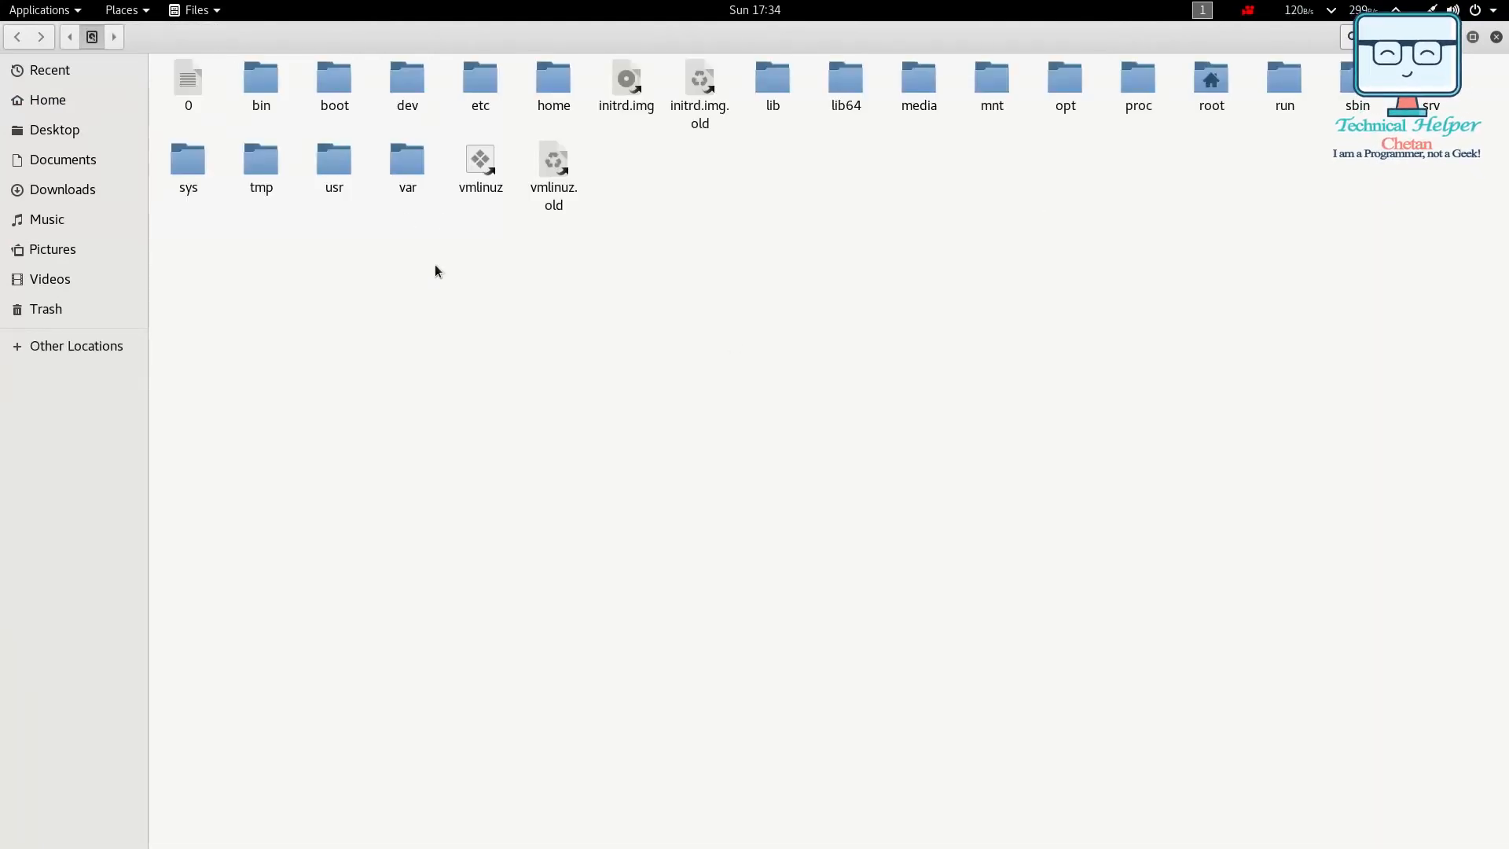
pyautogui.doubleClick(333, 168)
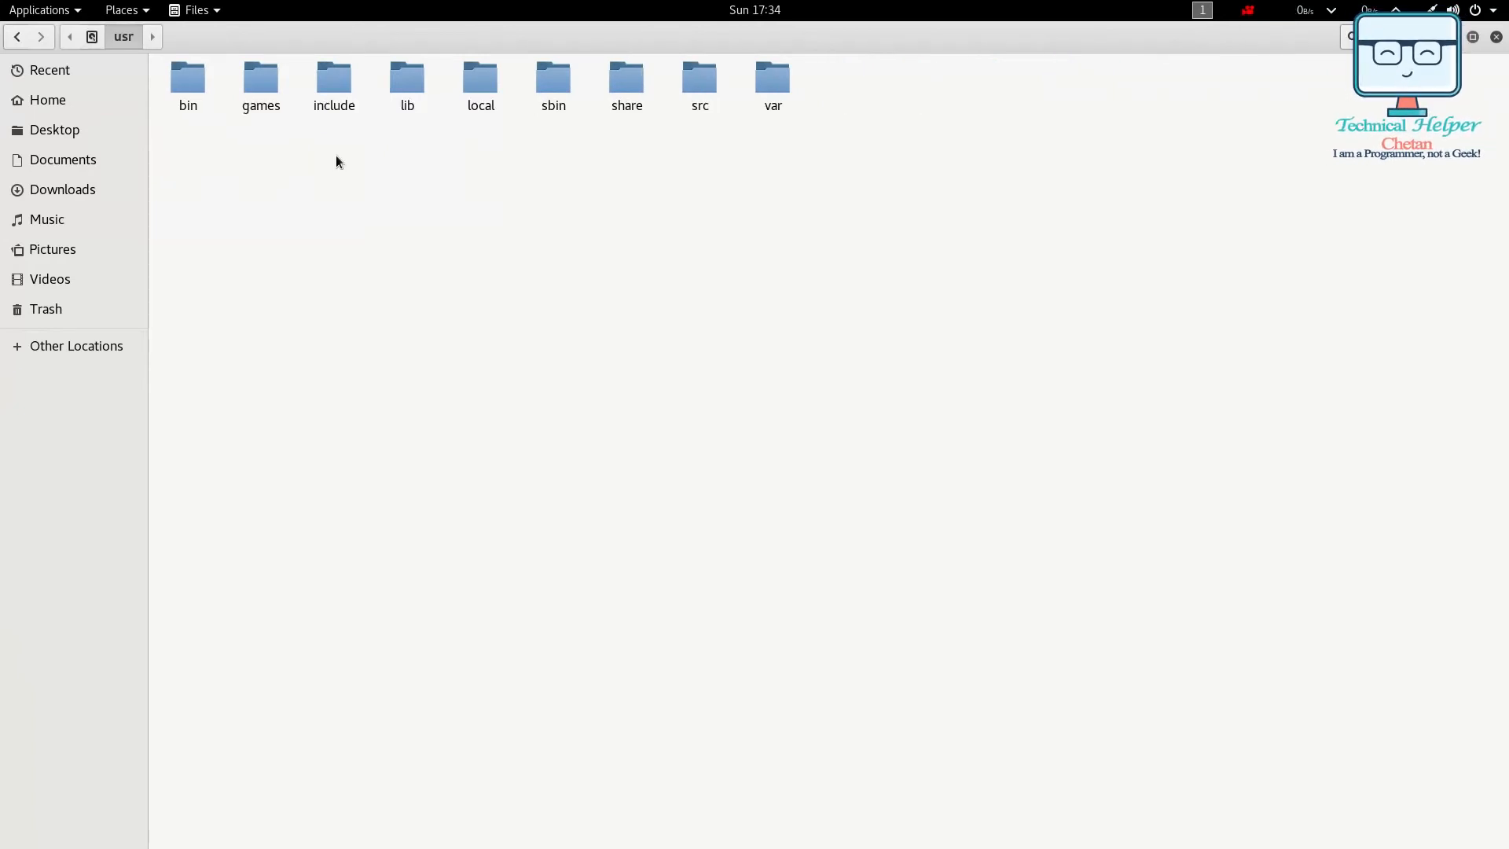
pyautogui.doubleClick(625, 78)
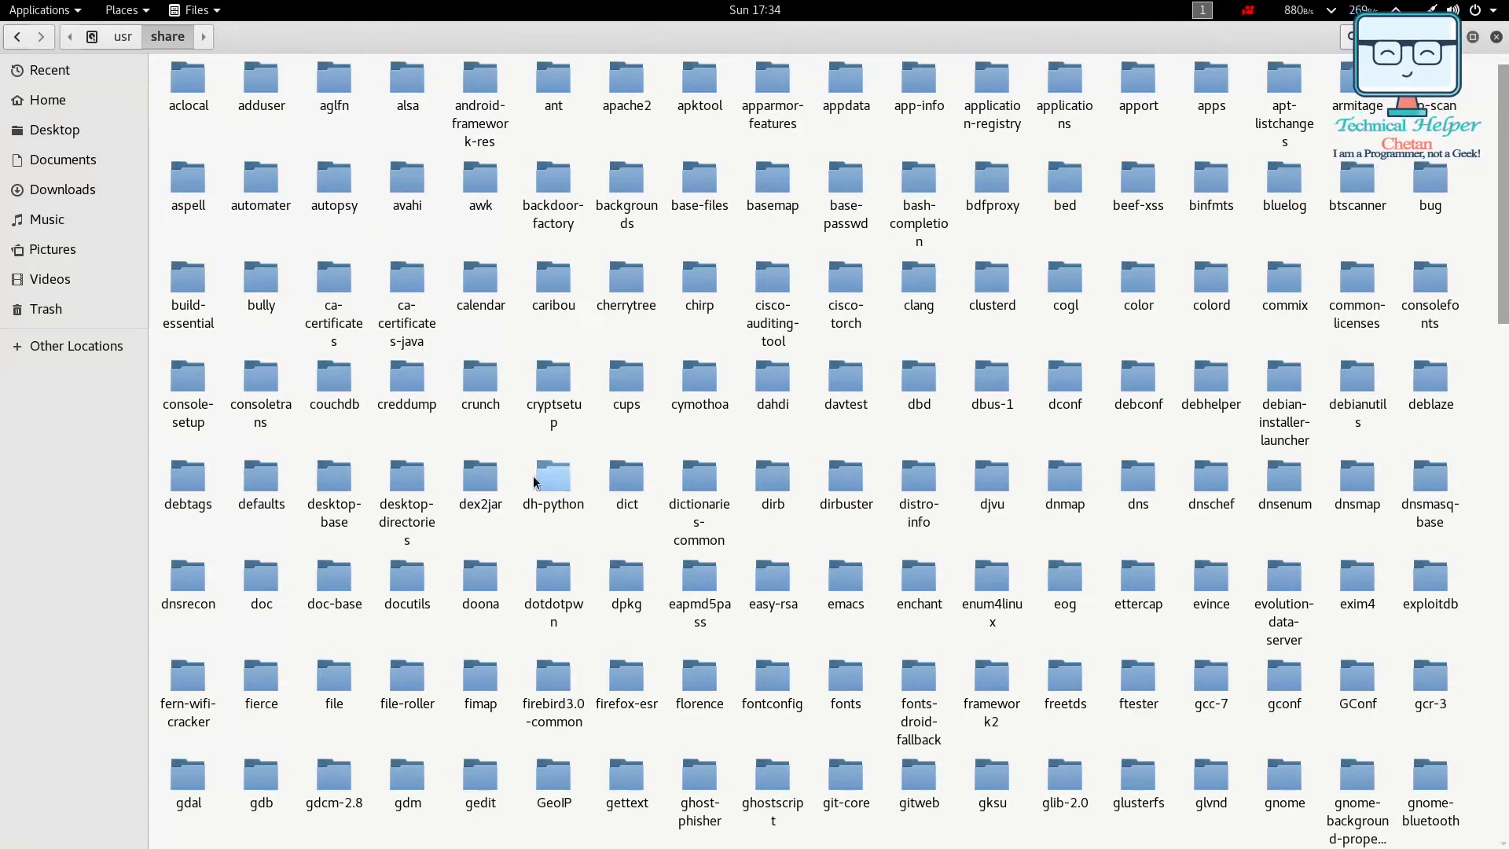
pyautogui.click(845, 676)
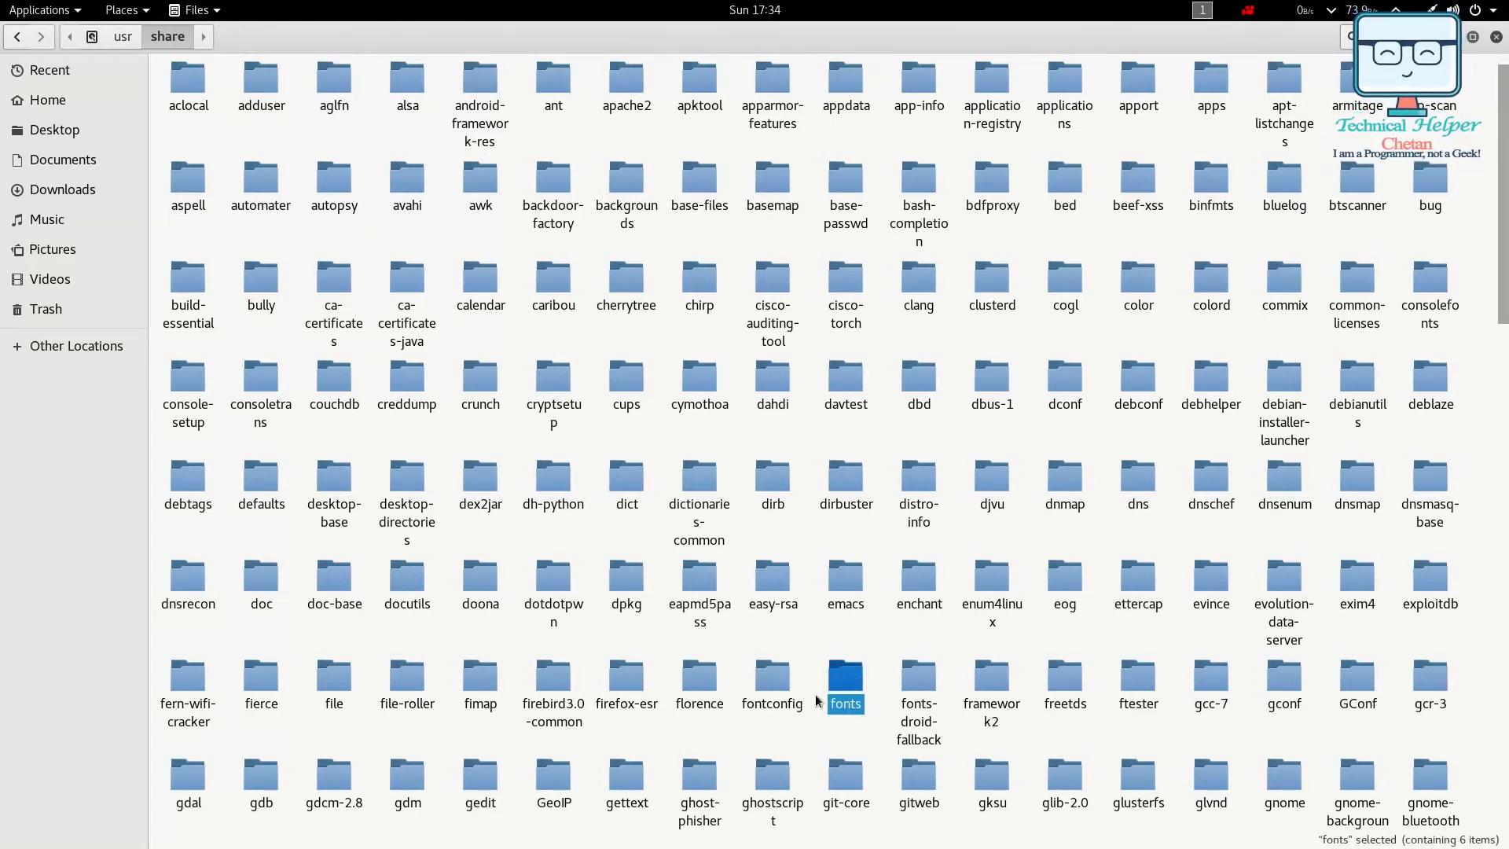
pyautogui.doubleClick(846, 676)
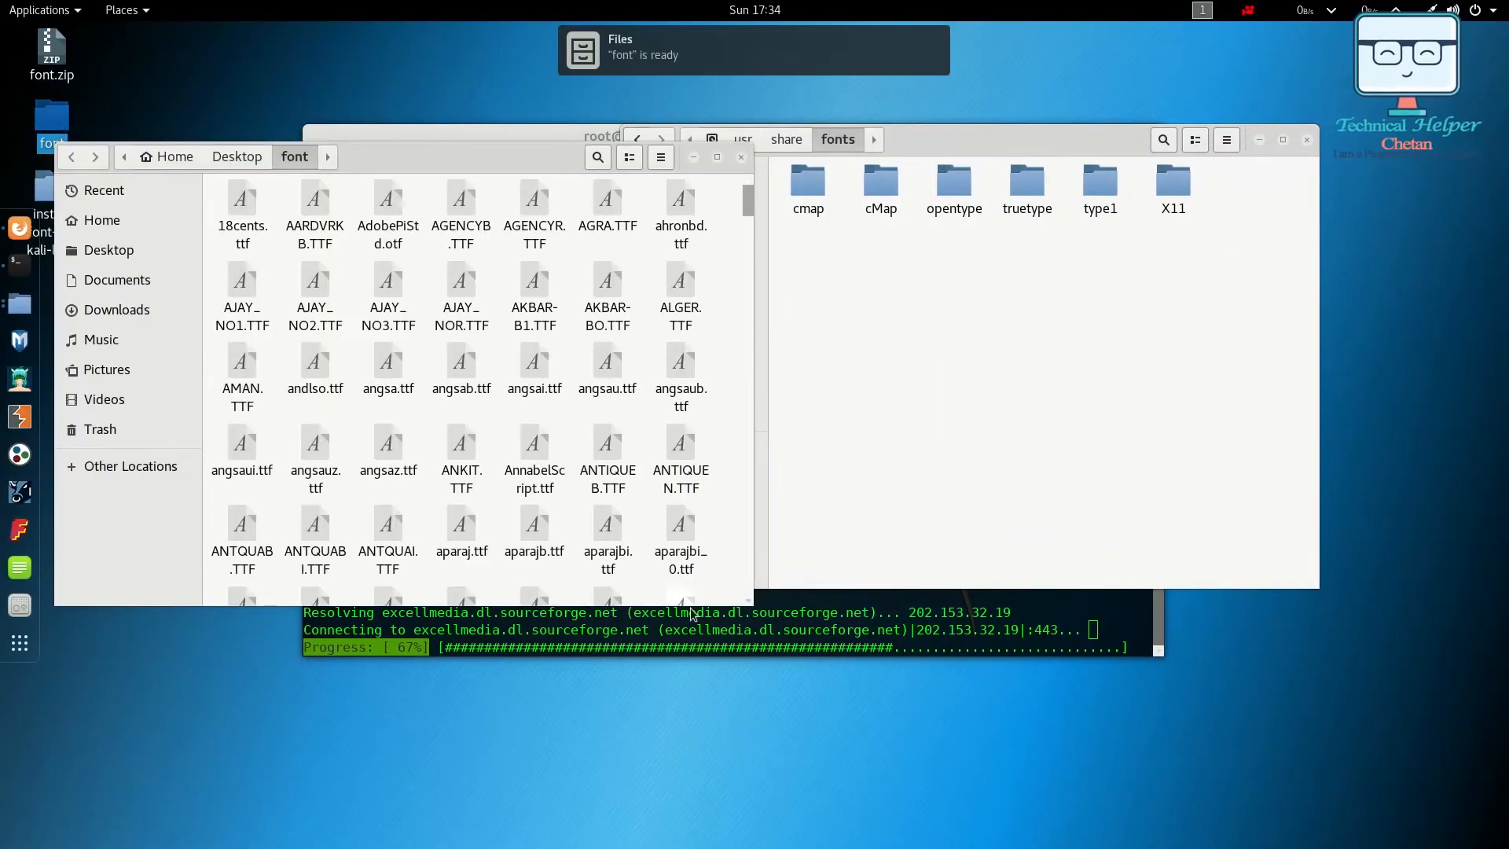
# Select all 1,383 Desktop font files and paste them into /usr/share/fonts
pyautogui.click(693, 616)
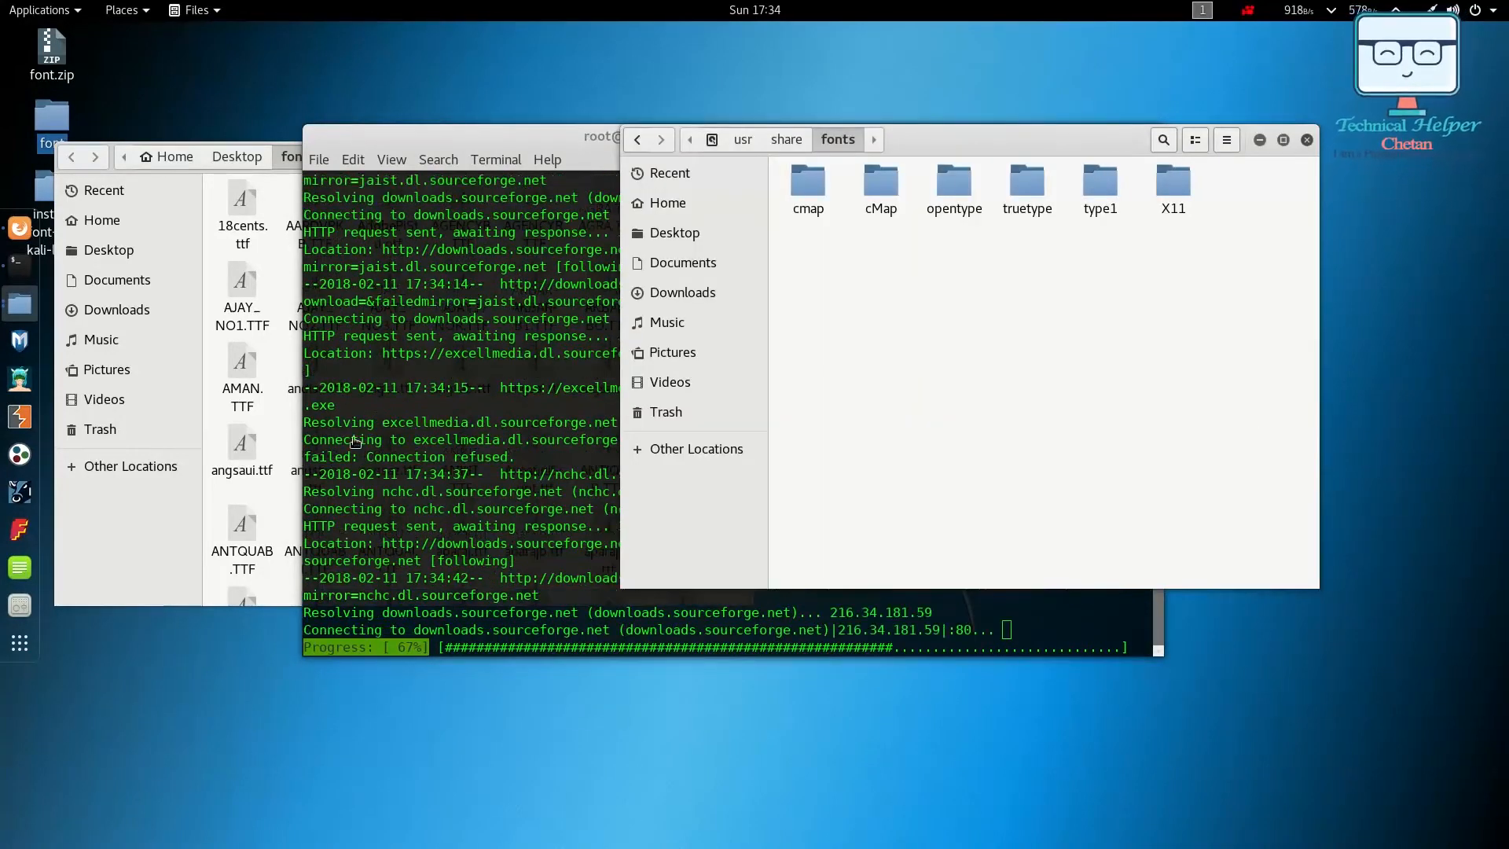
pyautogui.click(314, 443)
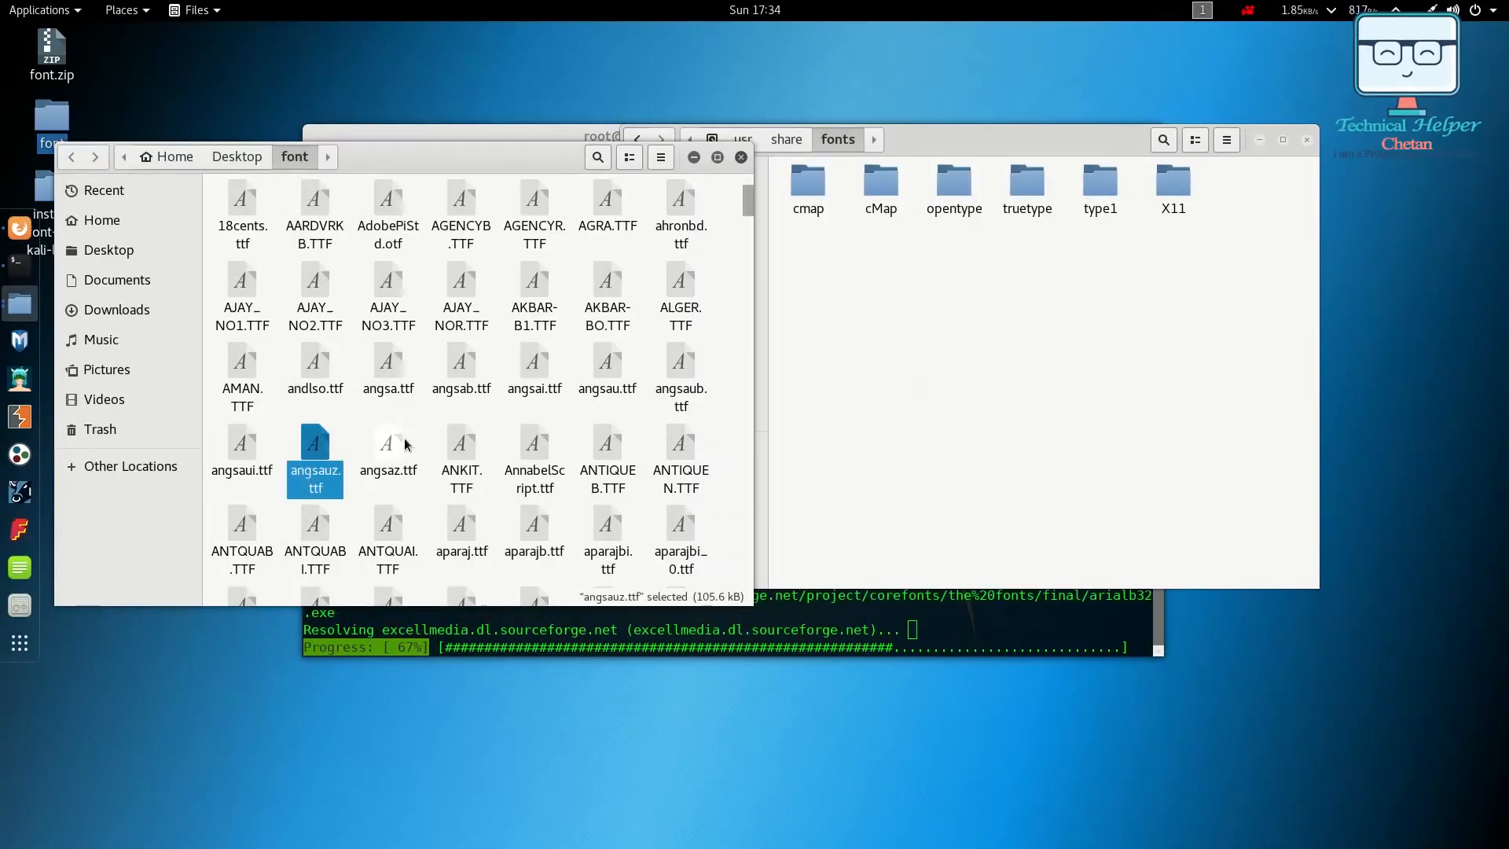
pyautogui.press('ctrl+a')
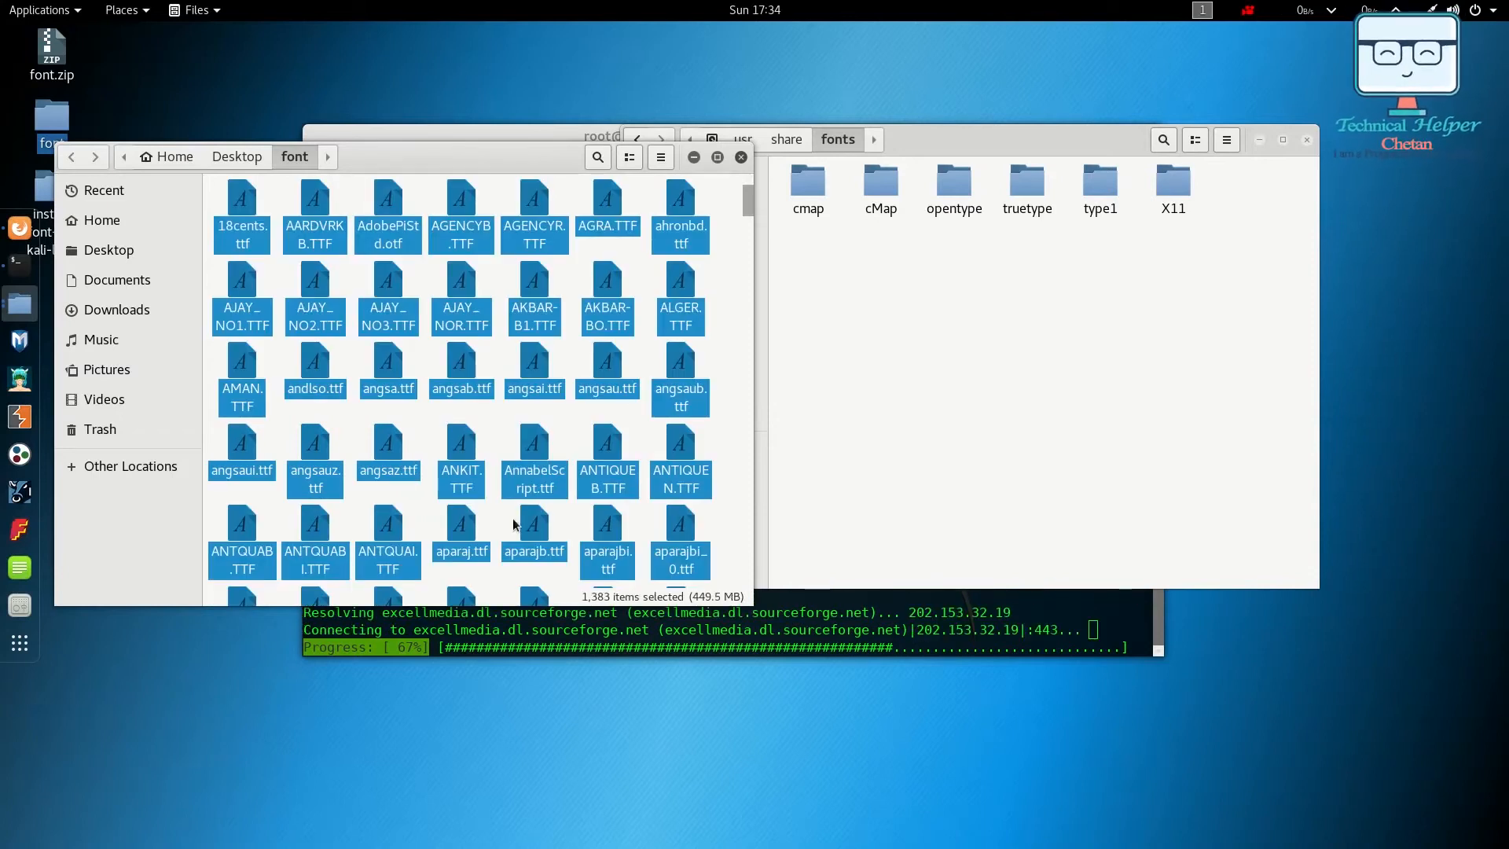
pyautogui.moveTo(928, 502)
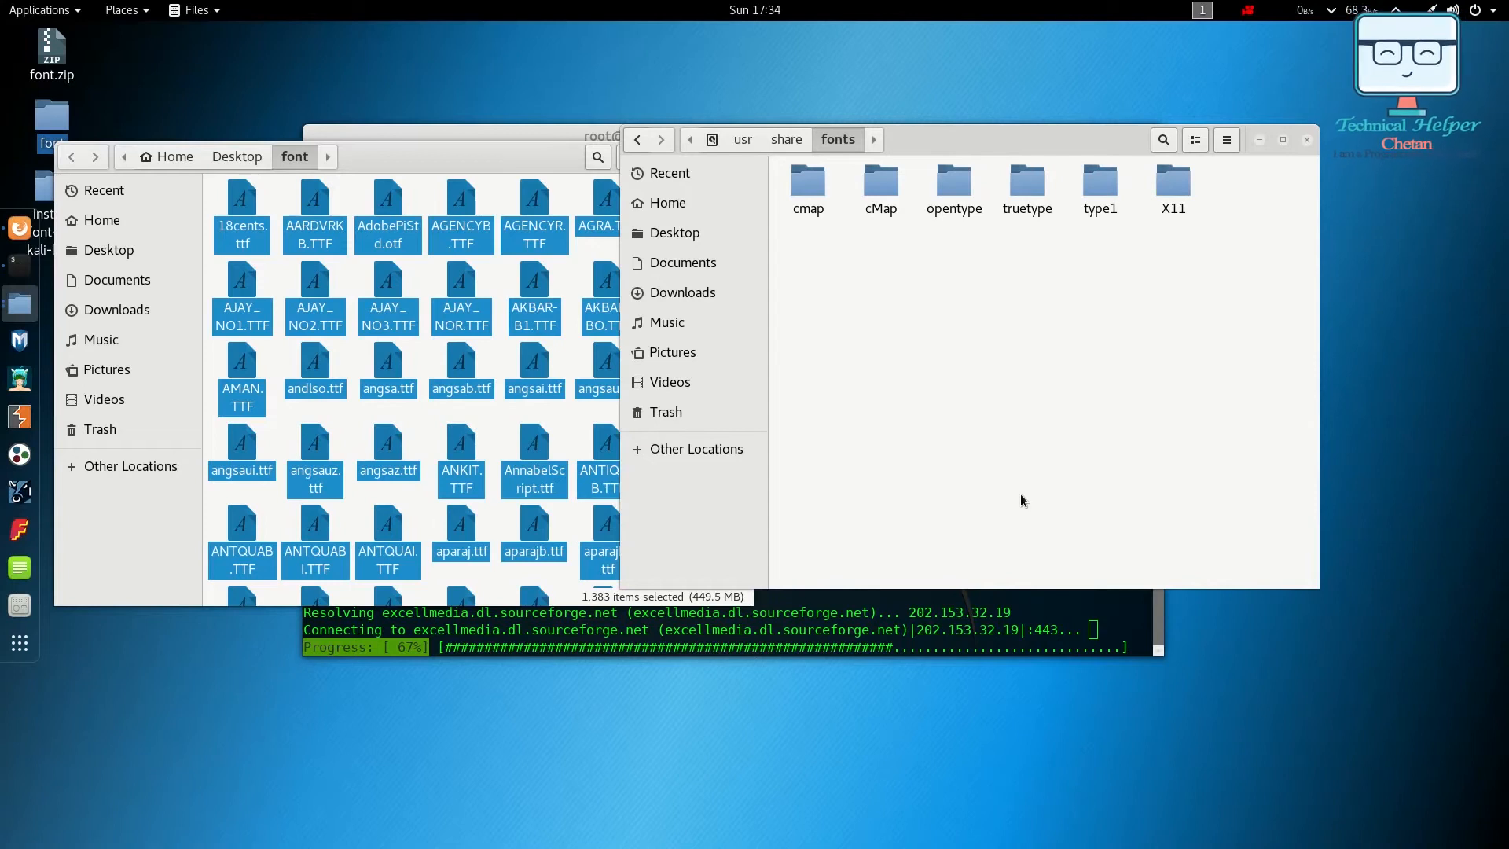
pyautogui.moveTo(902, 428)
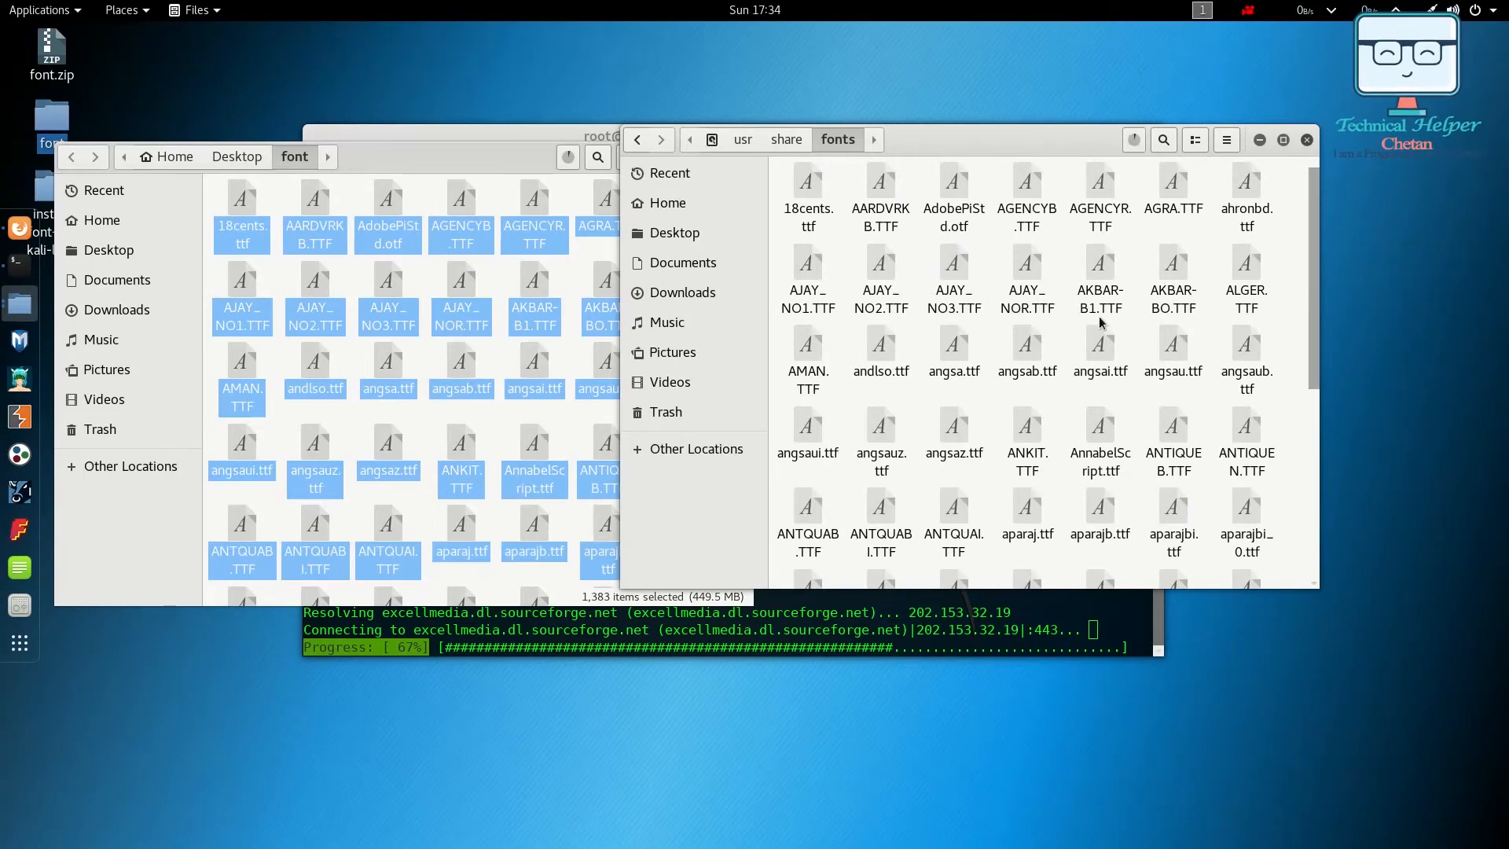
pyautogui.scroll(-3)
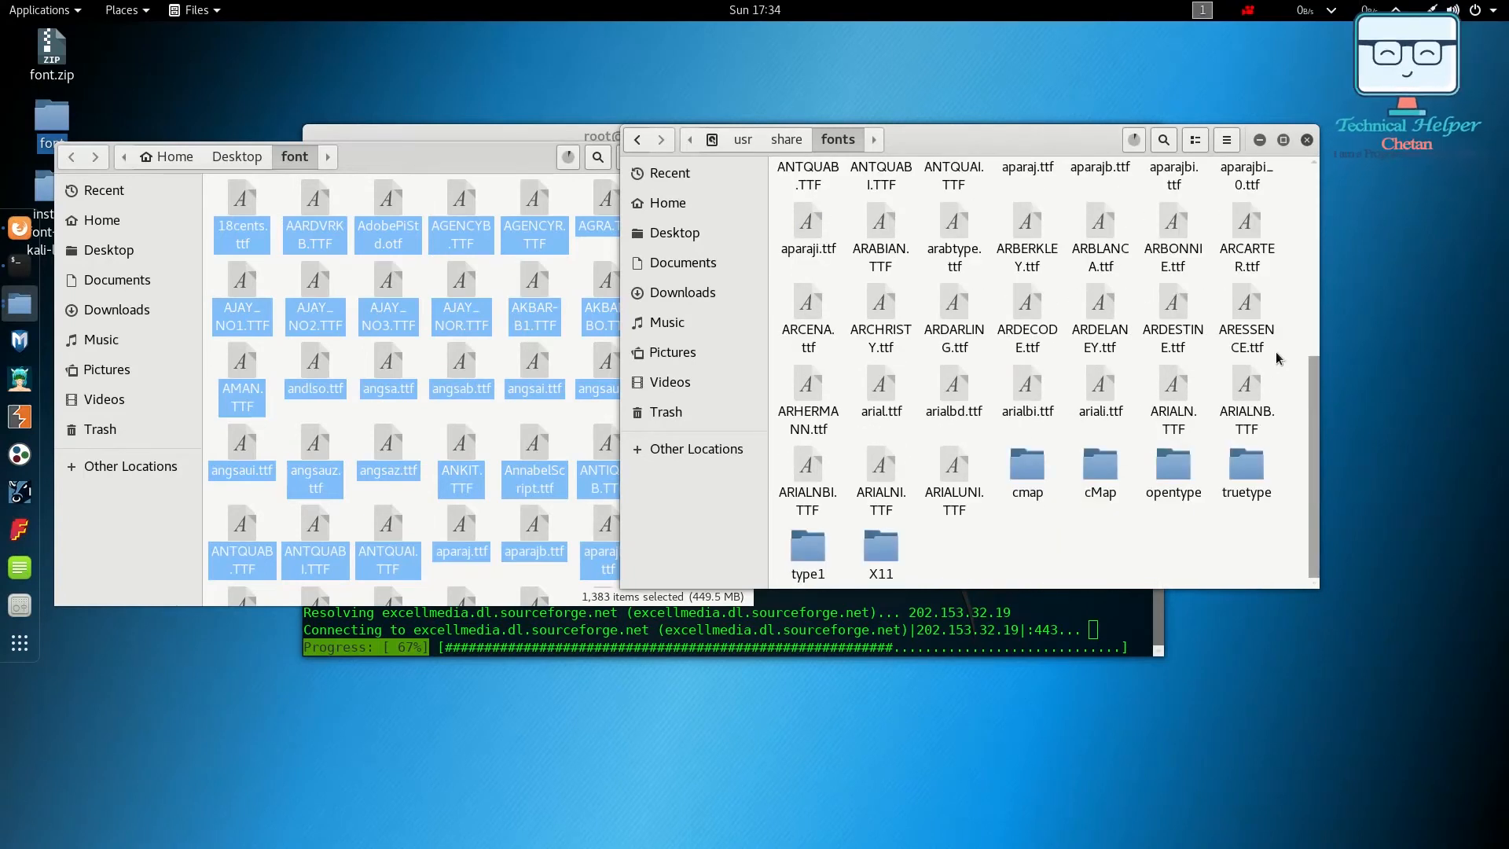
pyautogui.scroll(-3)
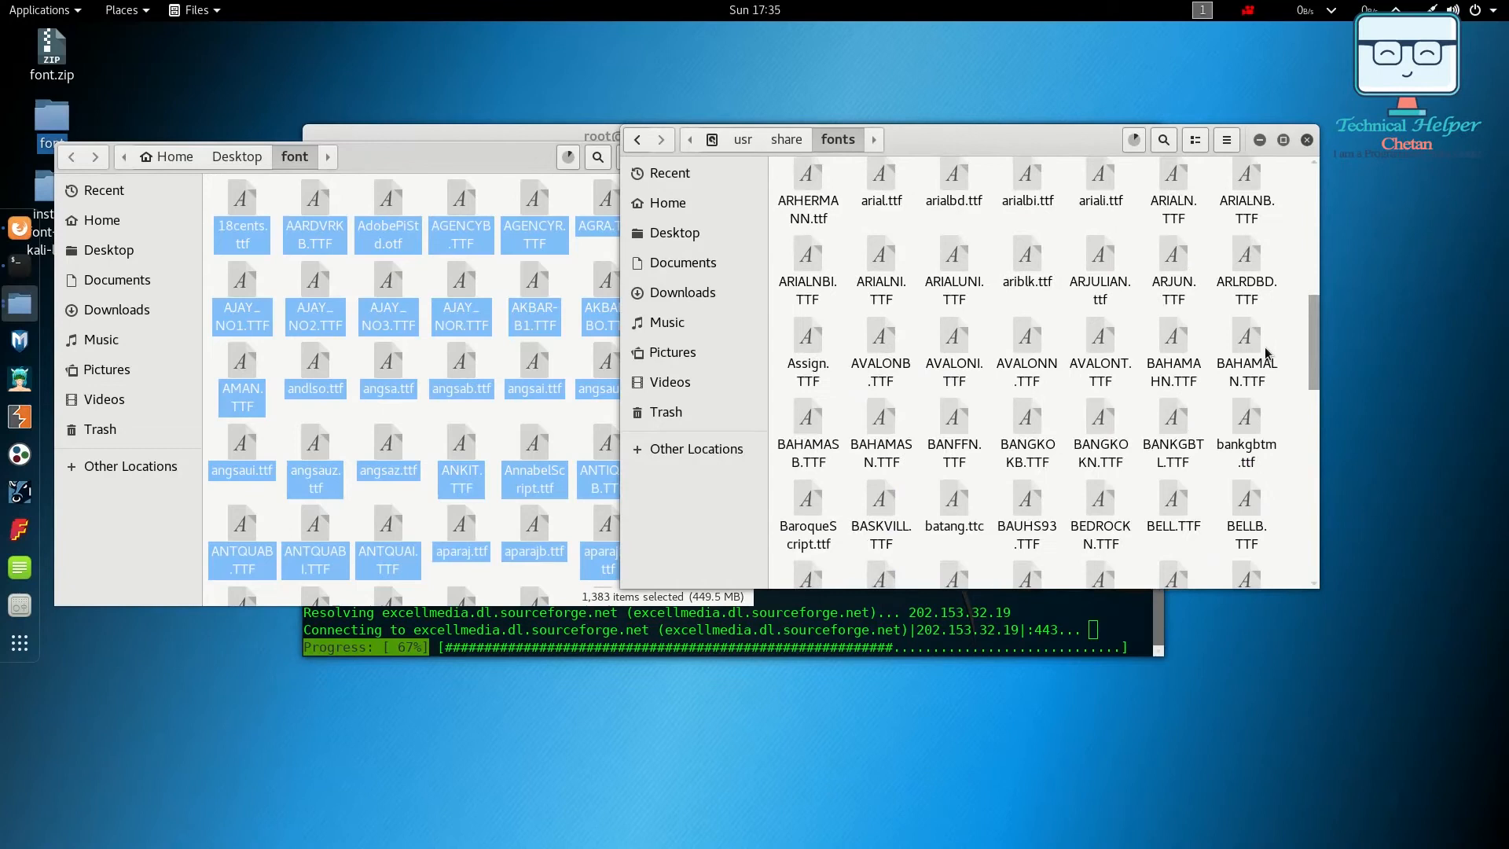
pyautogui.click(1133, 140)
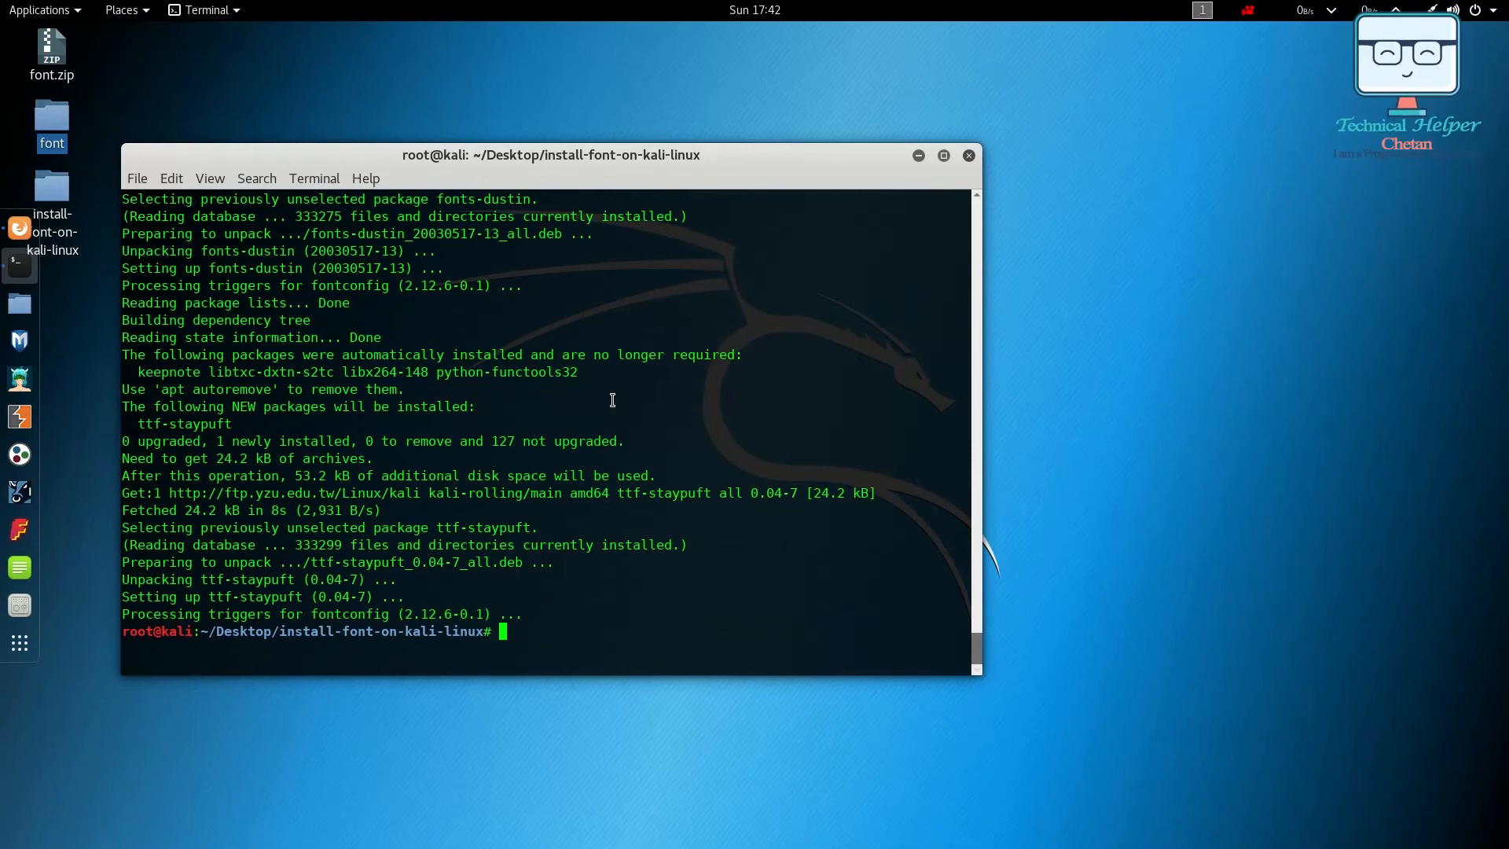
# Bring Firefox forward on the Google tab, glance at the README's fc-cache -fv step, return to Terminal
pyautogui.click(18, 228)
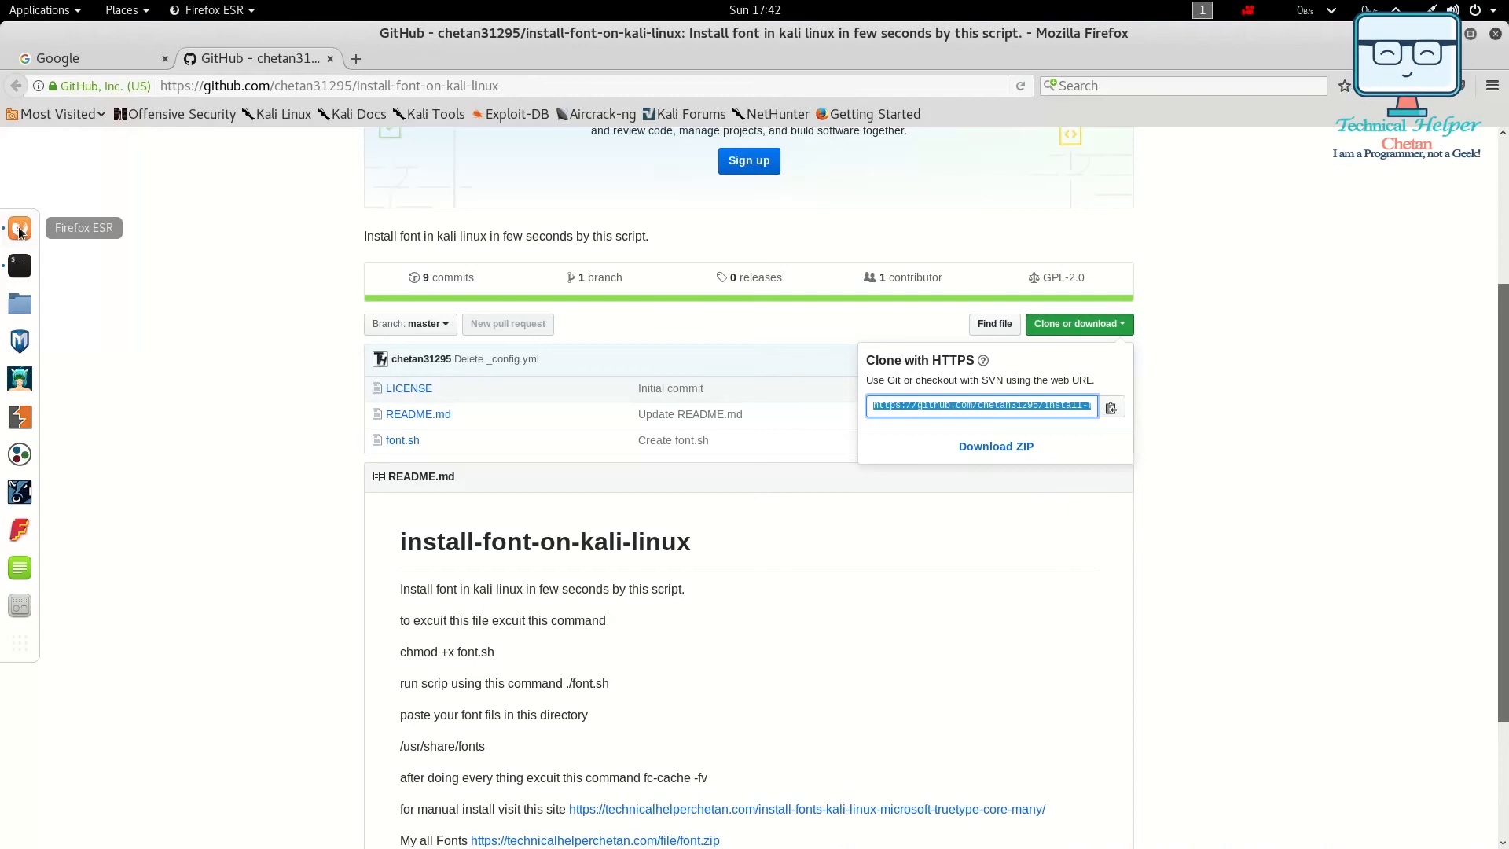
pyautogui.click(87, 59)
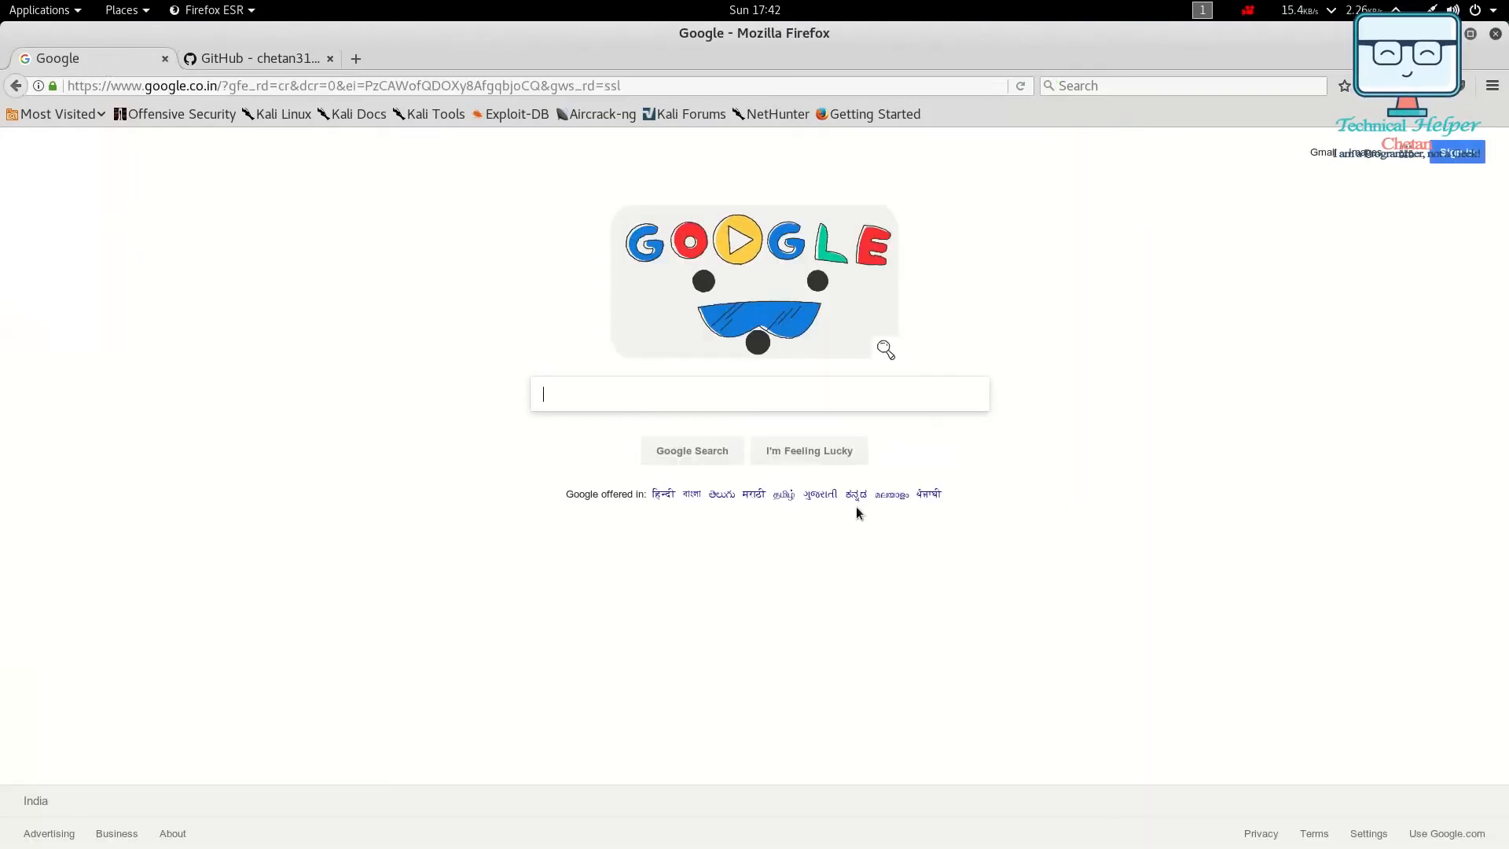
pyautogui.moveTo(783, 493)
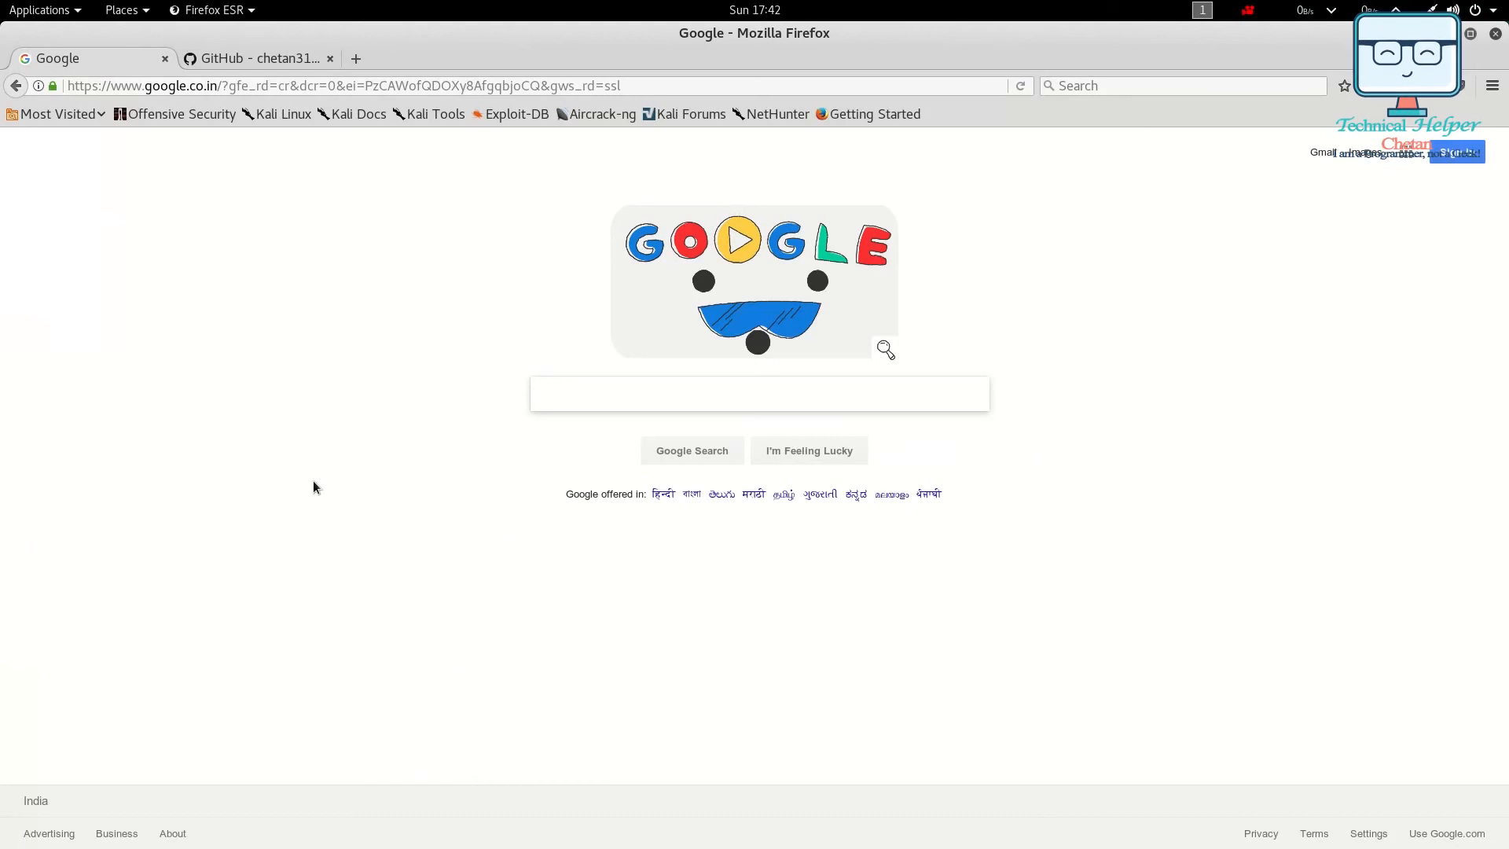
pyautogui.click(759, 393)
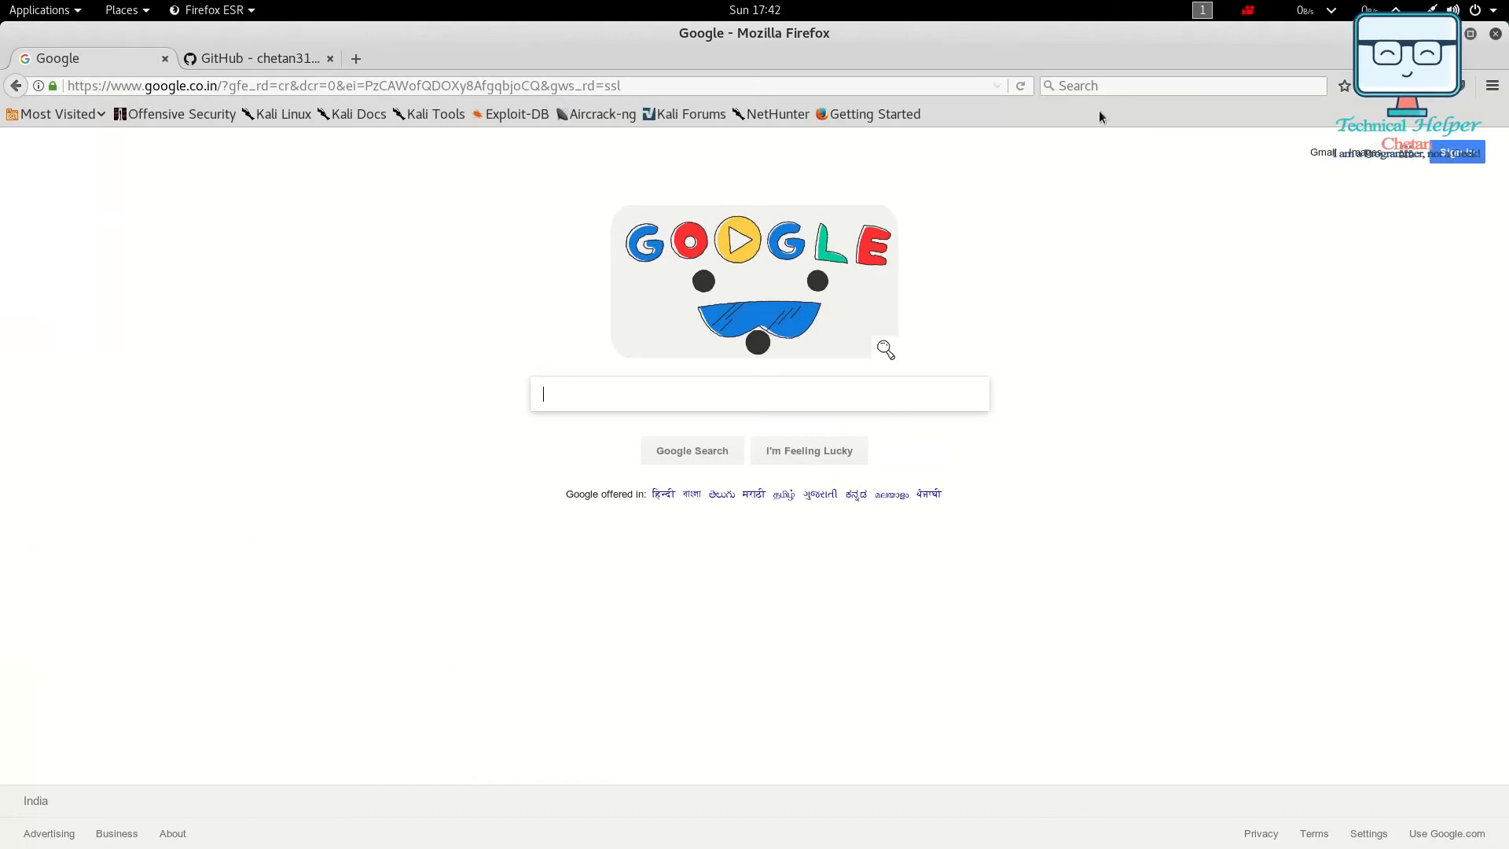
pyautogui.click(1018, 85)
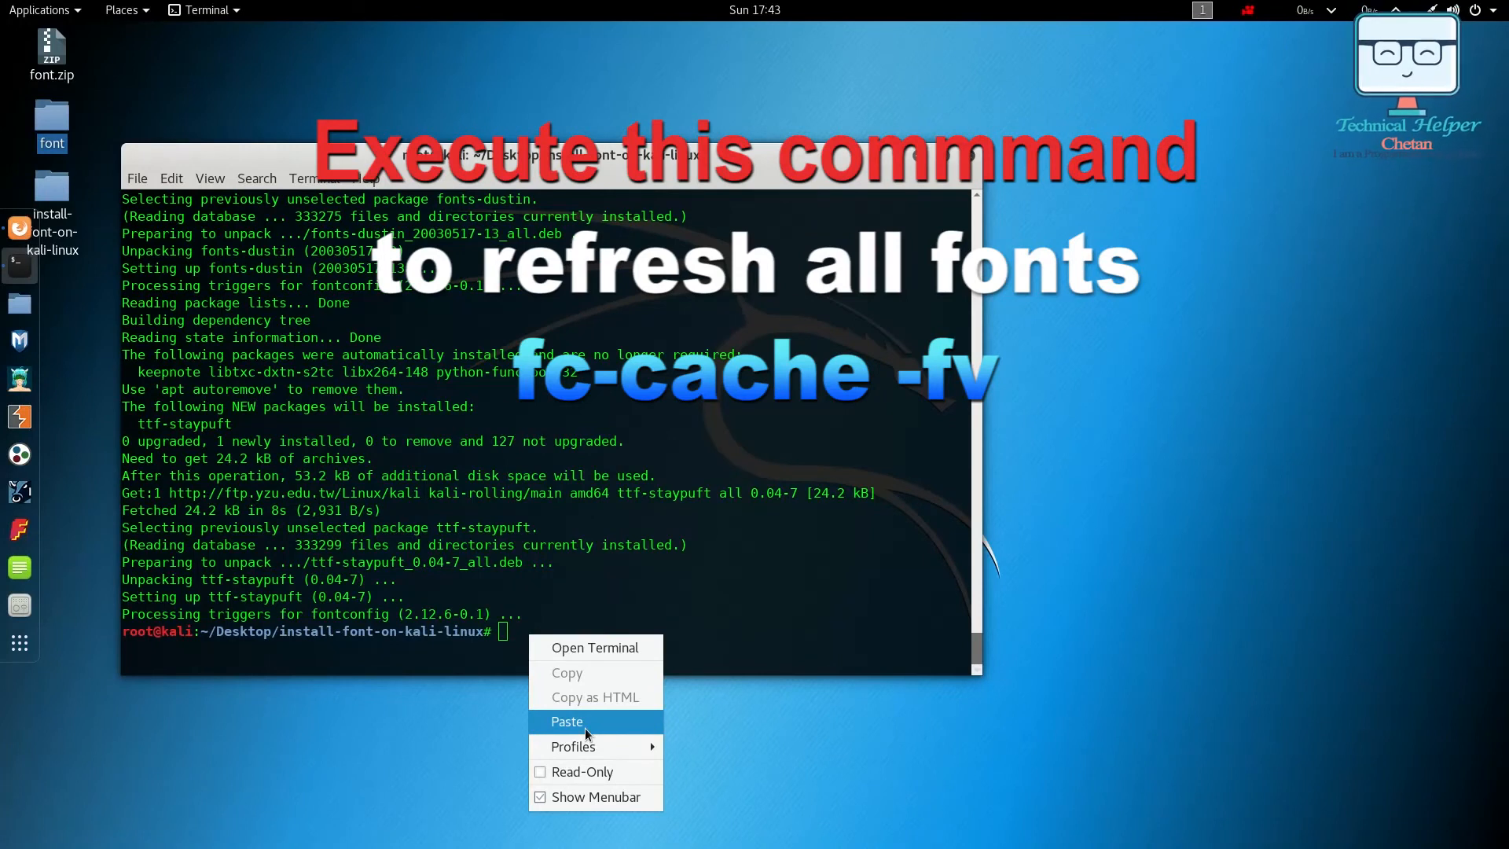
pyautogui.moveTo(590, 736)
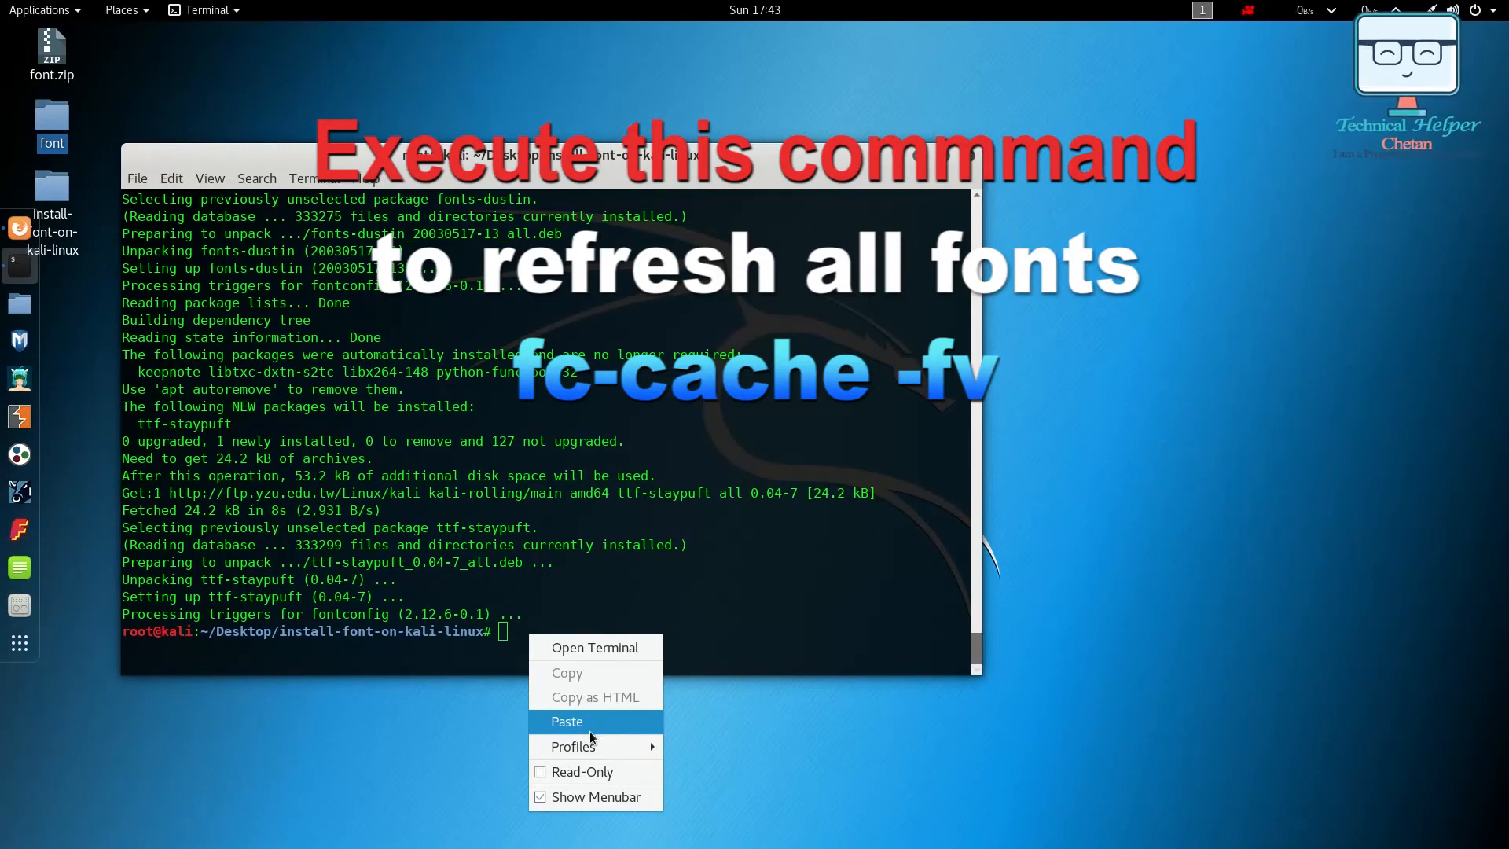
# Run the pasted fc-cache -fv command to rebuild the system font cache
pyautogui.click(566, 721)
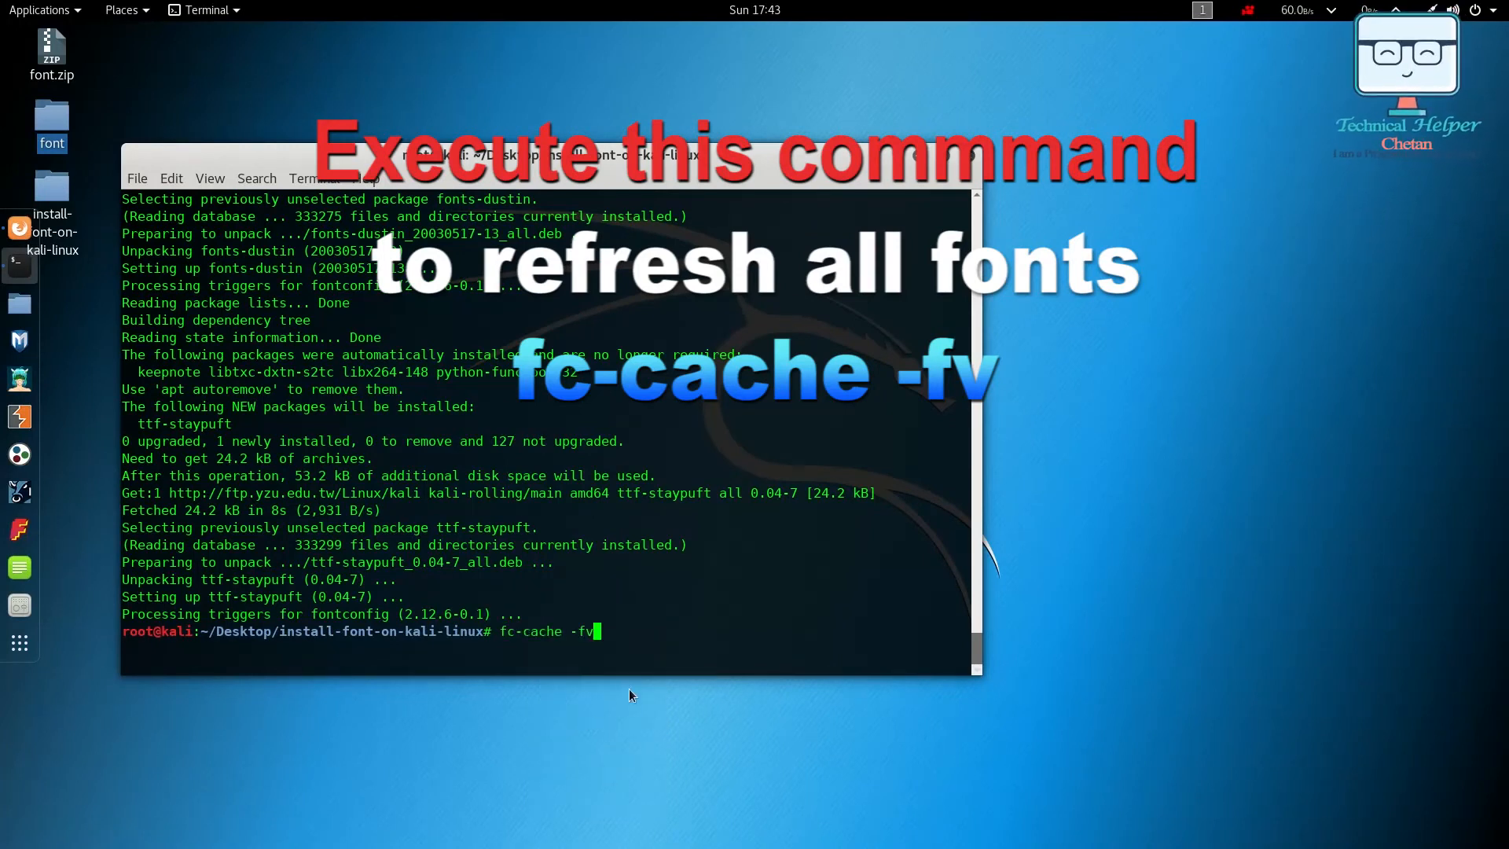
pyautogui.press('Return')
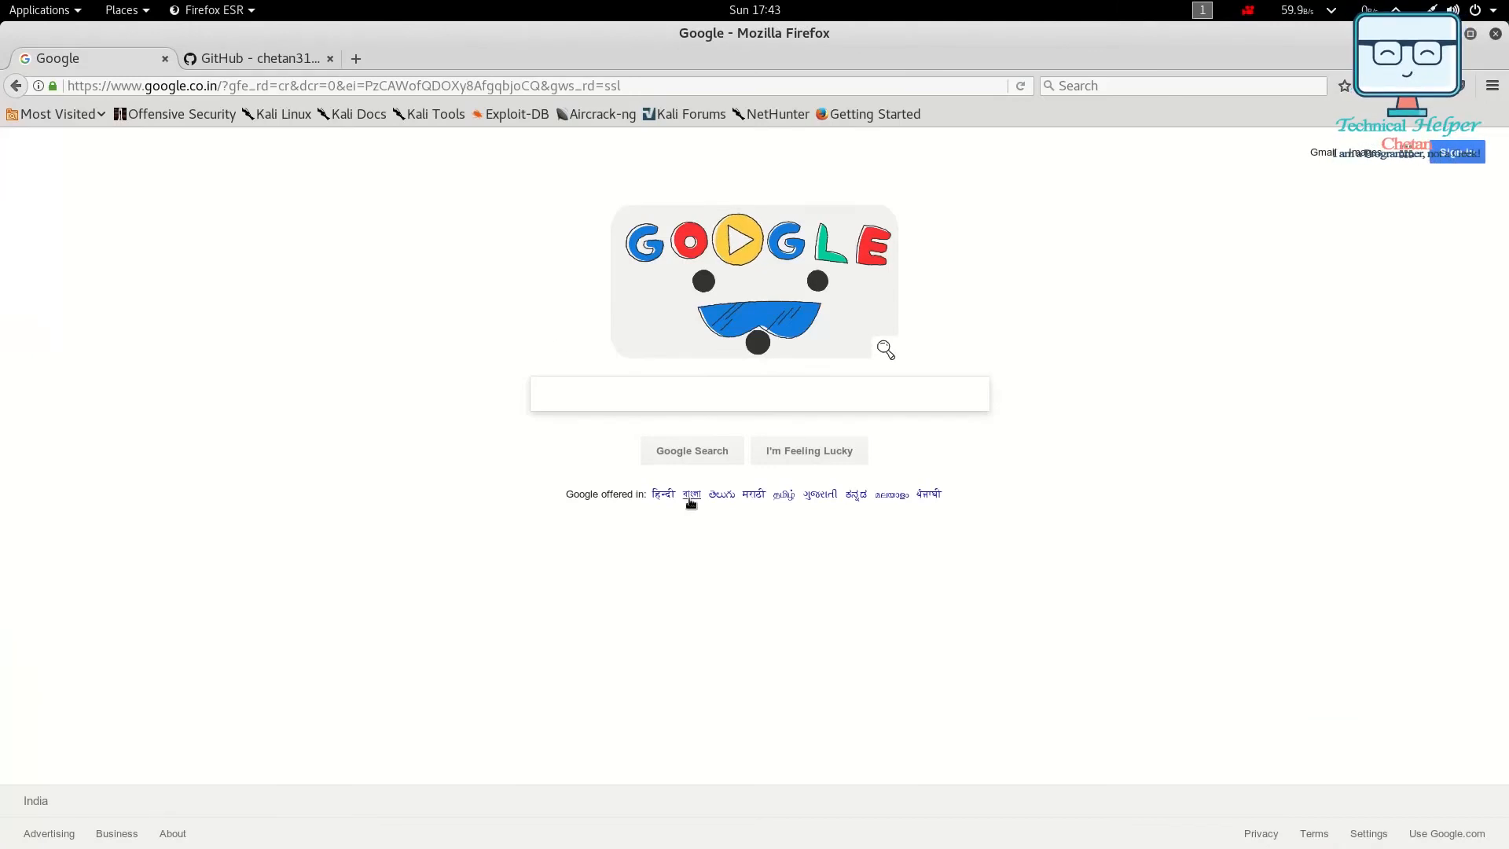
pyautogui.moveTo(819, 493)
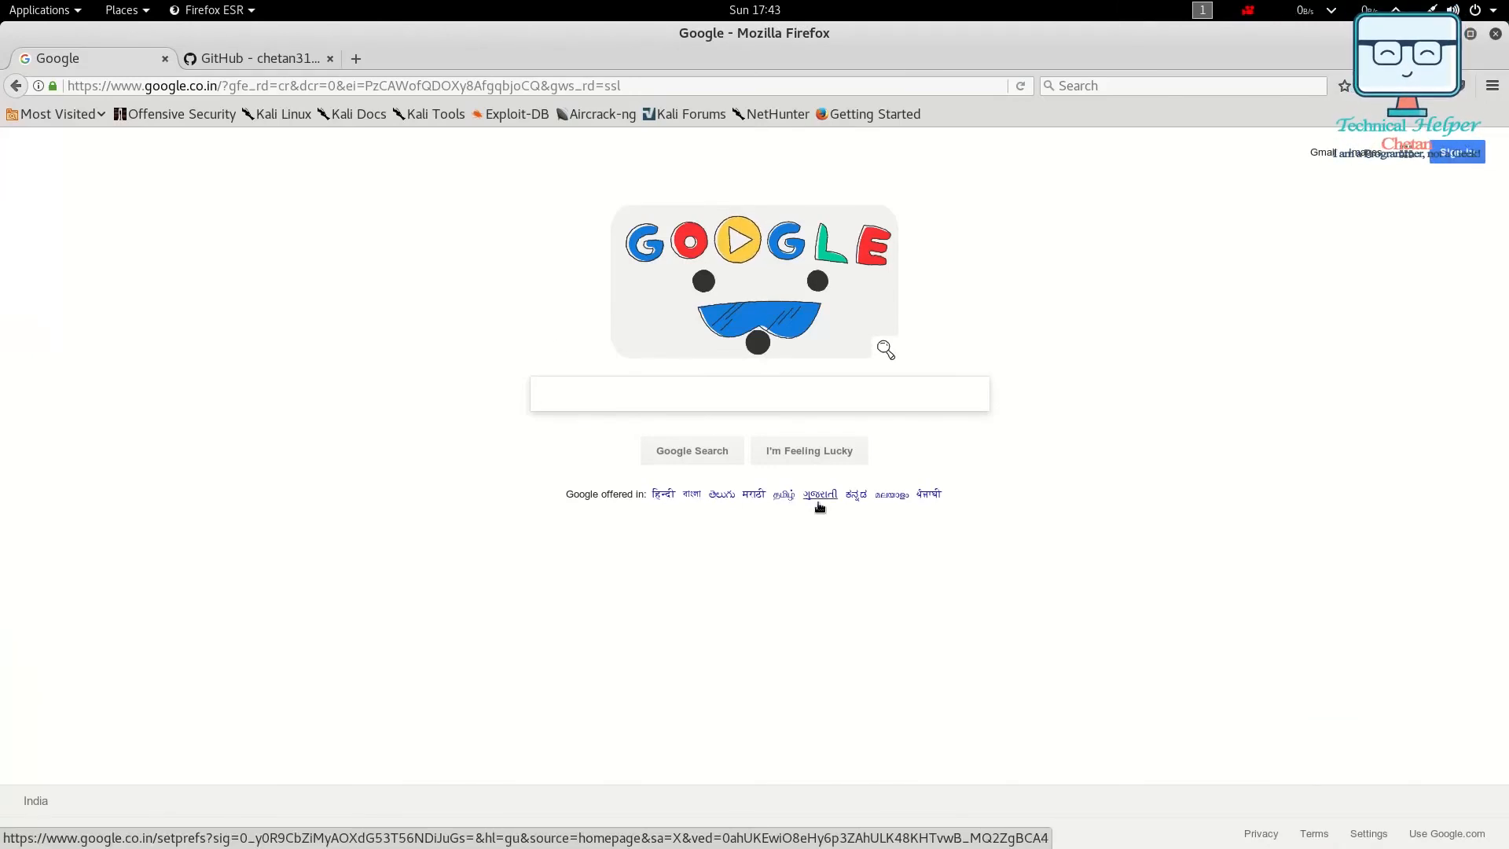
pyautogui.click(759, 392)
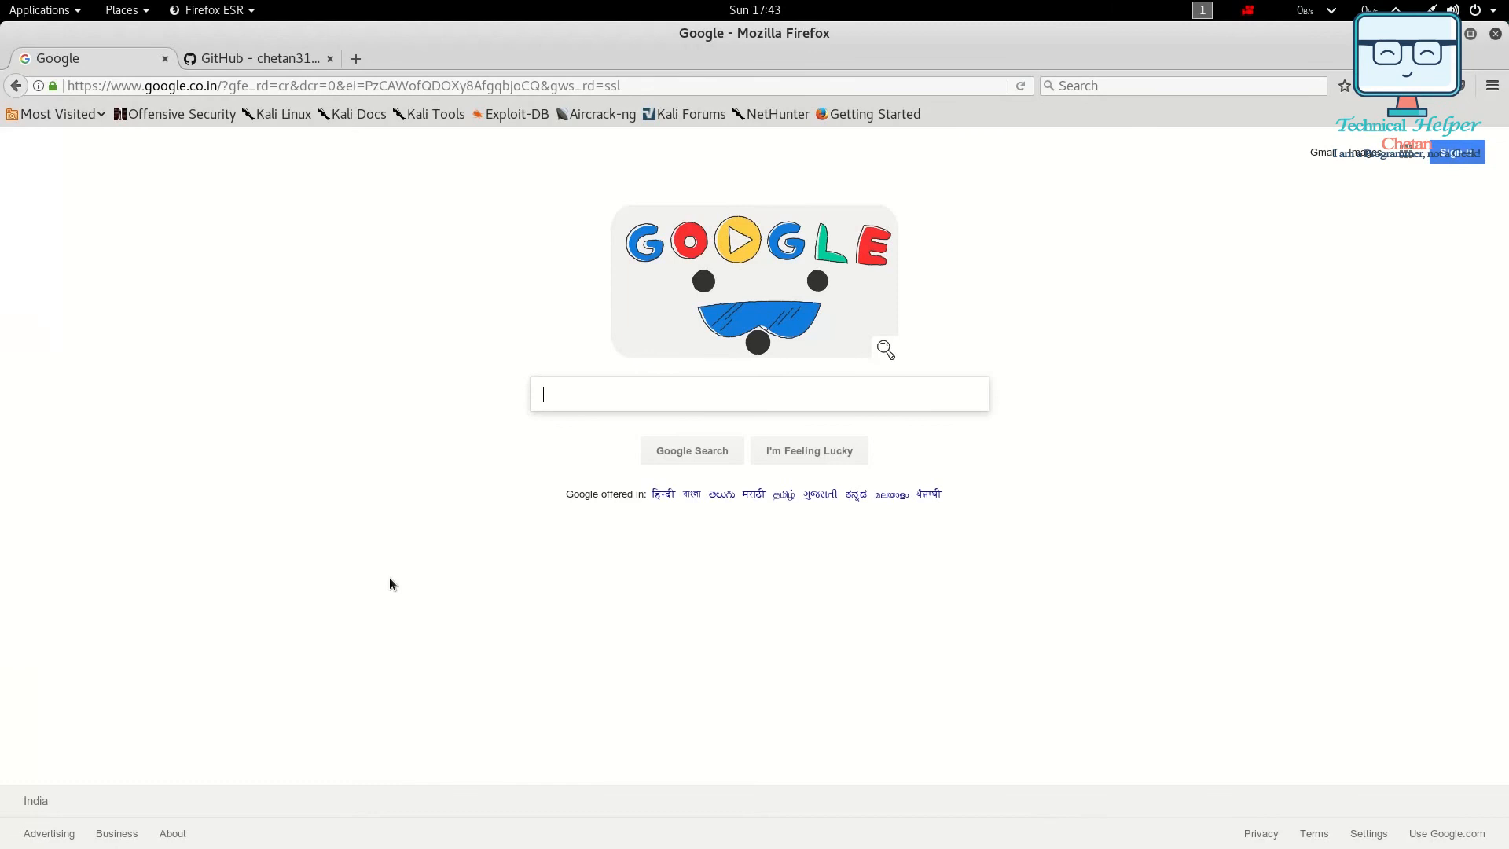
pyautogui.moveTo(1193, 325)
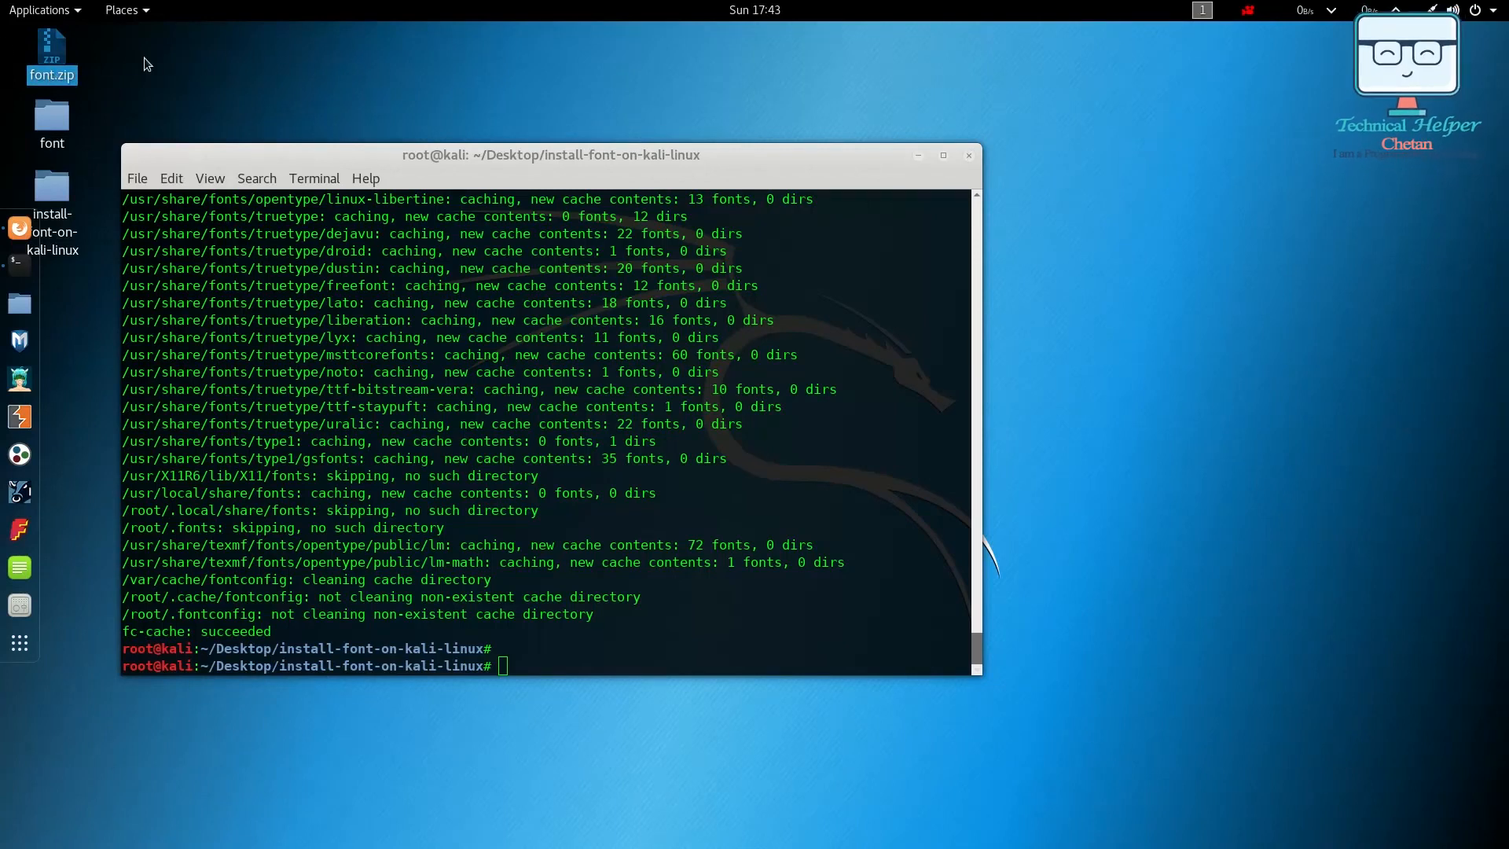
pyautogui.moveTo(253, 453)
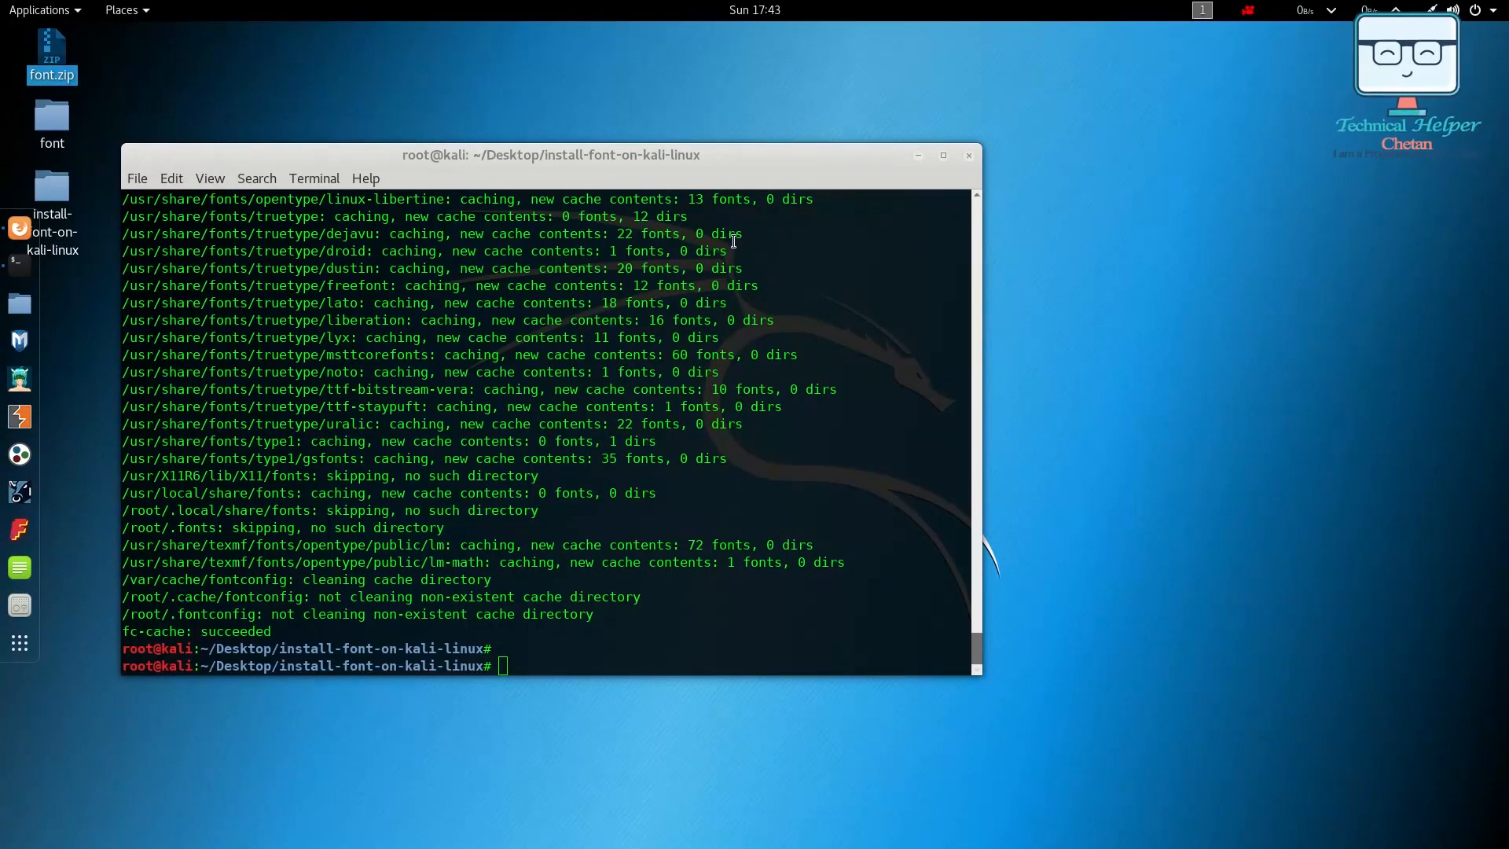
pyautogui.moveTo(274, 374)
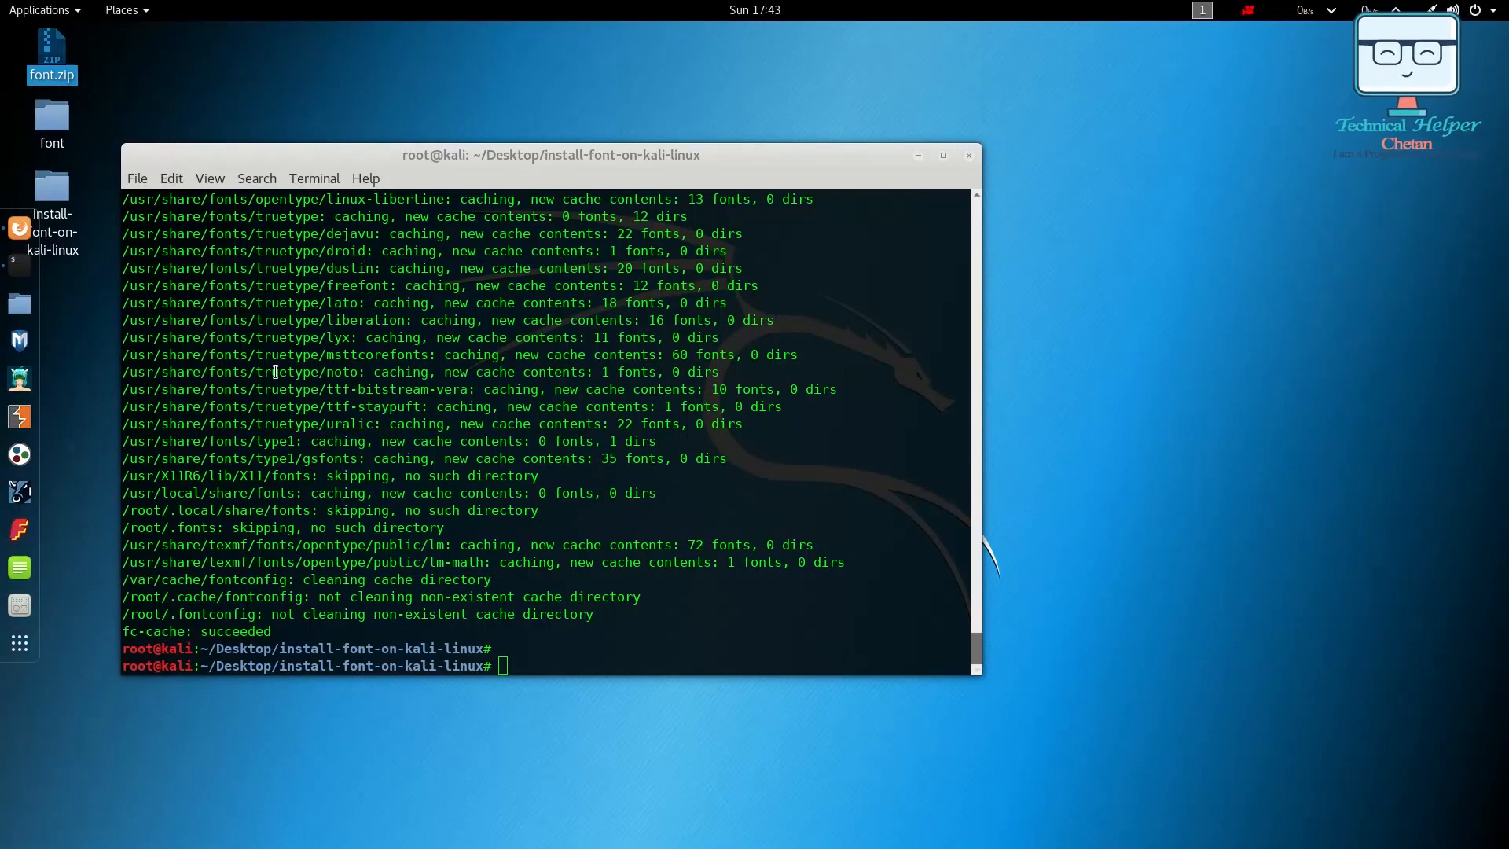
pyautogui.moveTo(943, 574)
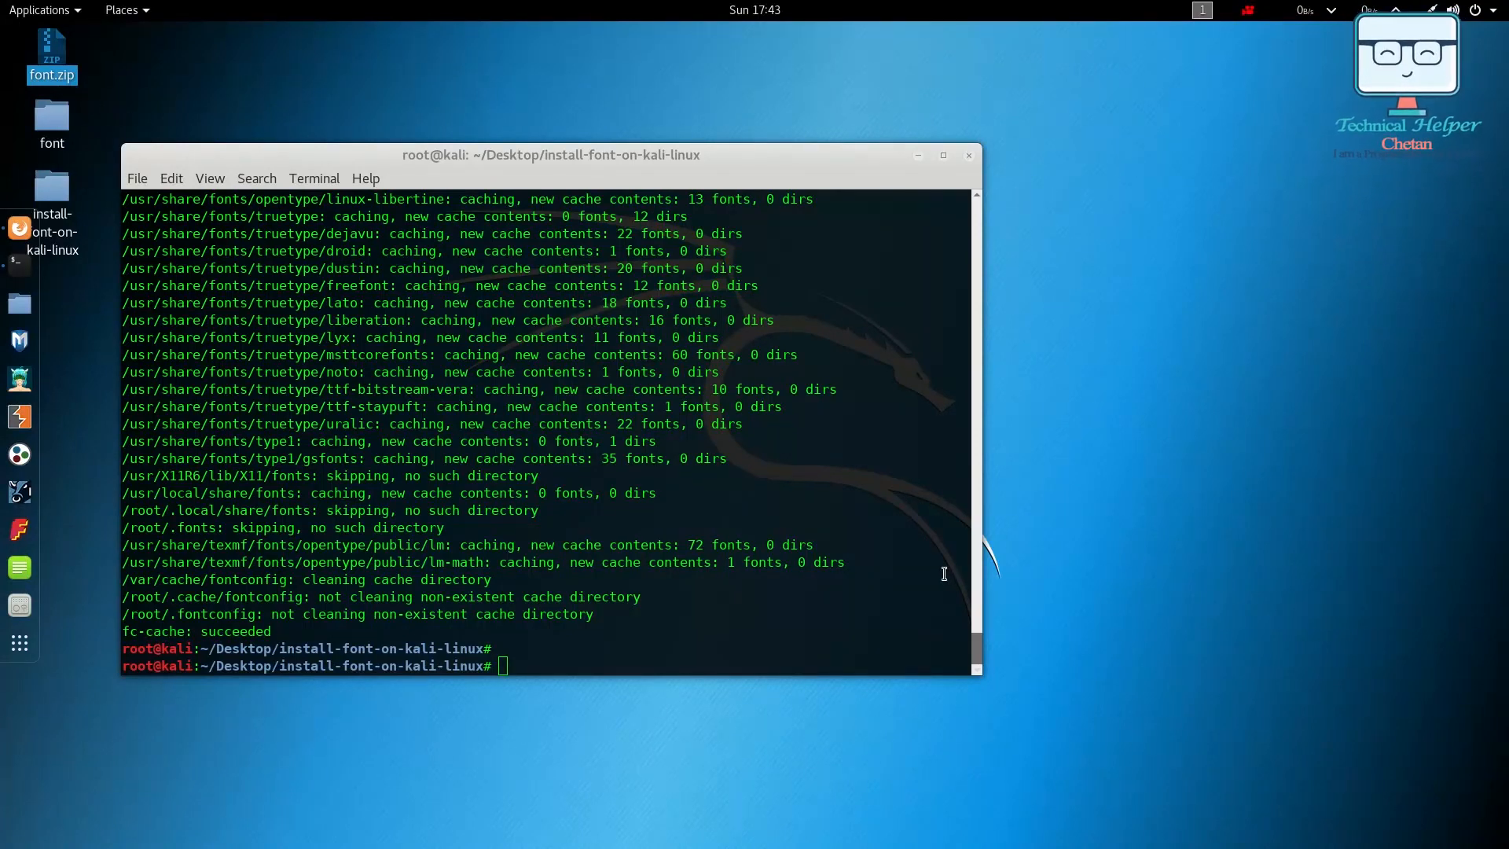